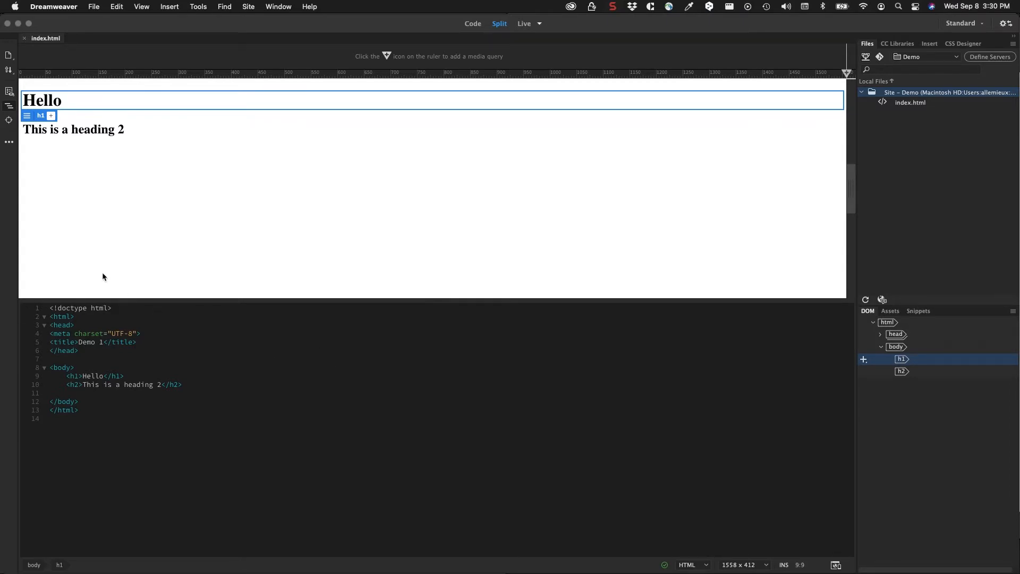
pyautogui.moveTo(843, 310)
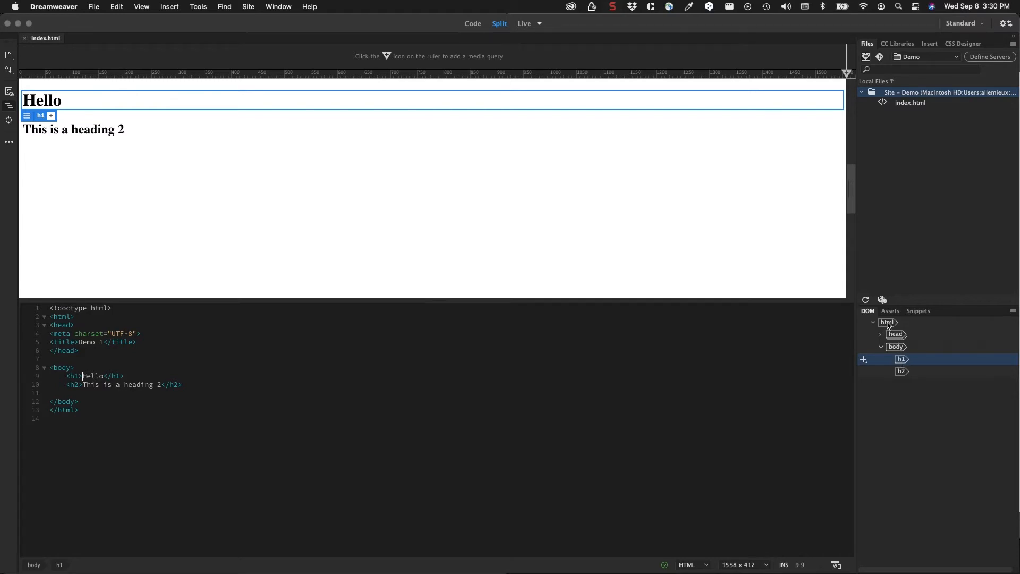
pyautogui.moveTo(895, 333)
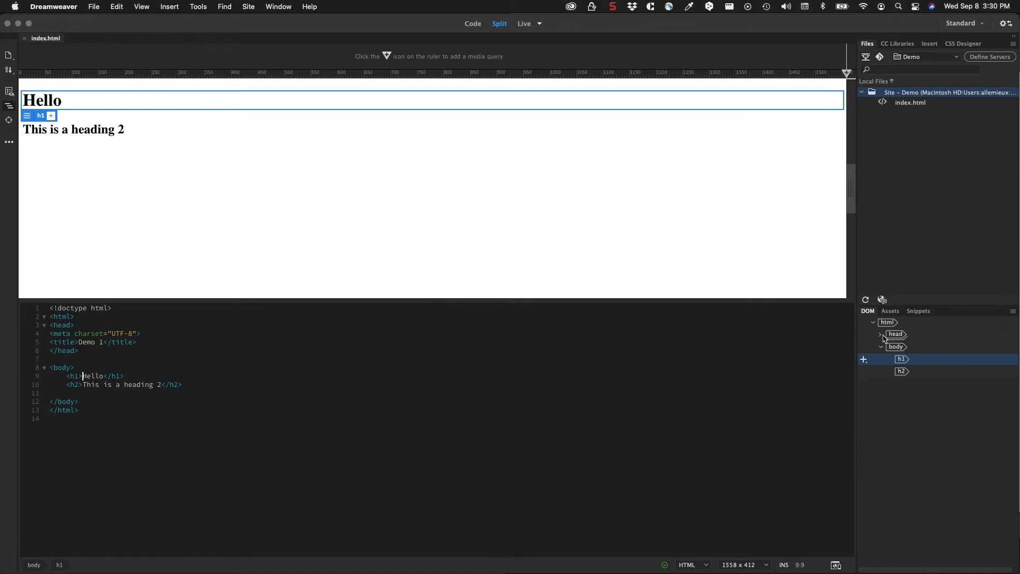
# Expand the head node in the DOM panel and inspect the h2, h1, title and body elements.
pyautogui.click(881, 334)
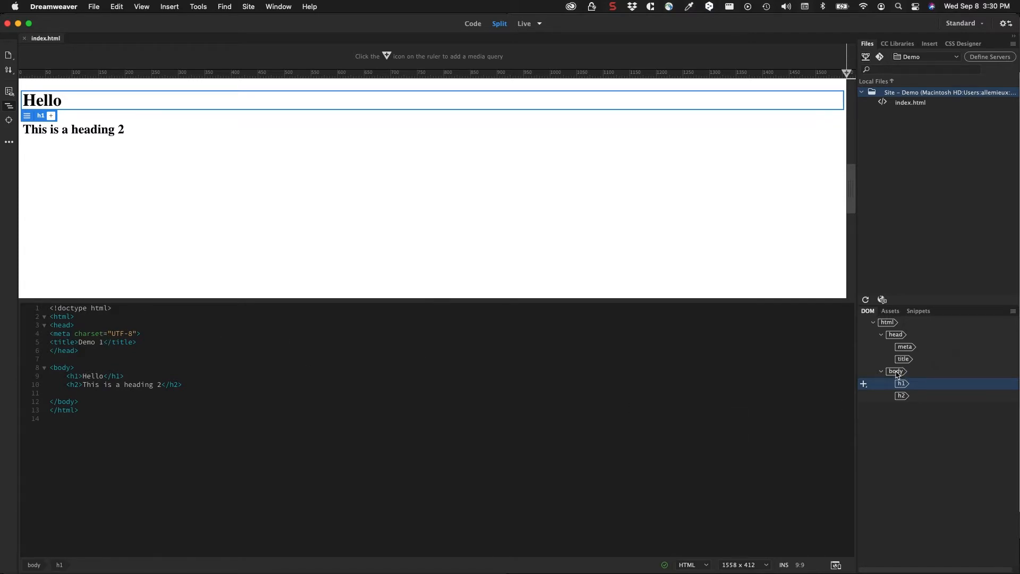
pyautogui.click(901, 395)
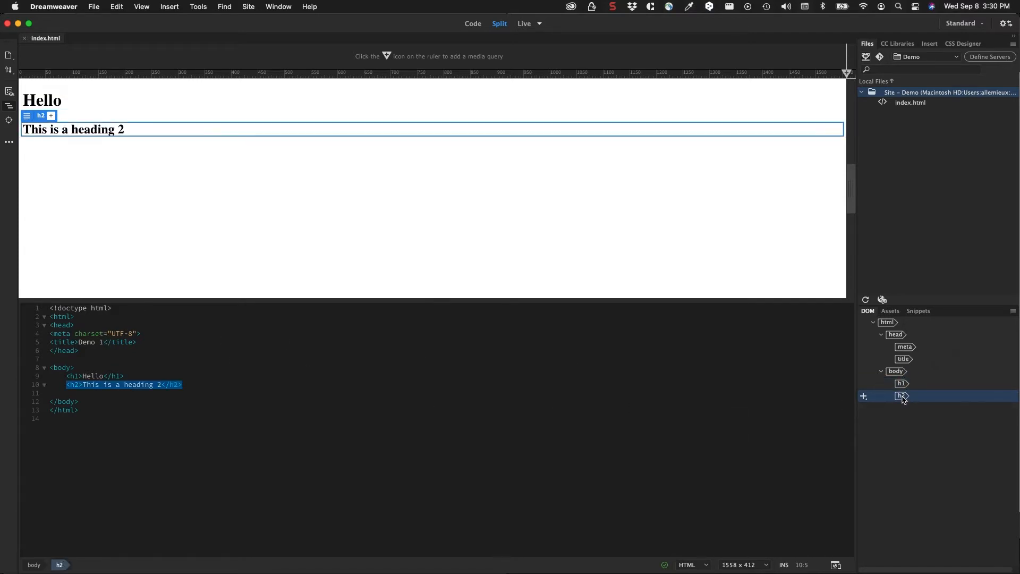
pyautogui.click(901, 383)
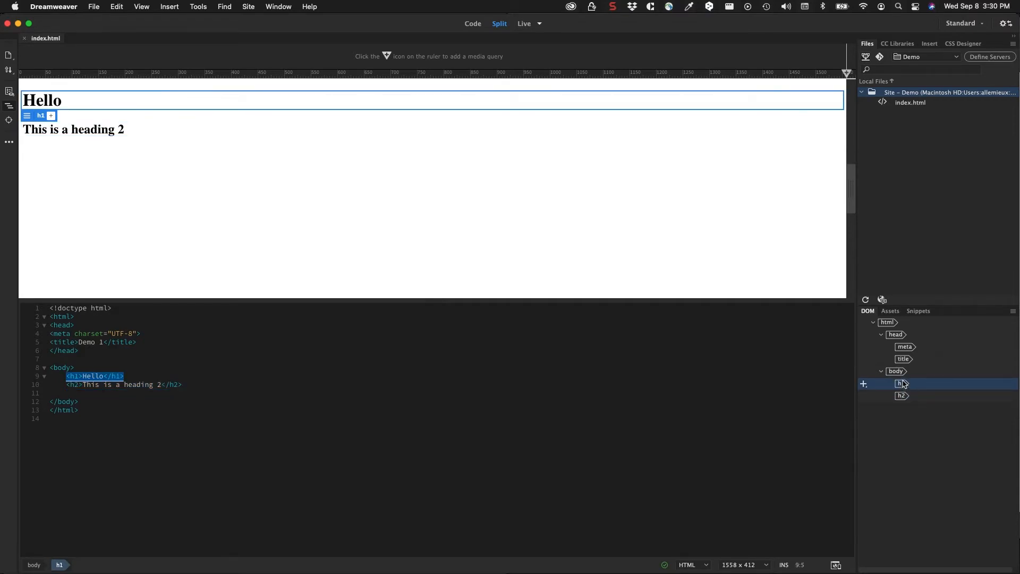
pyautogui.click(903, 358)
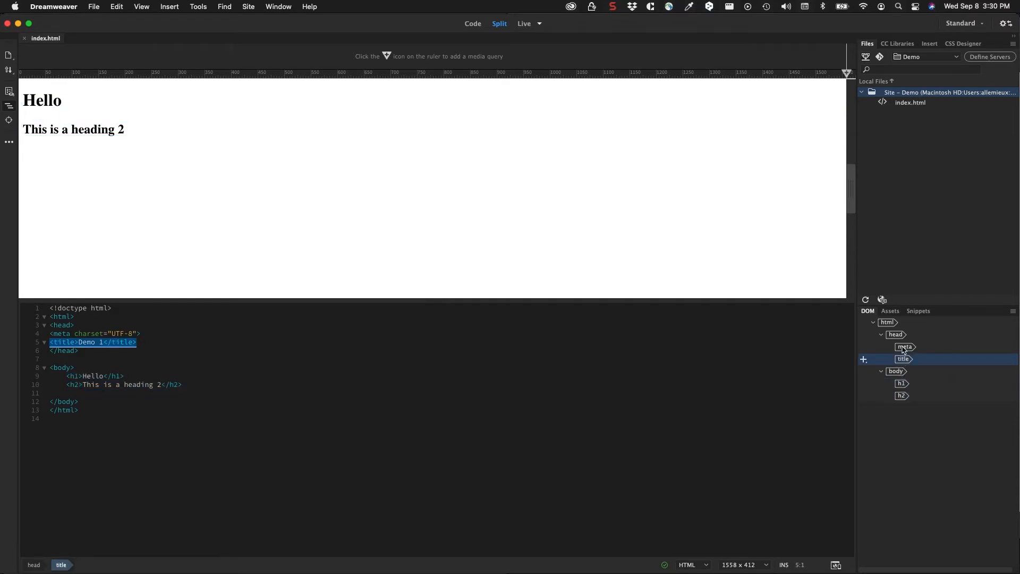
pyautogui.click(896, 370)
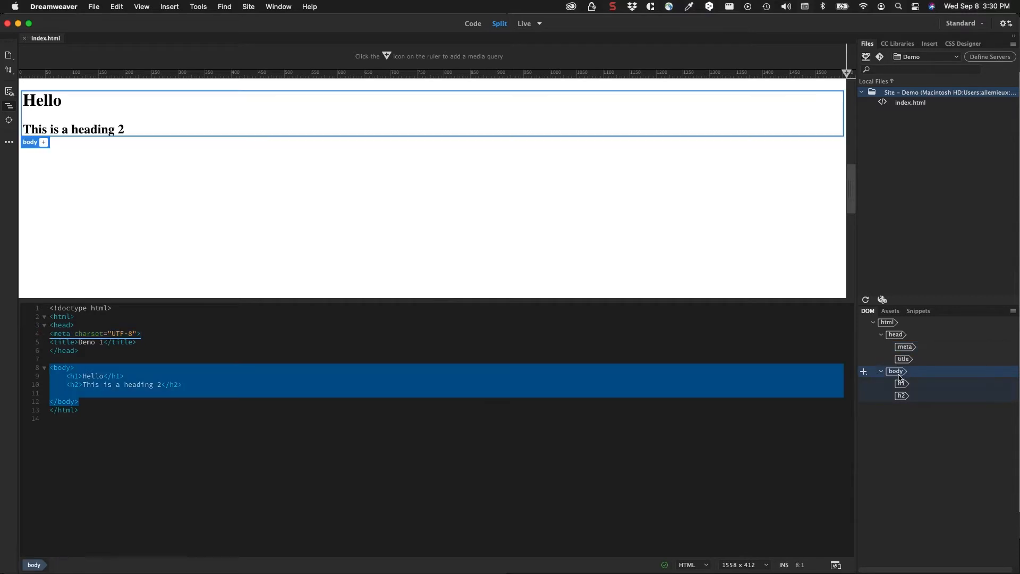
pyautogui.click(902, 383)
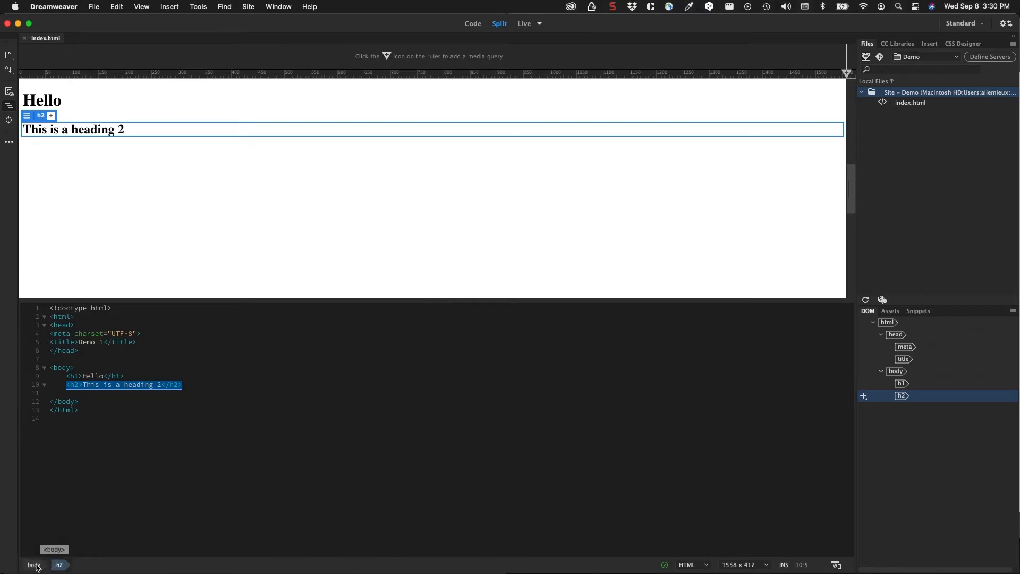
pyautogui.click(33, 565)
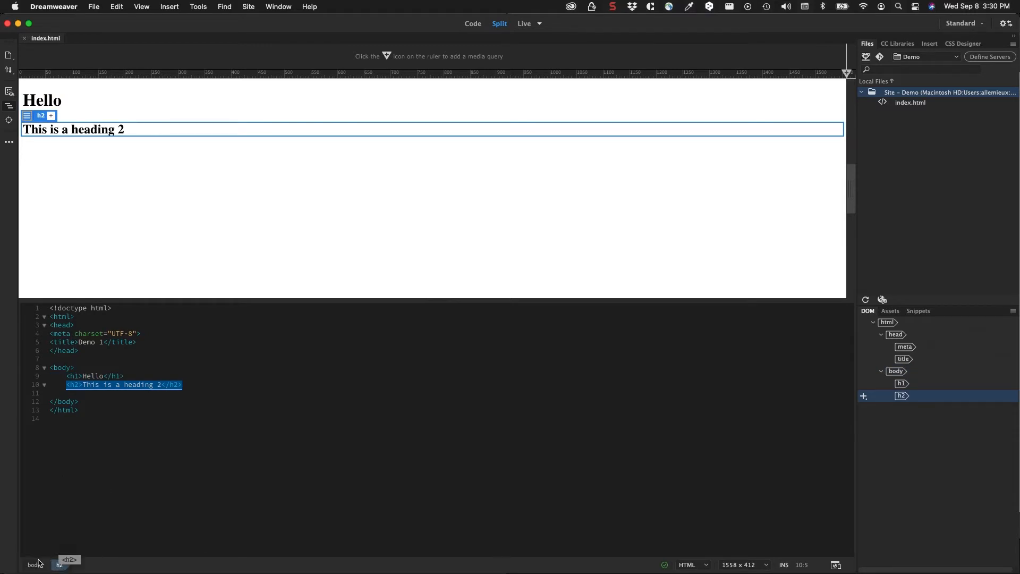
pyautogui.click(33, 564)
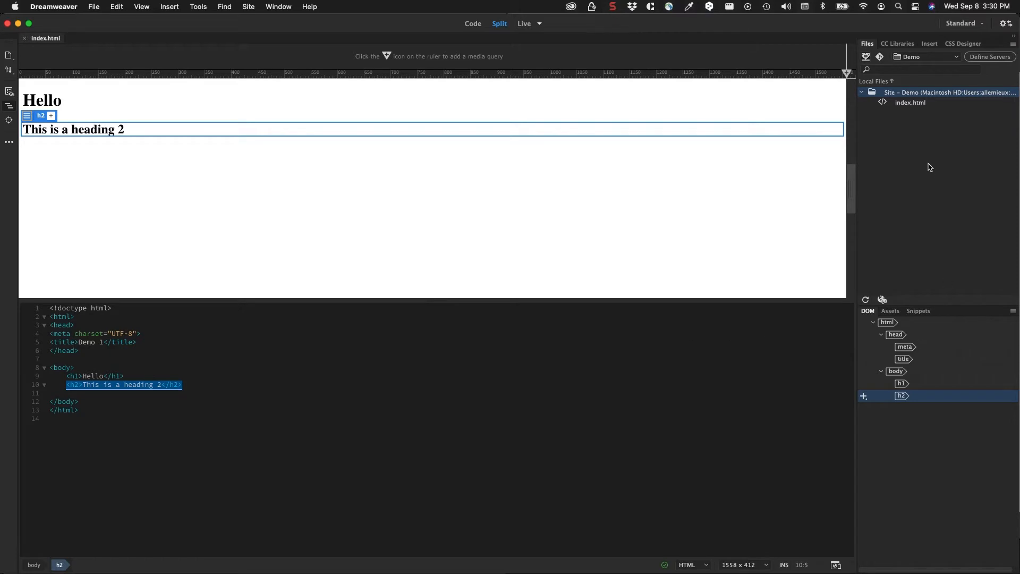
pyautogui.moveTo(925, 48)
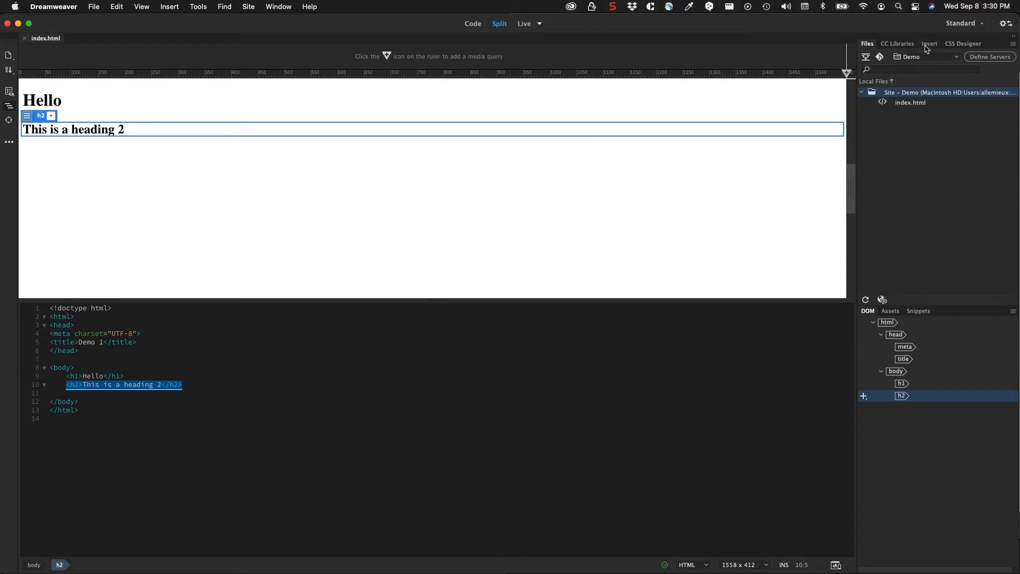
# Switch from the Insert panel to the CSS Designer panel.
pyautogui.click(929, 43)
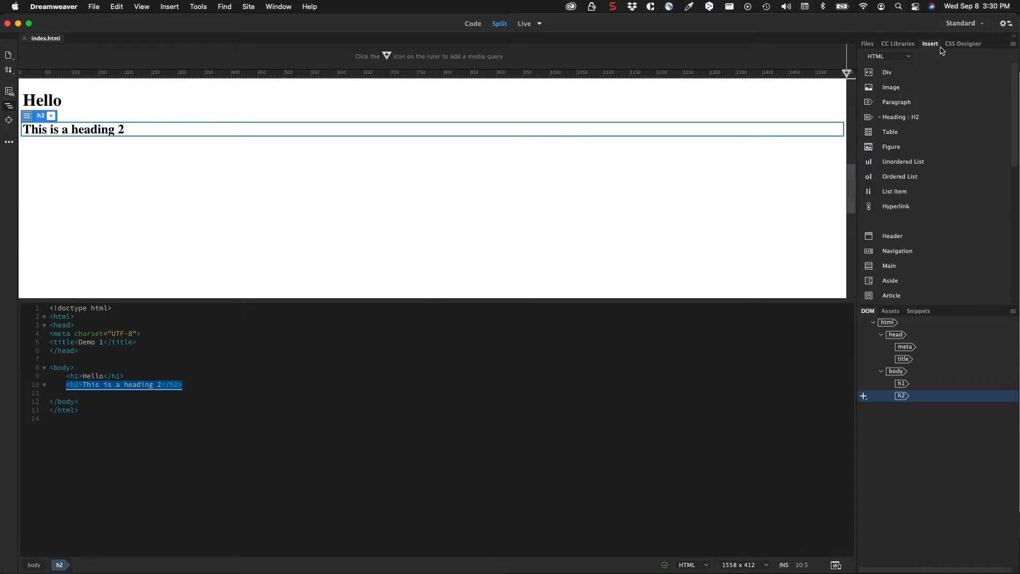
pyautogui.click(963, 43)
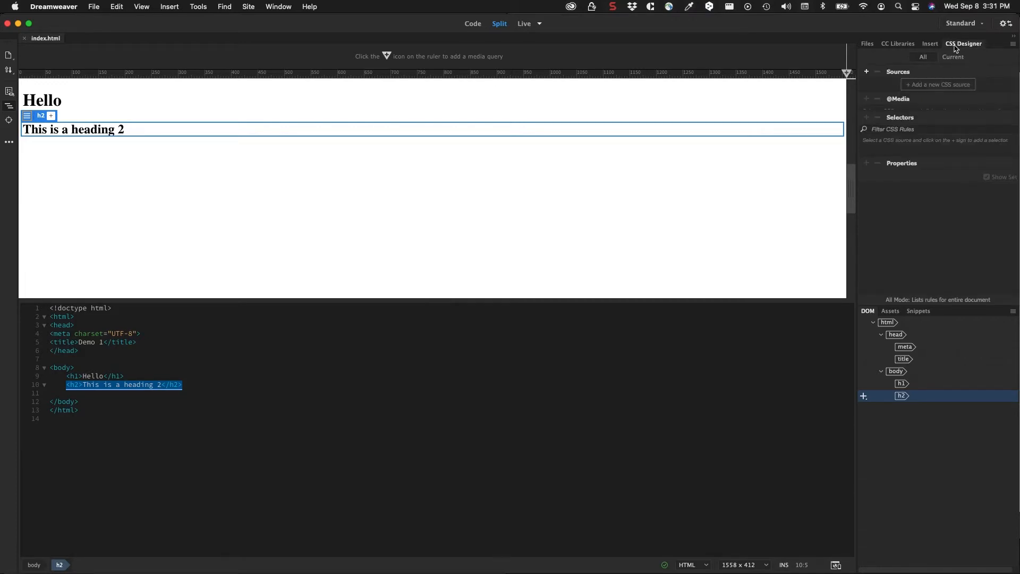
pyautogui.moveTo(903, 192)
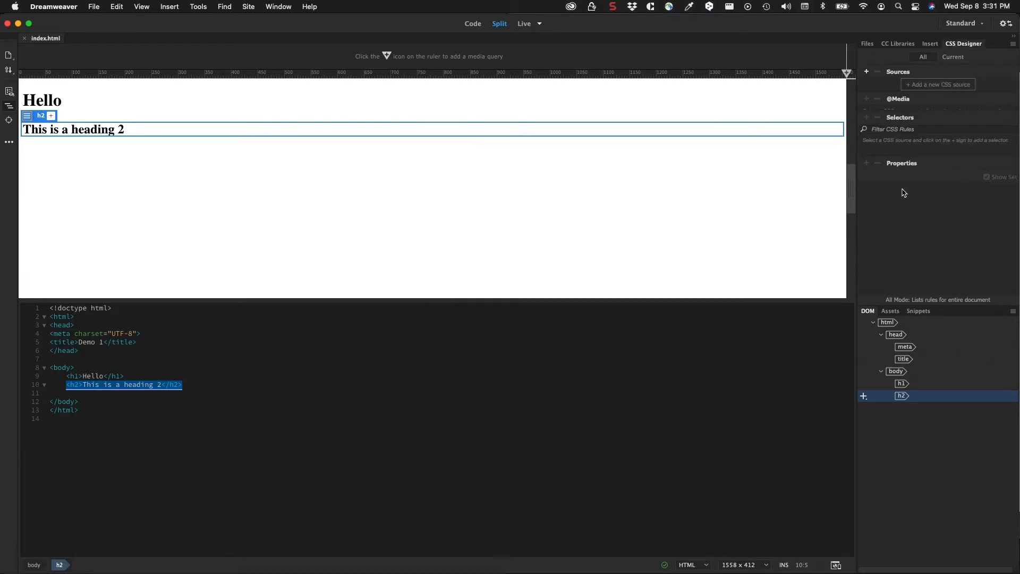
pyautogui.moveTo(903, 218)
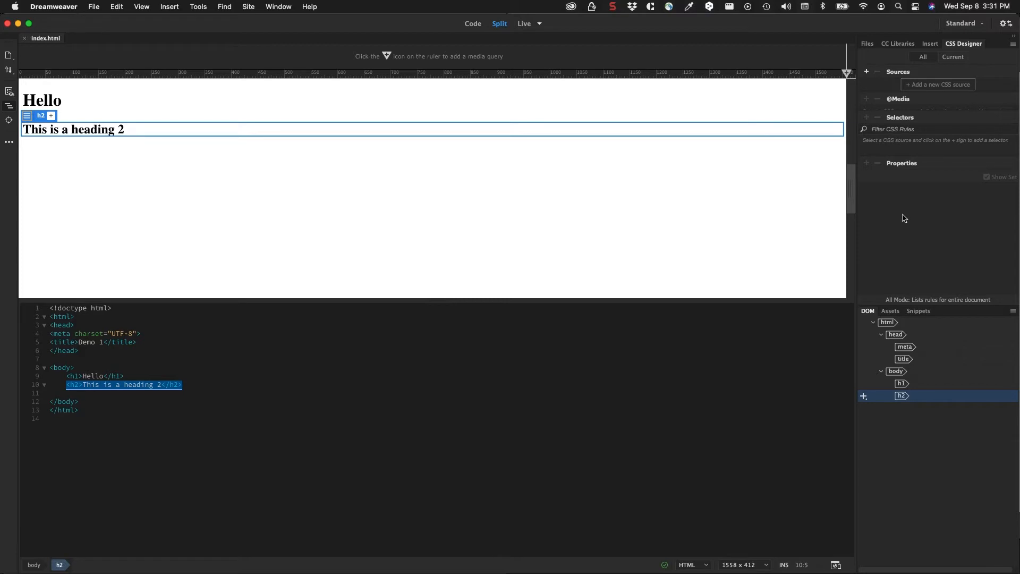
pyautogui.moveTo(848, 196)
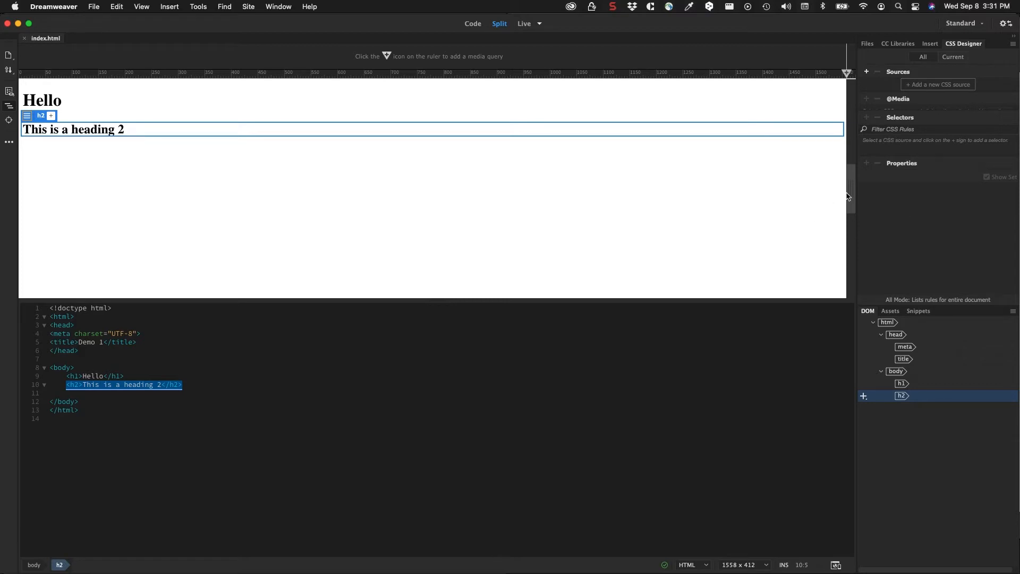
pyautogui.moveTo(869, 76)
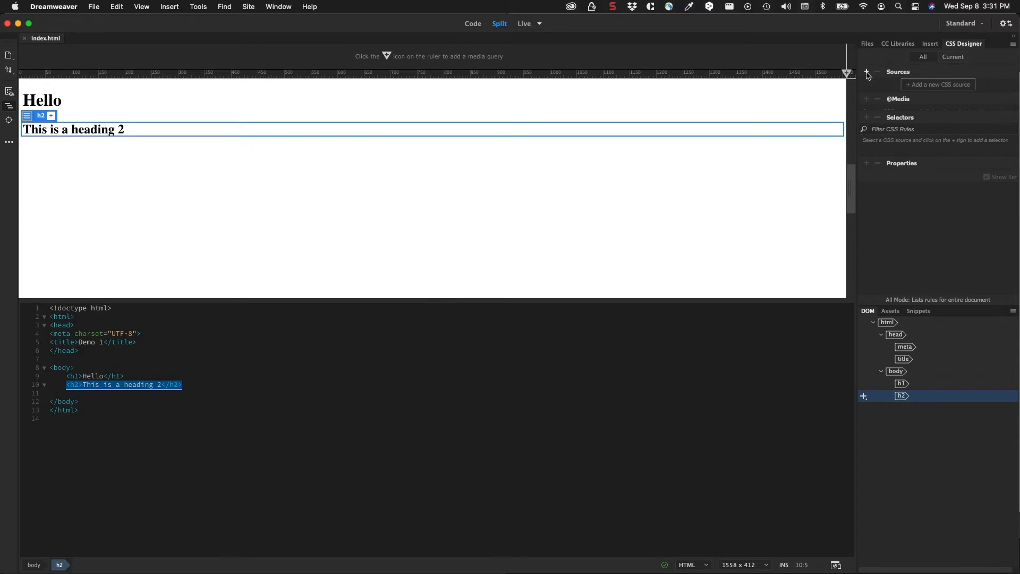
pyautogui.moveTo(866, 71)
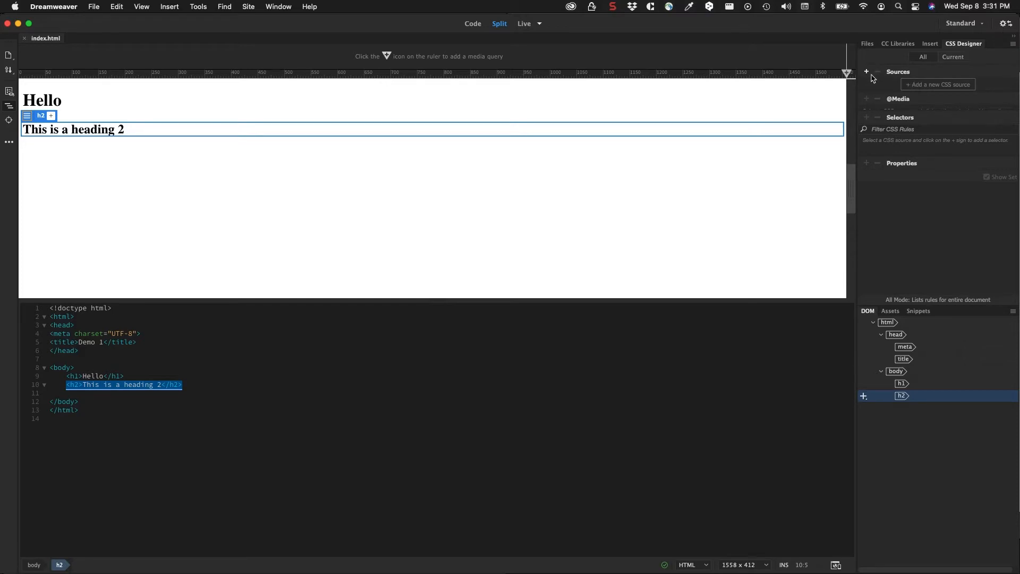
# Open the Sources + menu in CSS Designer to add a CSS source.
pyautogui.click(866, 72)
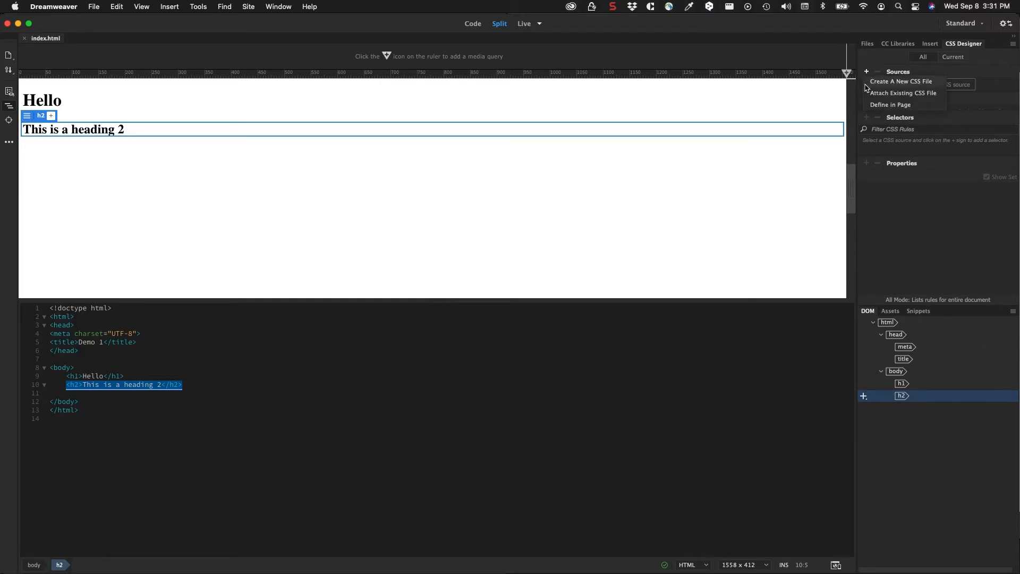
pyautogui.moveTo(903, 89)
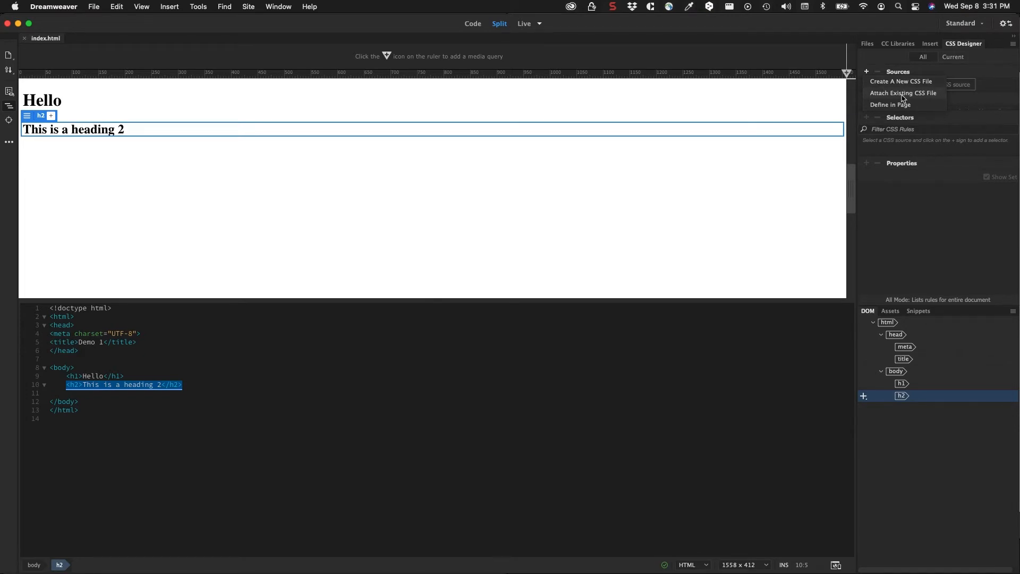
pyautogui.moveTo(898, 105)
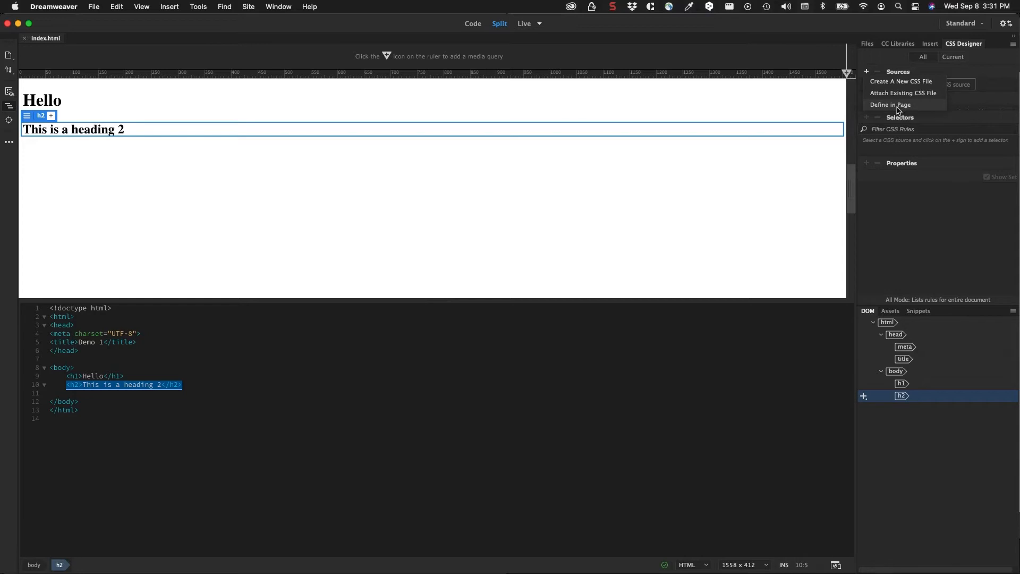
pyautogui.moveTo(310, 197)
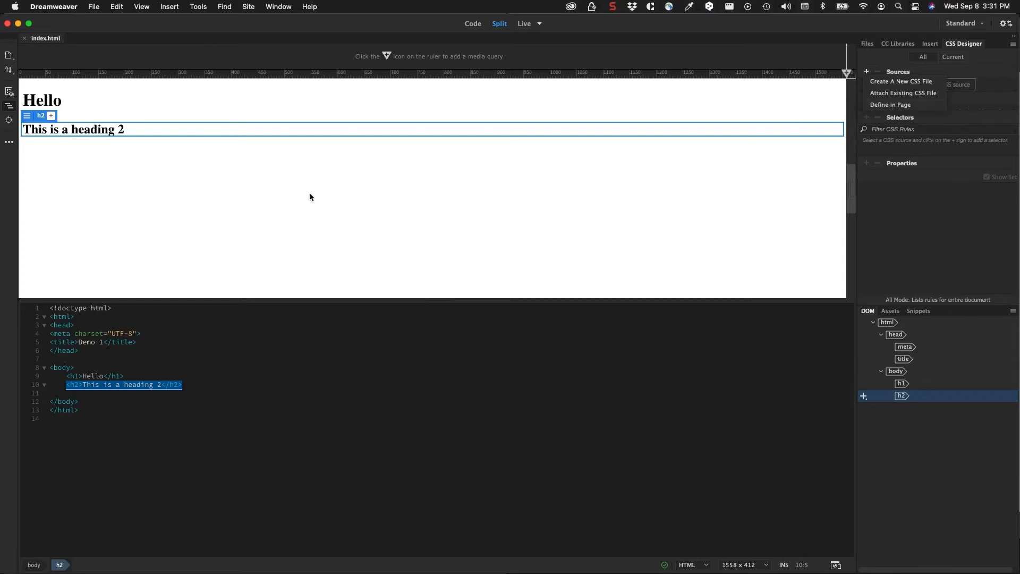
pyautogui.moveTo(80, 356)
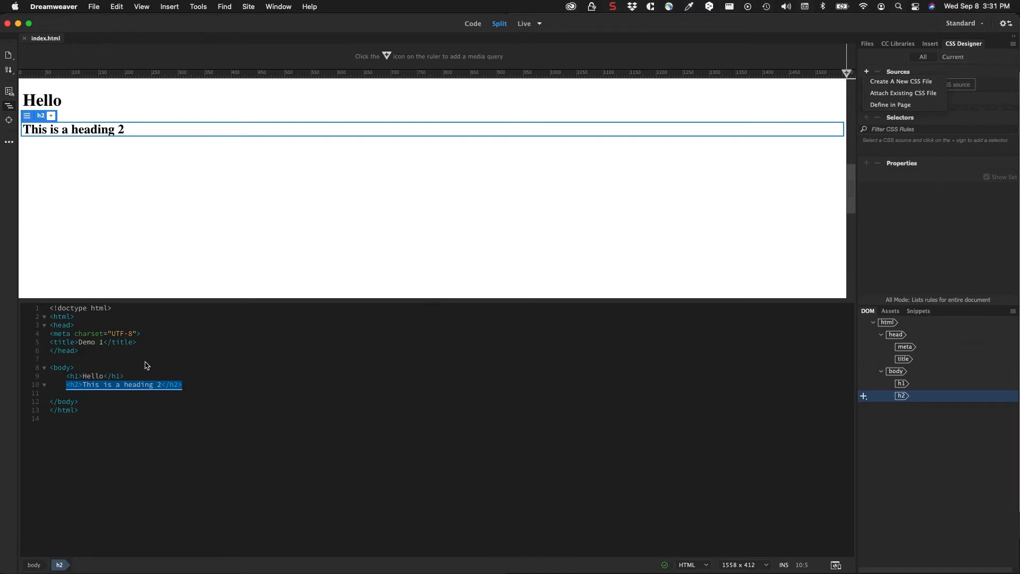
pyautogui.moveTo(108, 348)
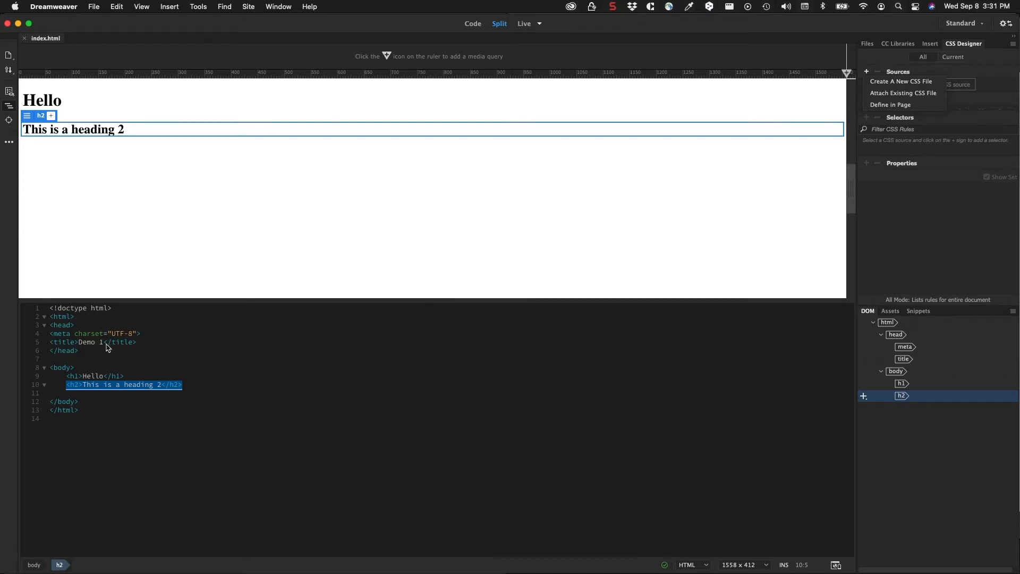
pyautogui.moveTo(572, 294)
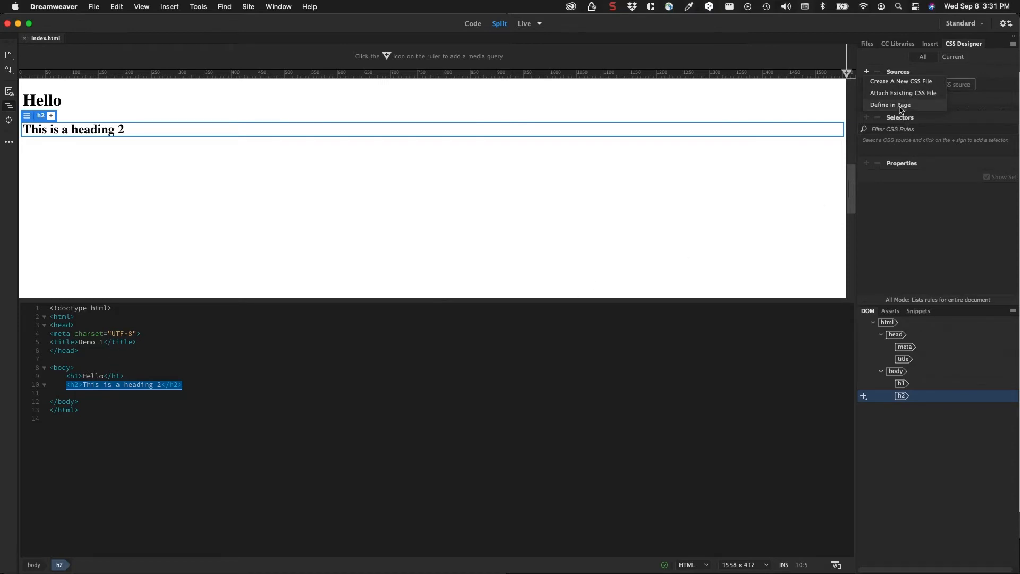
pyautogui.moveTo(892, 105)
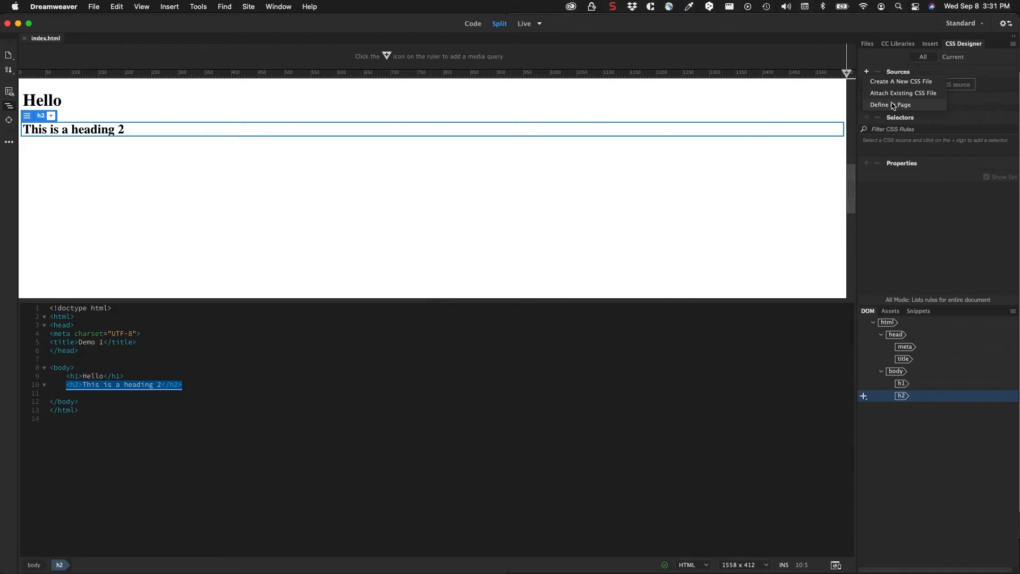
pyautogui.moveTo(900, 81)
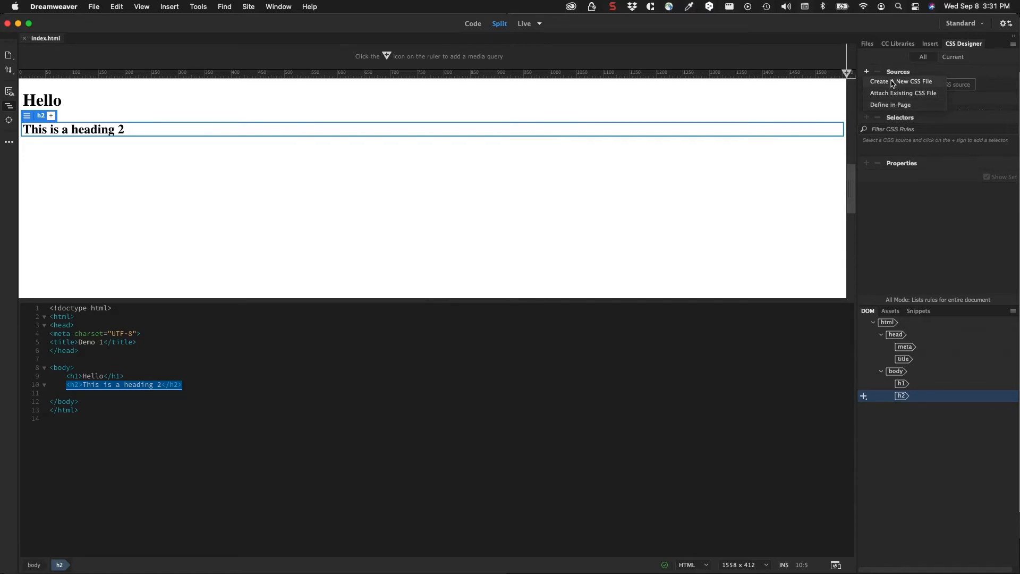
# Create a new CSS file named styles and browse for its save location.
pyautogui.click(901, 81)
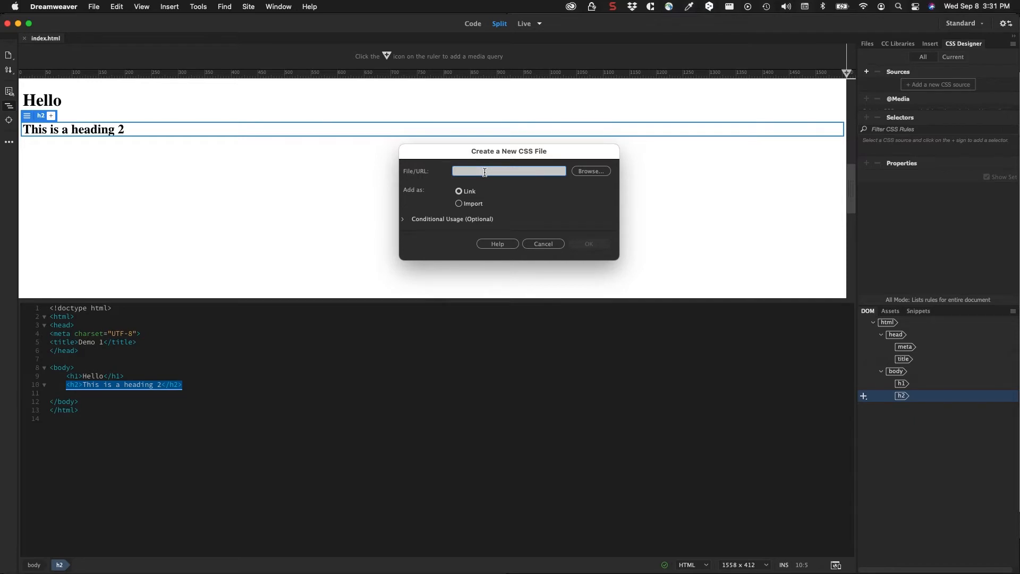
pyautogui.write('styles')
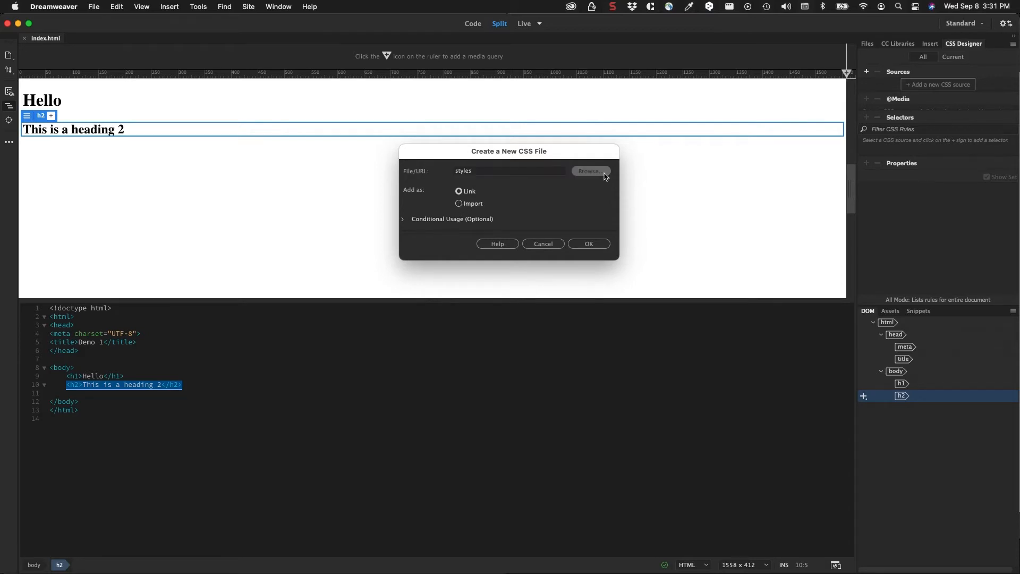
pyautogui.click(589, 171)
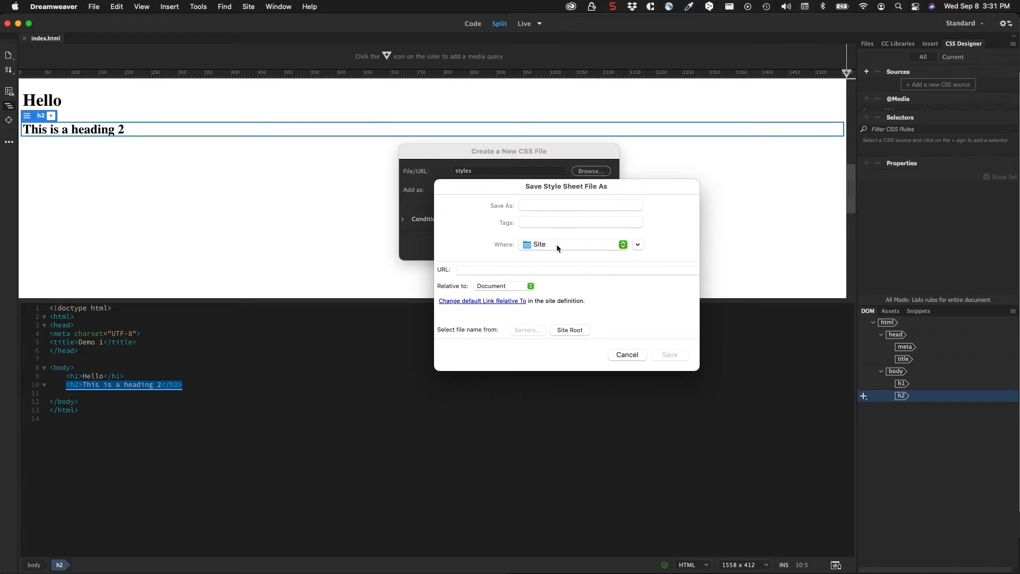
# Create a new css folder in the site from the save dialog.
pyautogui.click(637, 245)
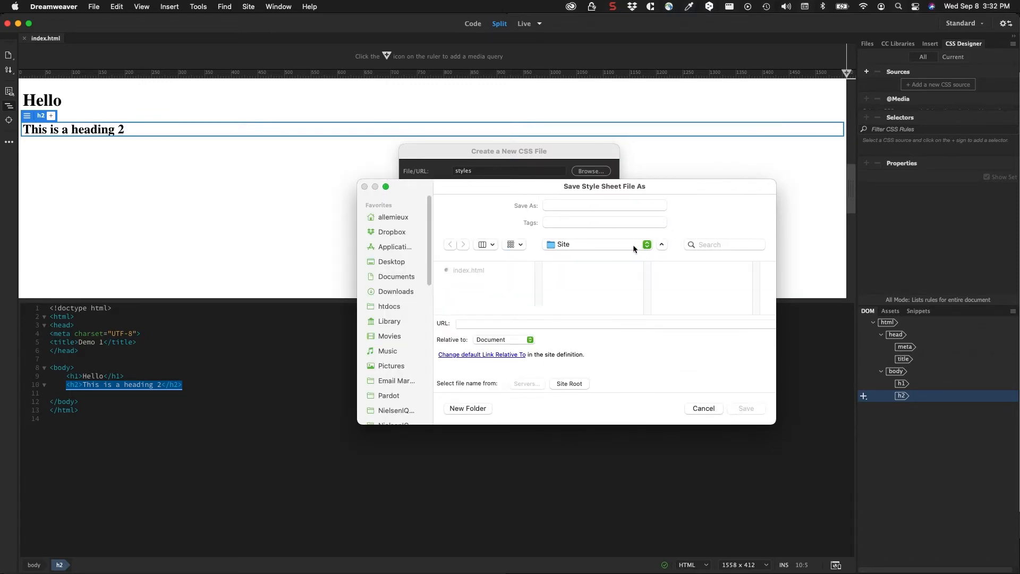
pyautogui.moveTo(554, 308)
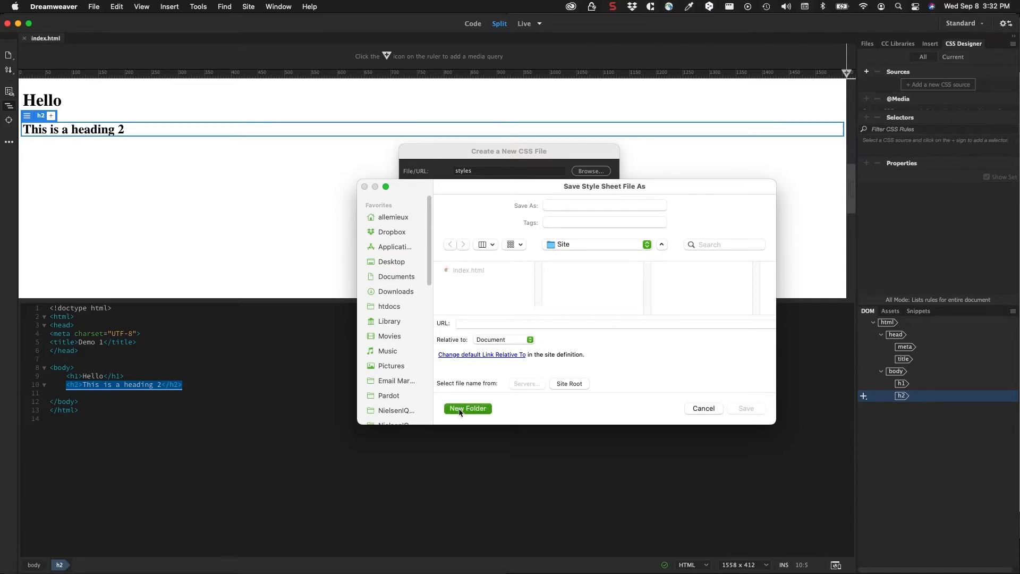
pyautogui.click(467, 408)
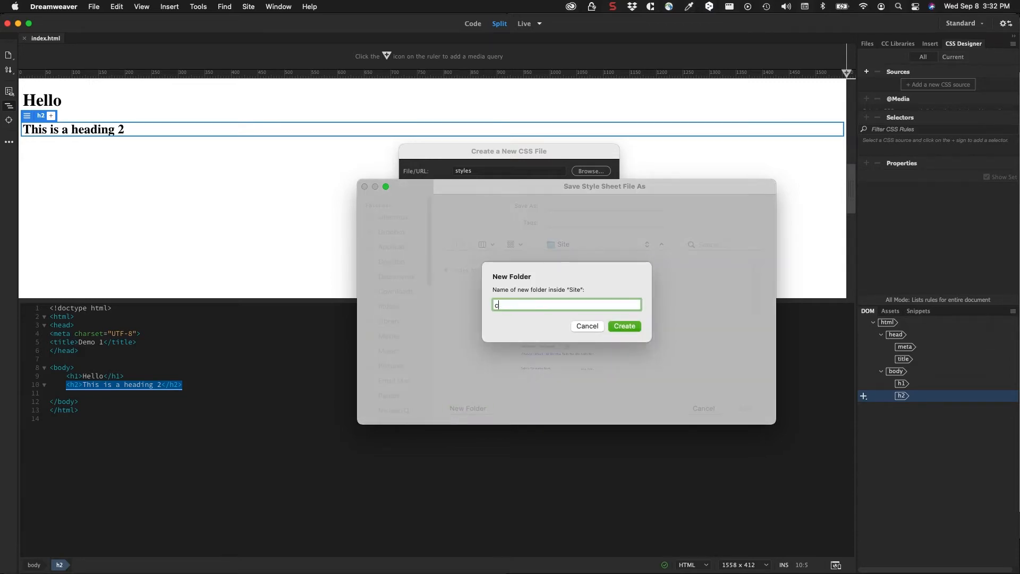
pyautogui.click(623, 325)
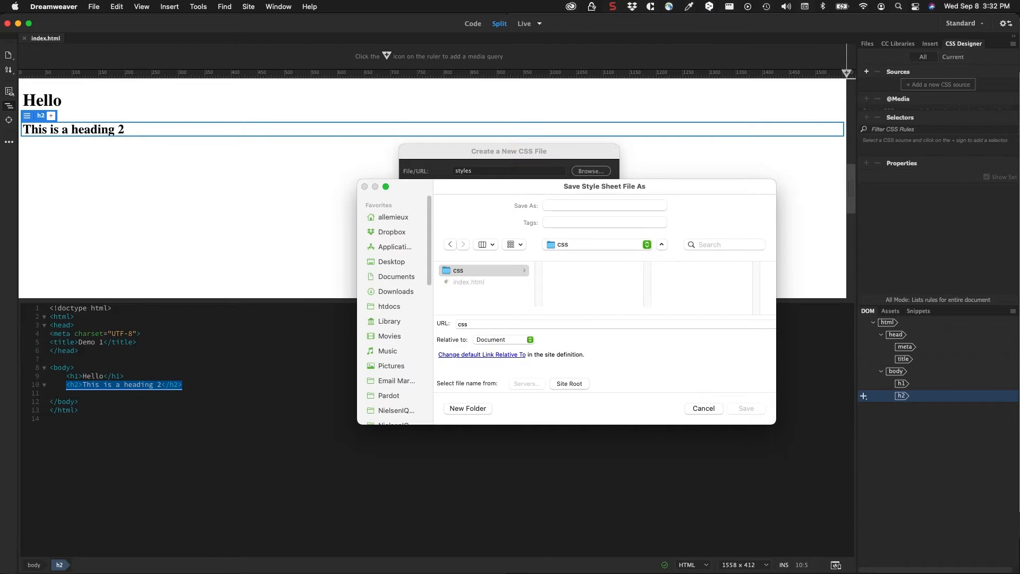
pyautogui.moveTo(713, 396)
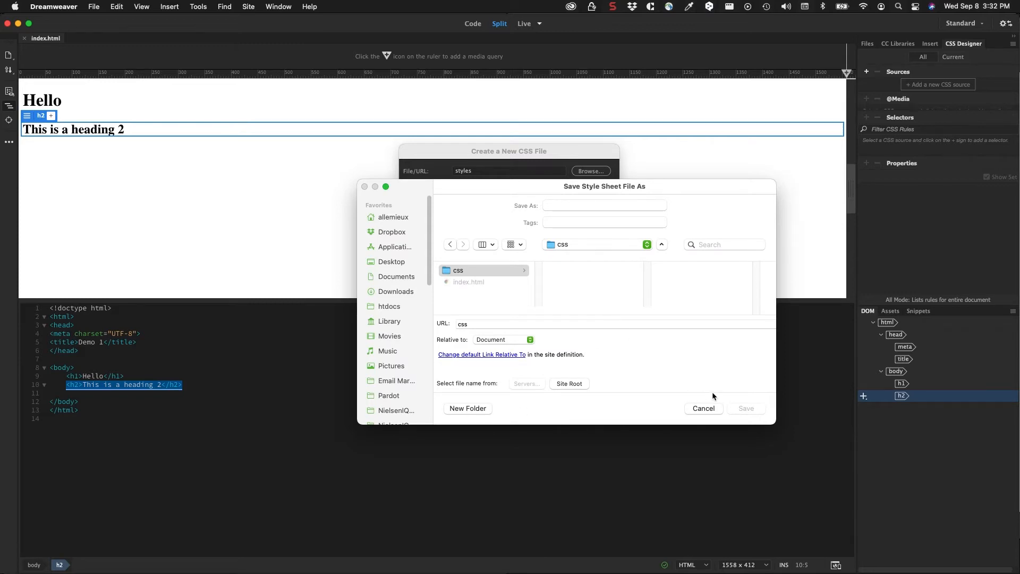
# Save the stylesheet as styles.css in the css folder and link it to index.html.
pyautogui.click(602, 205)
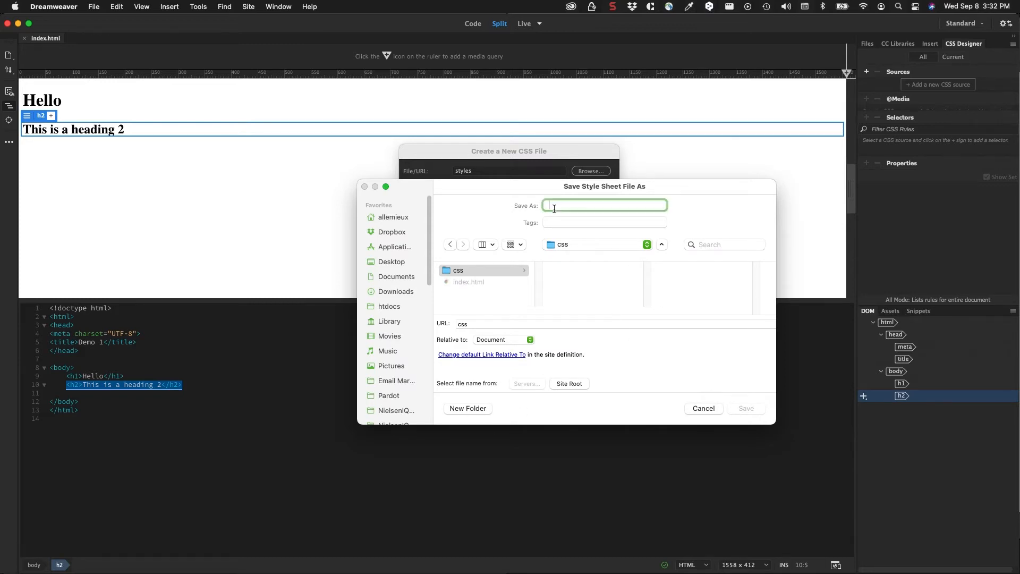
pyautogui.write('styles.css')
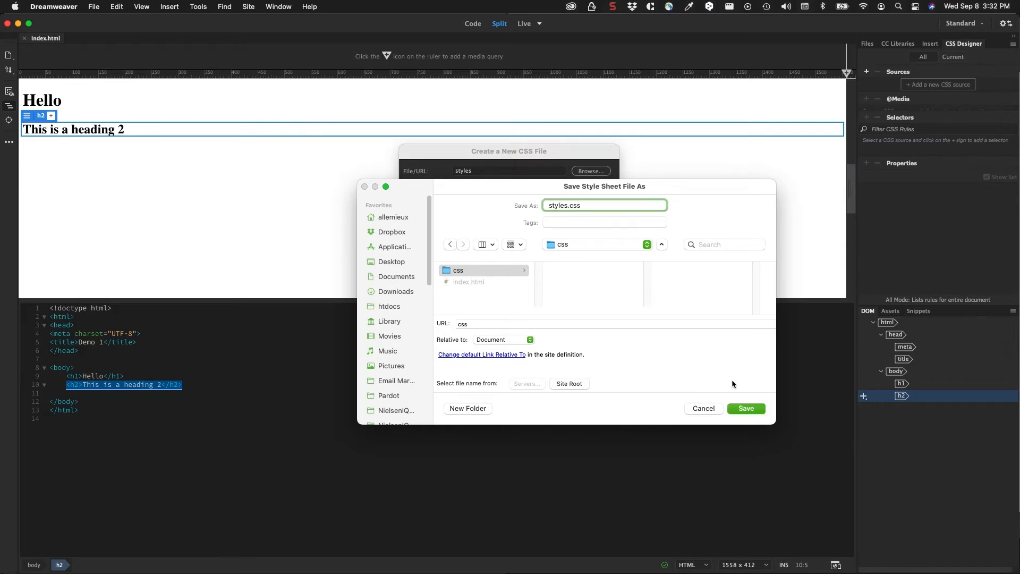
pyautogui.click(744, 407)
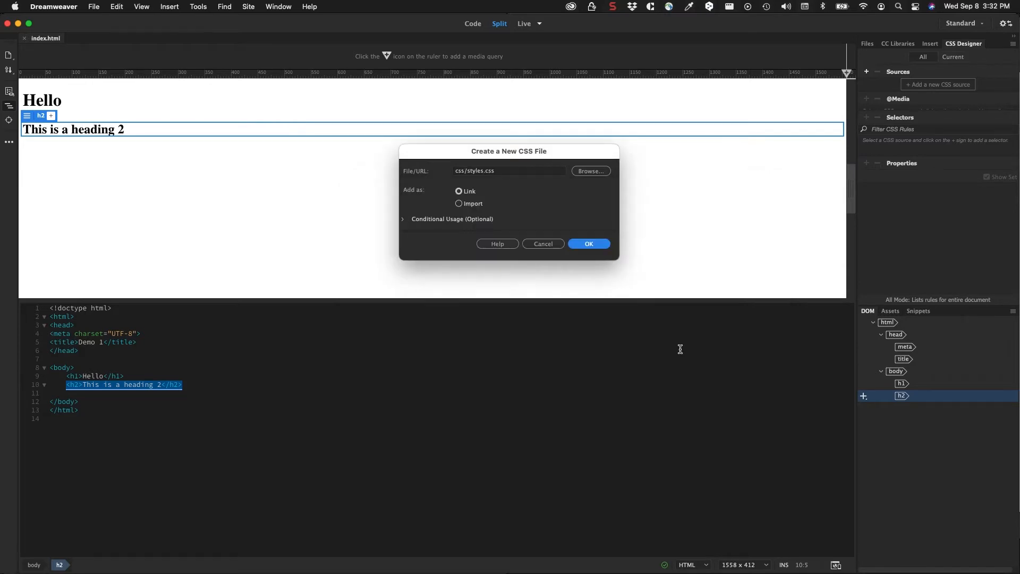
pyautogui.moveTo(440, 174)
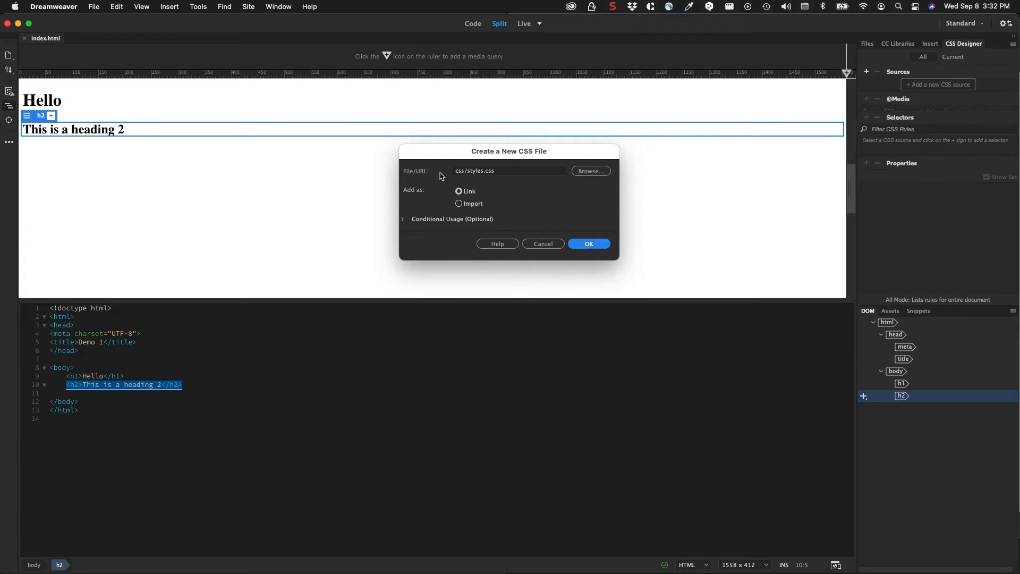
pyautogui.moveTo(475, 176)
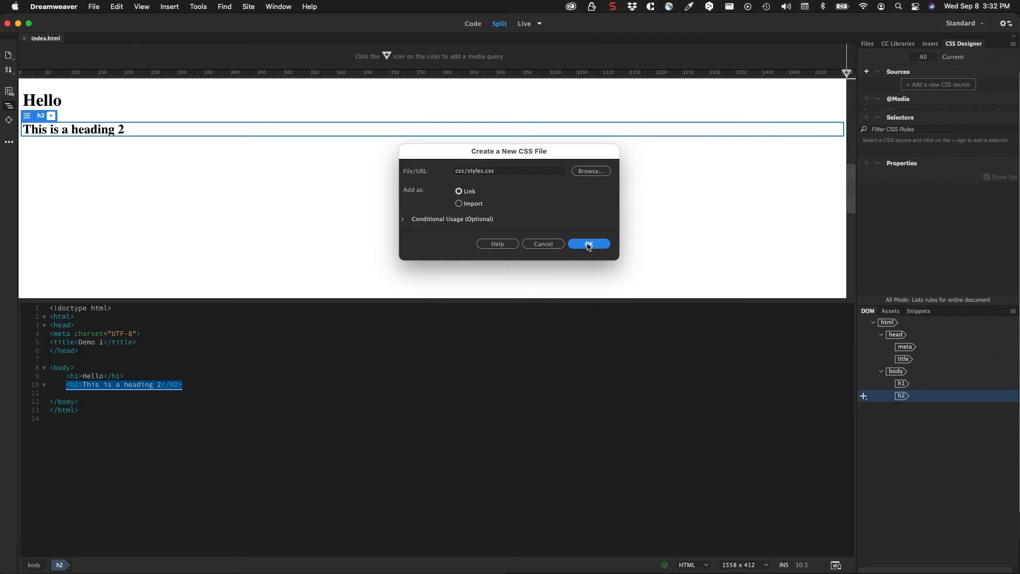
pyautogui.click(588, 243)
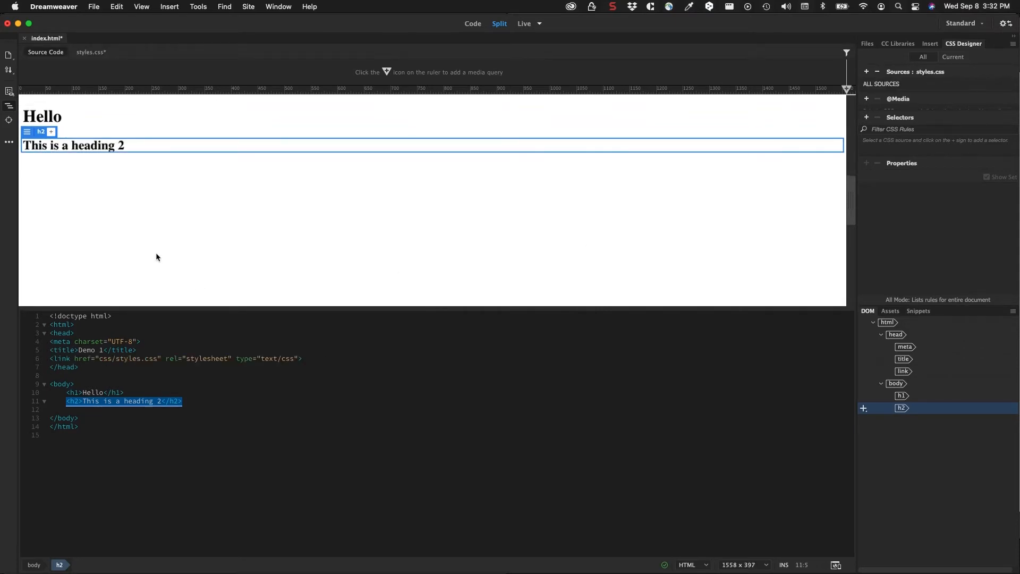
pyautogui.moveTo(46, 52)
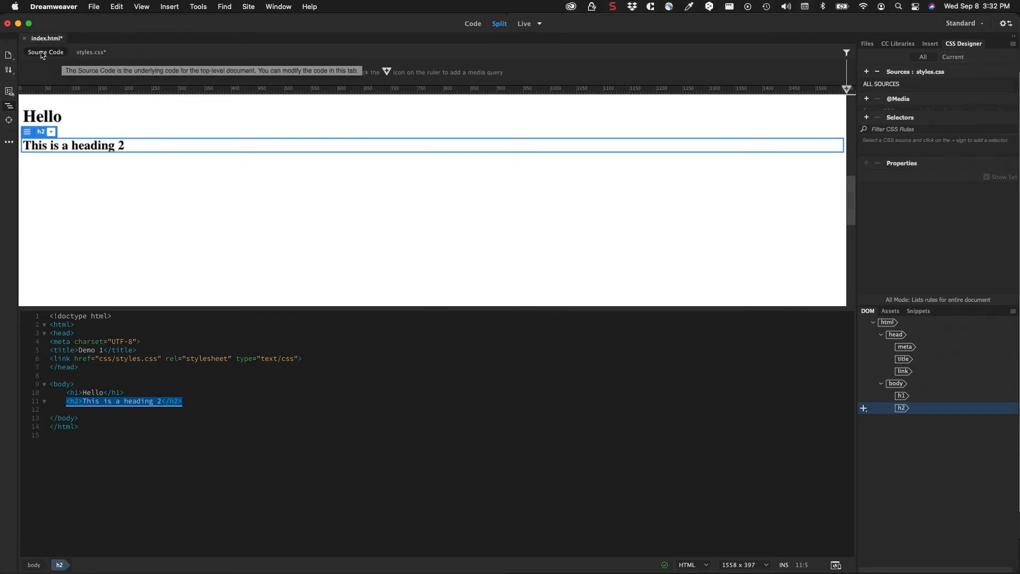
pyautogui.moveTo(81, 58)
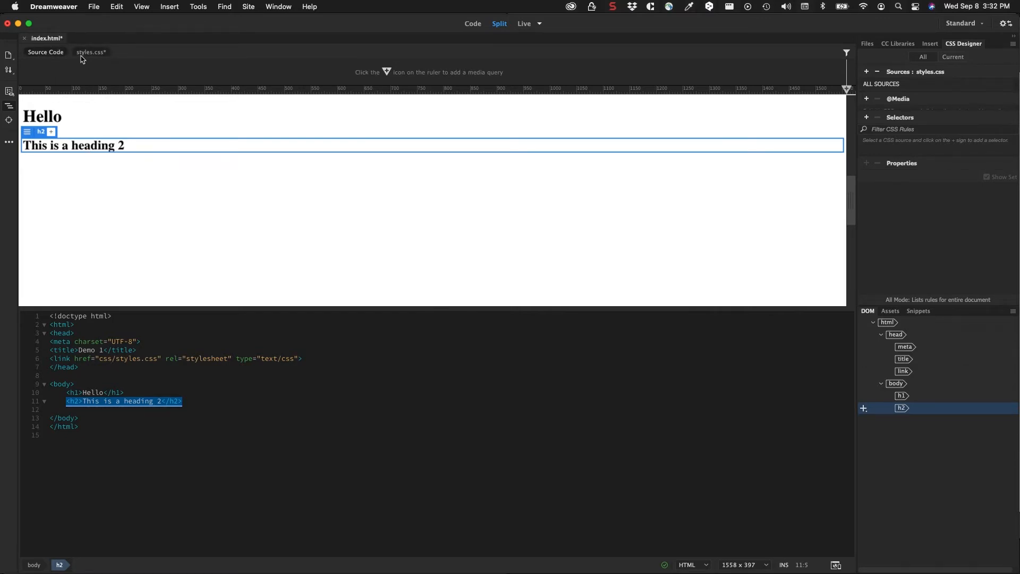
pyautogui.click(90, 52)
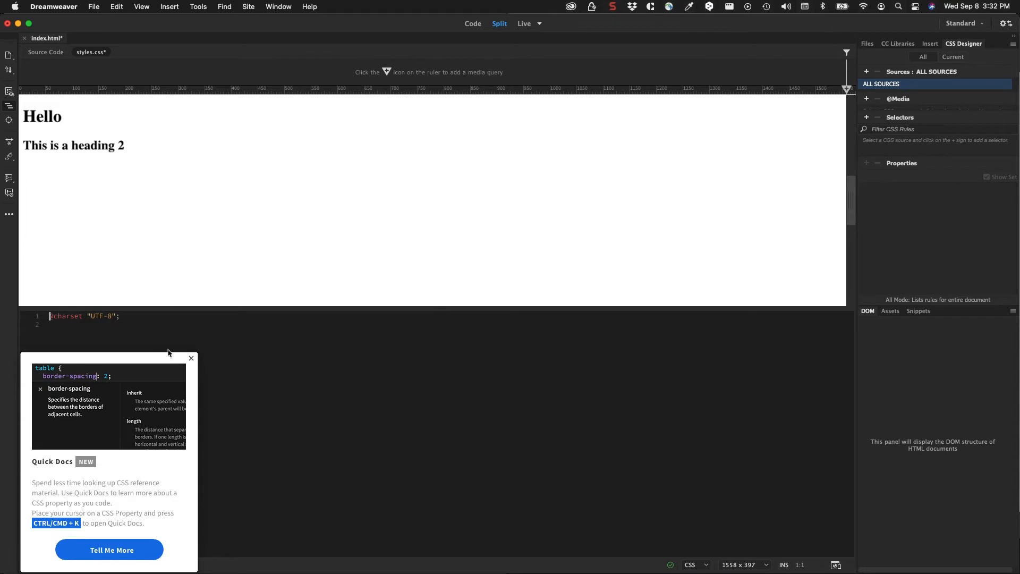
pyautogui.click(191, 358)
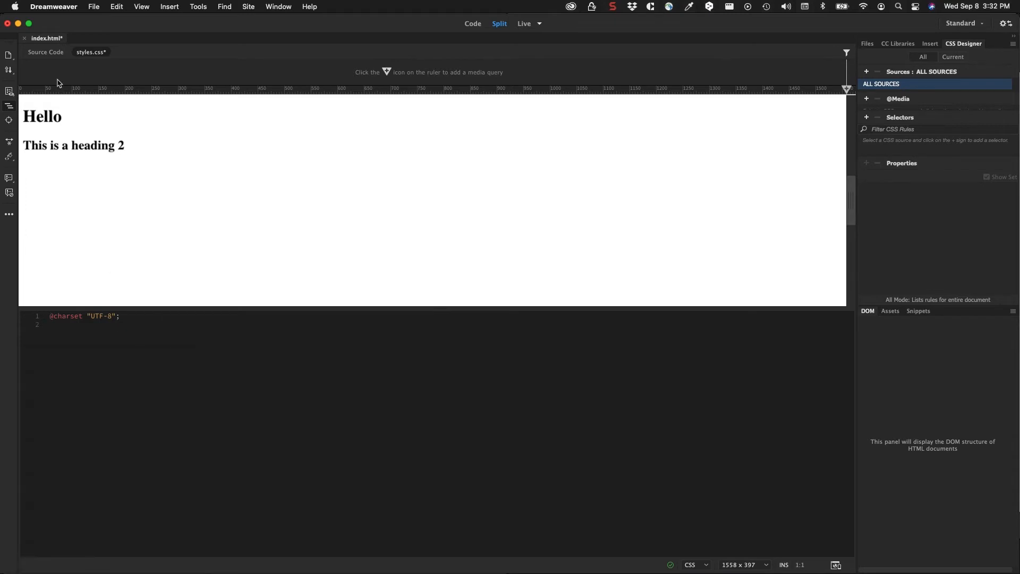
pyautogui.click(73, 145)
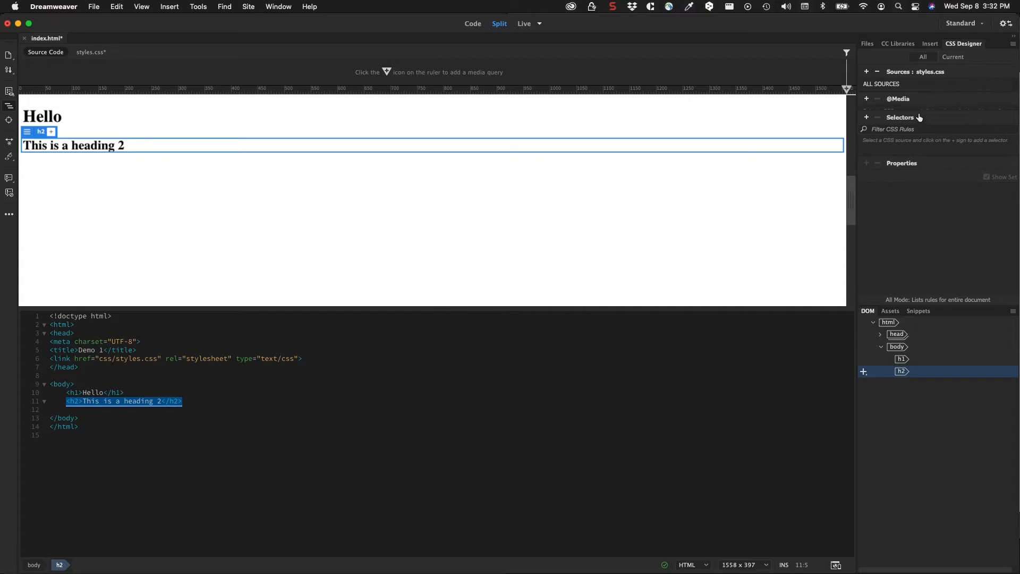
pyautogui.moveTo(907, 80)
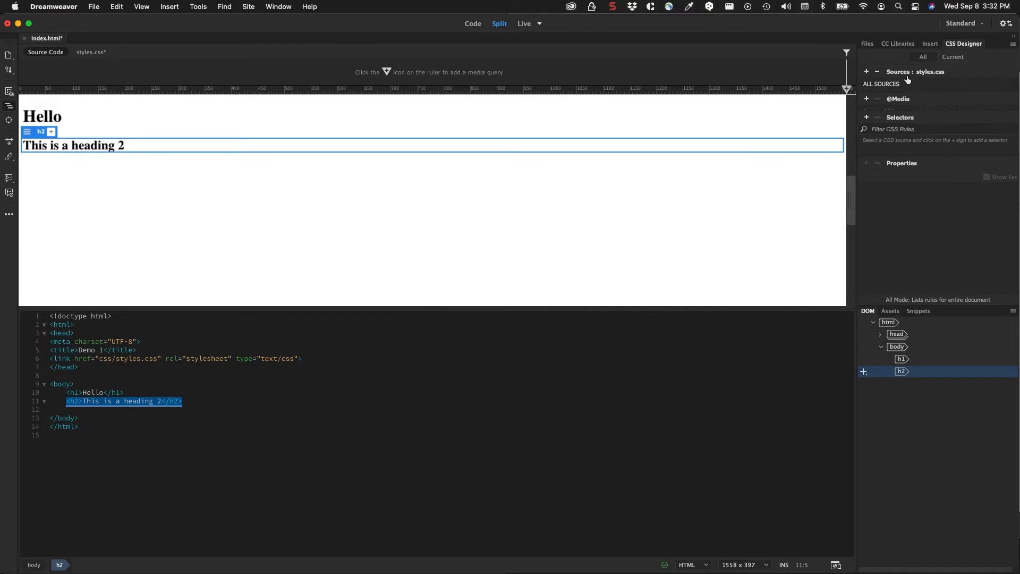
pyautogui.moveTo(942, 72)
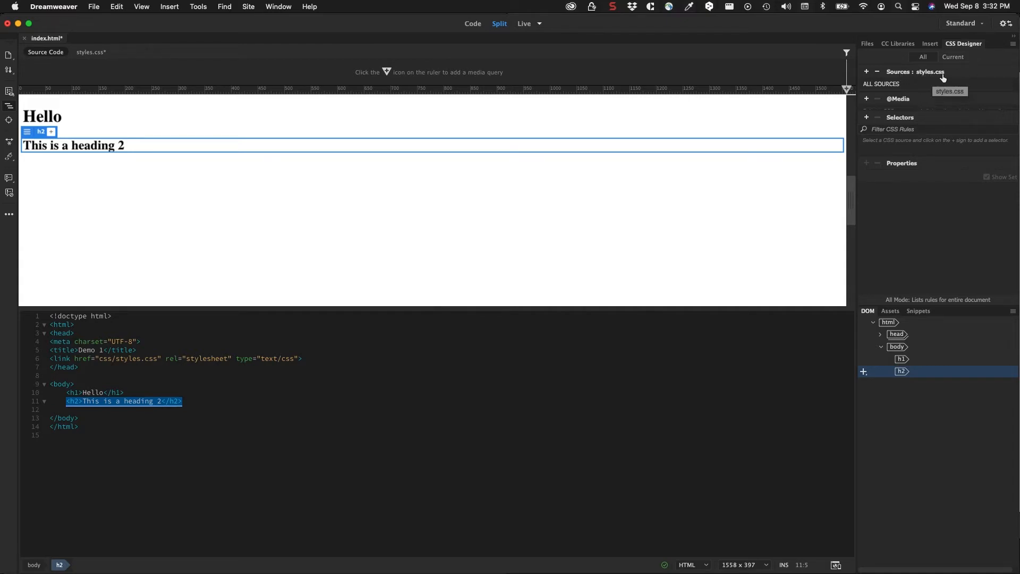
pyautogui.moveTo(923, 57)
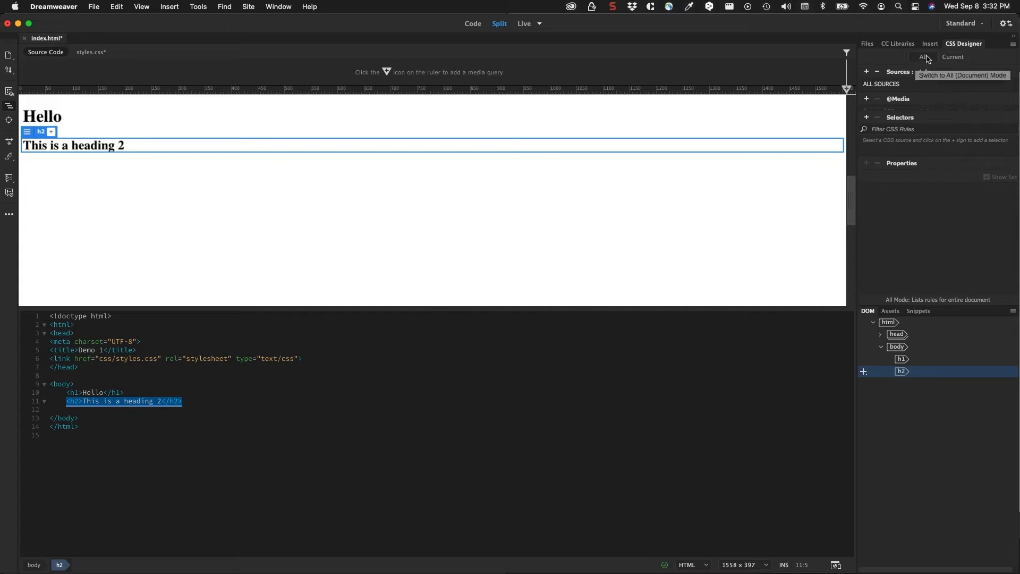
pyautogui.click(953, 57)
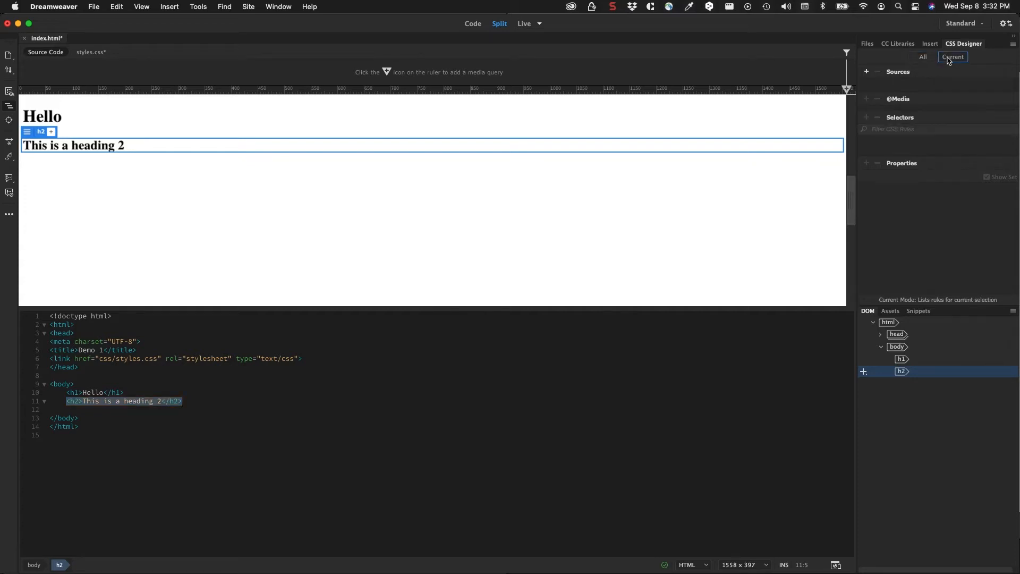
pyautogui.click(921, 57)
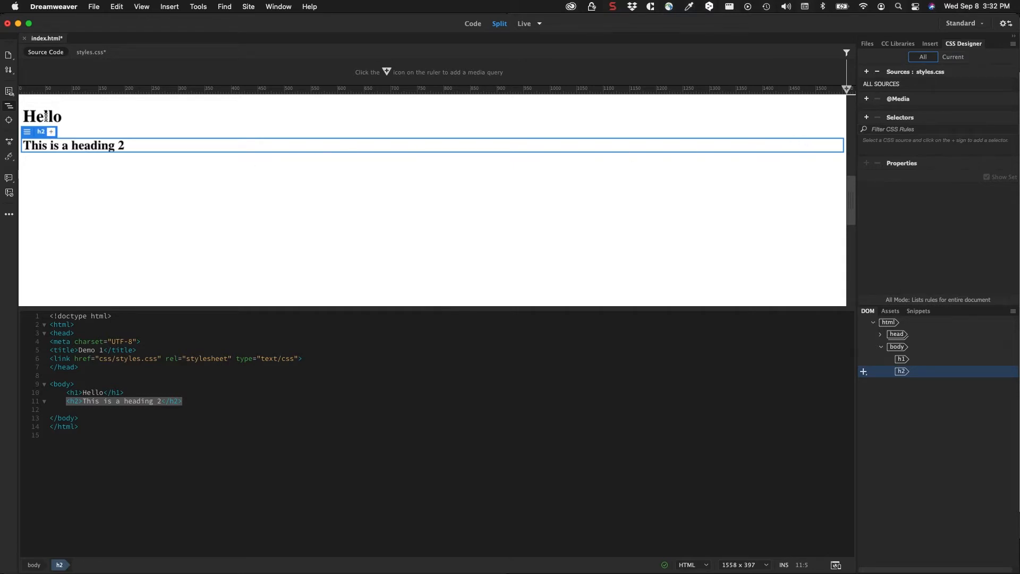
# Select the Hello heading and add a body h1 selector in CSS Designer.
pyautogui.click(42, 116)
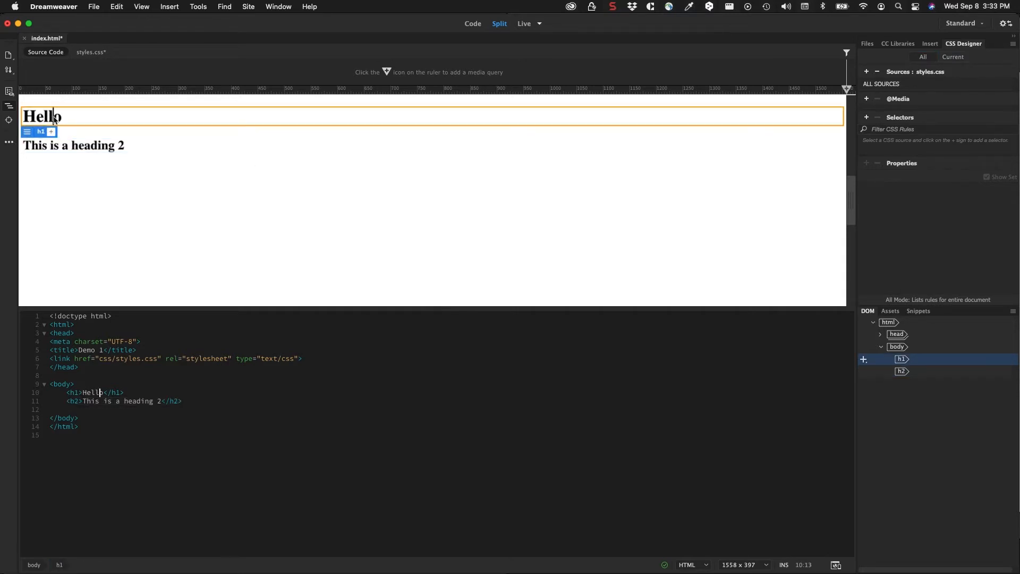
pyautogui.doubleClick(41, 116)
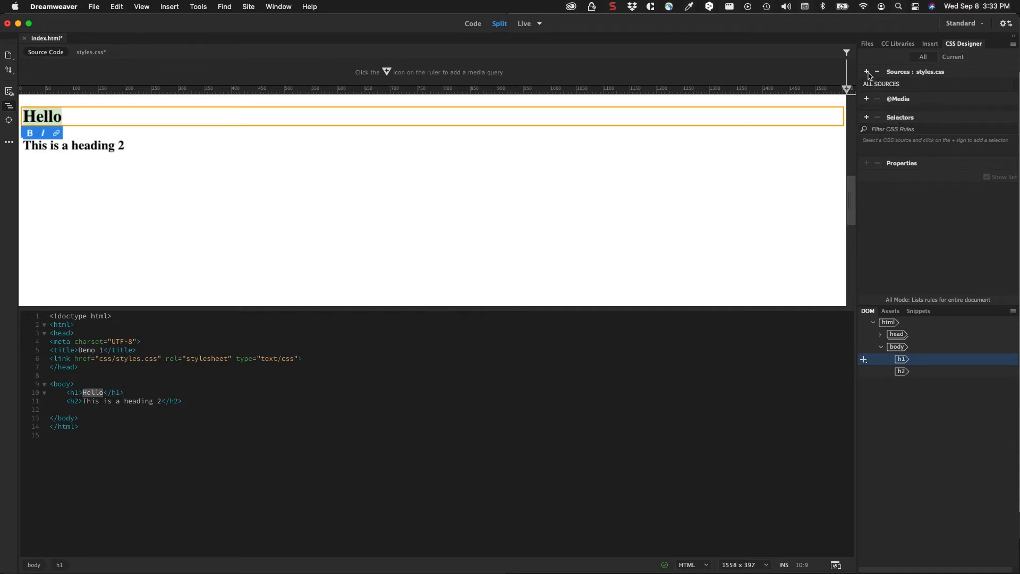
pyautogui.moveTo(866, 98)
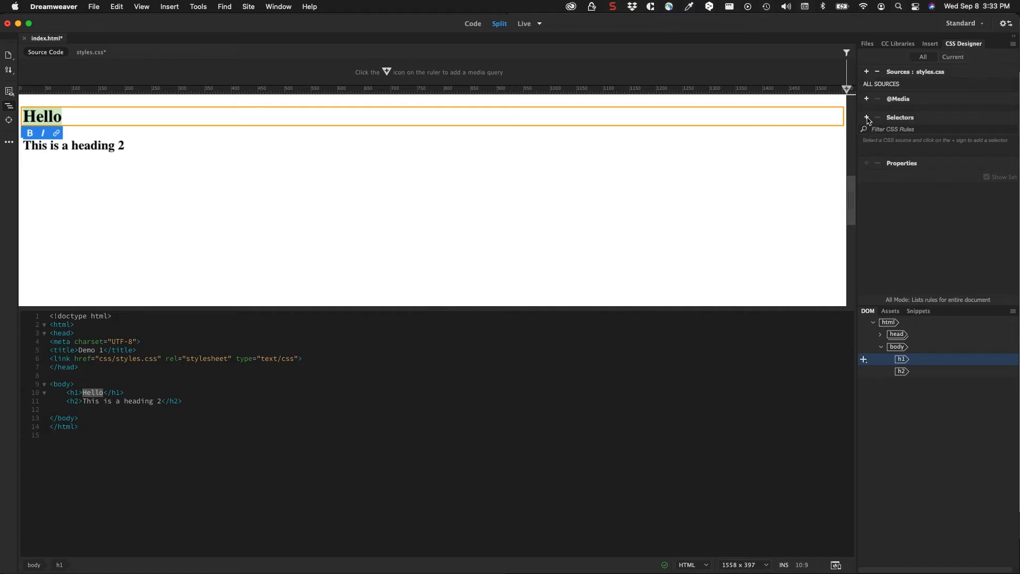
pyautogui.click(867, 117)
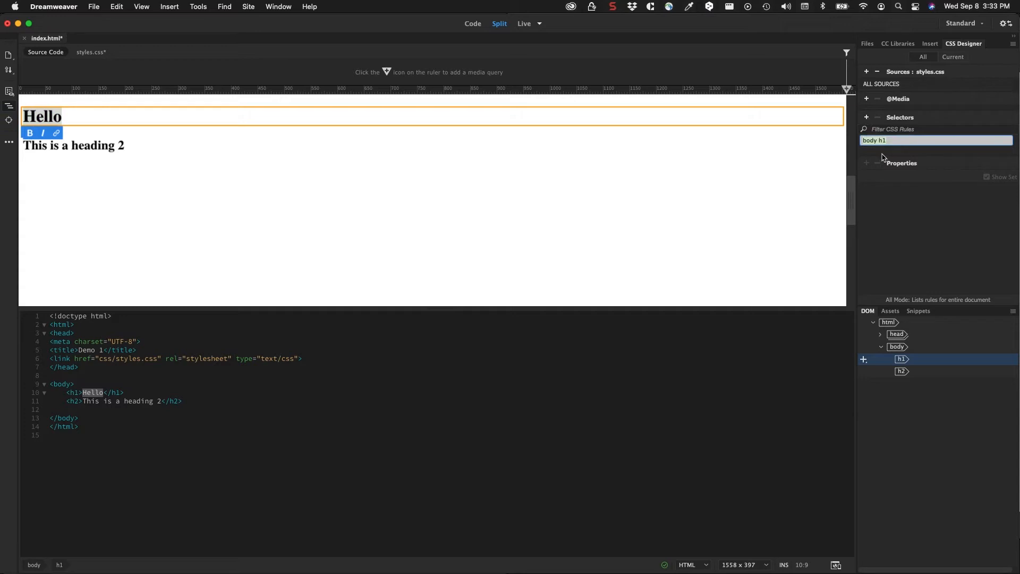
pyautogui.moveTo(878, 151)
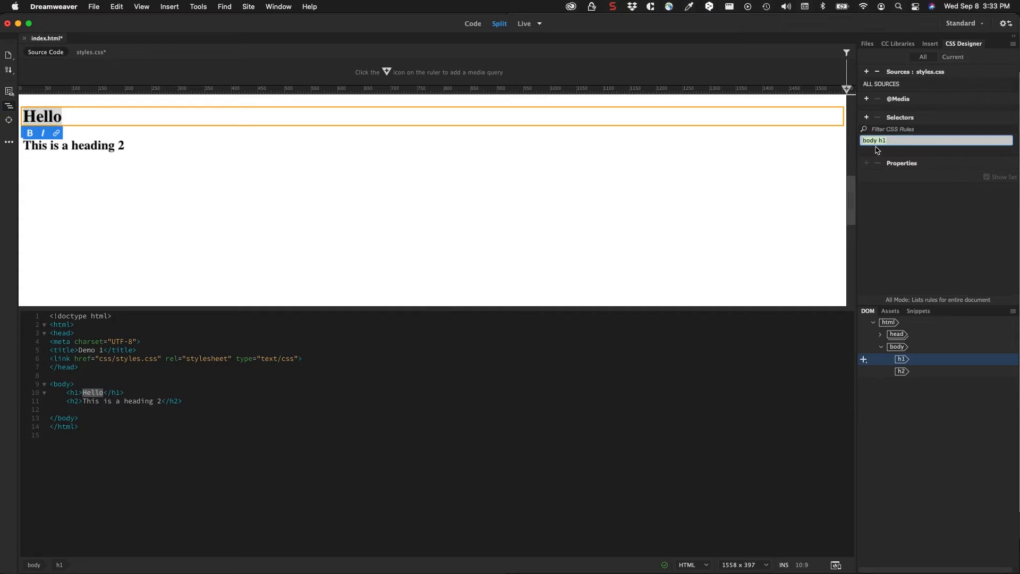
pyautogui.moveTo(884, 146)
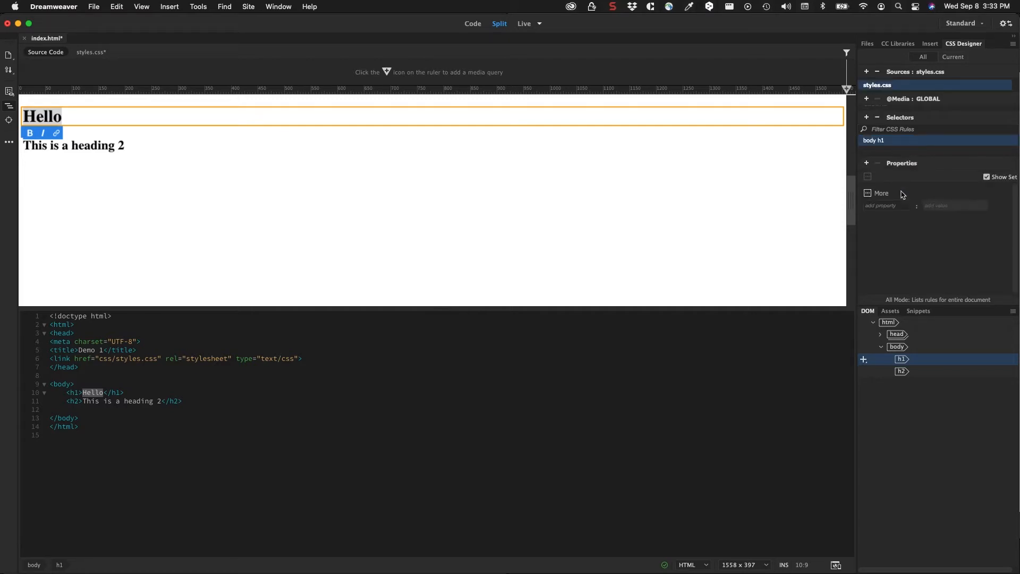
pyautogui.moveTo(886, 179)
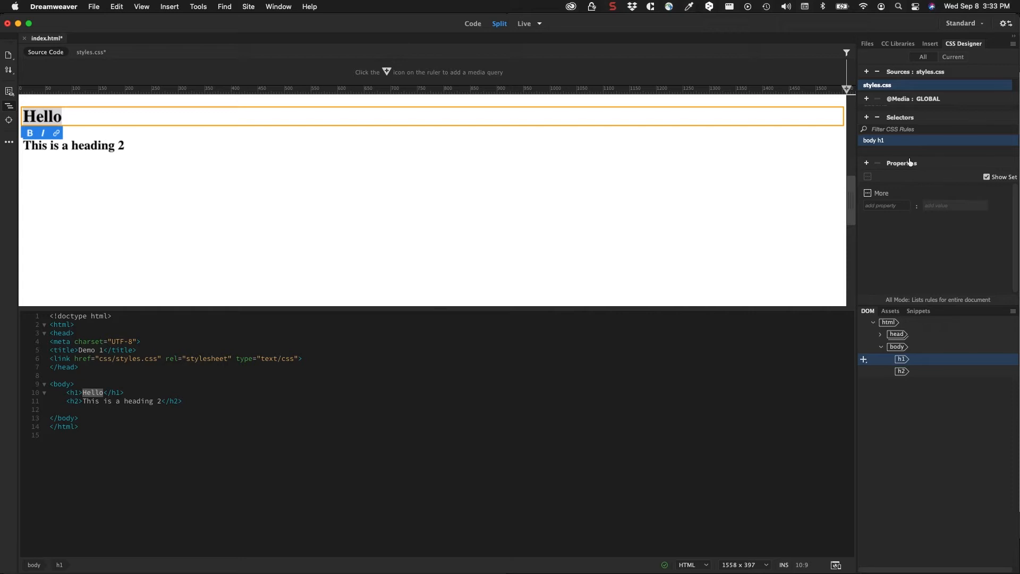
pyautogui.moveTo(898, 168)
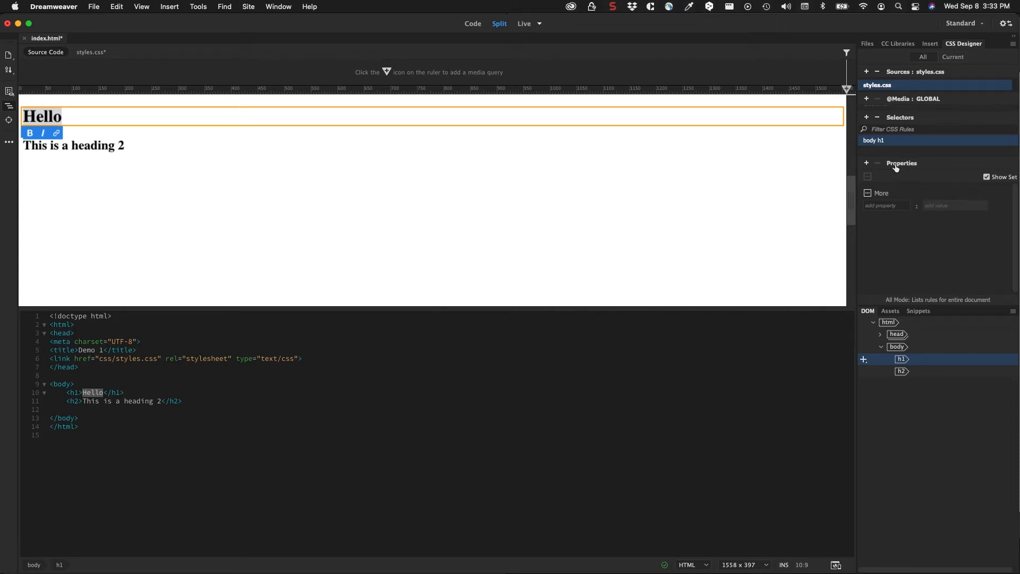
# Begin adding a new property to the body h1 rule in CSS Designer Properties.
pyautogui.click(866, 165)
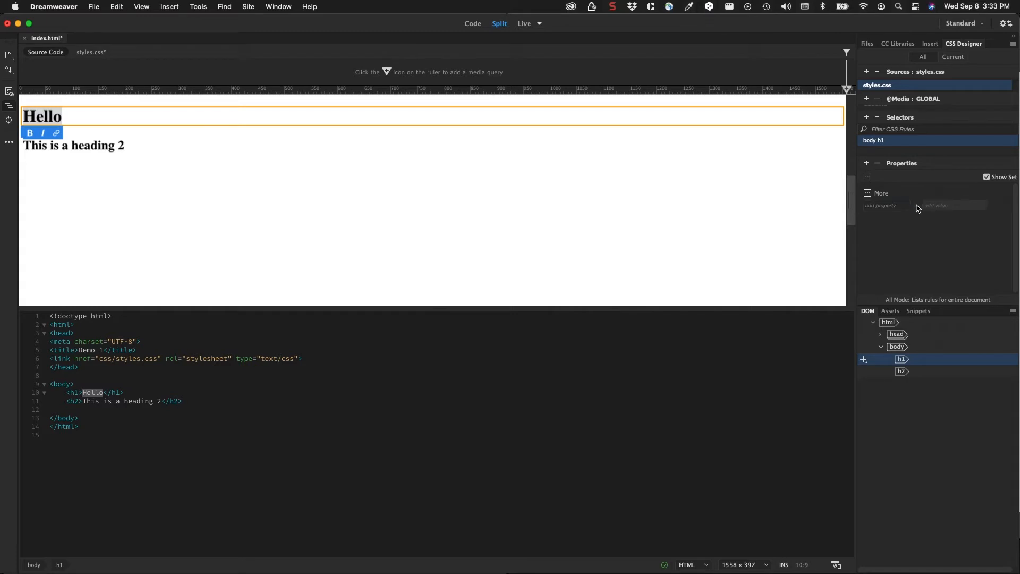
pyautogui.click(884, 205)
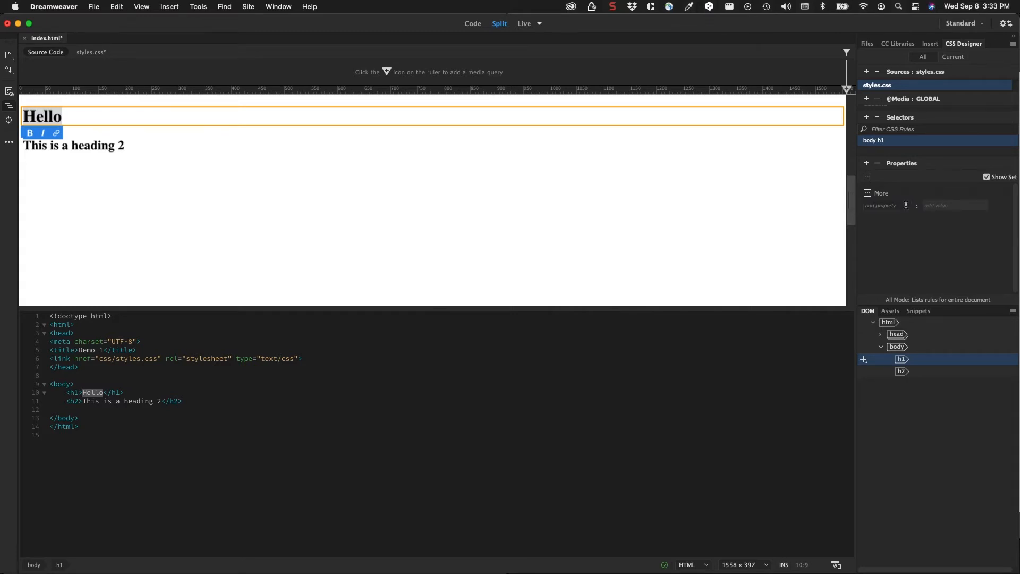
pyautogui.click(880, 206)
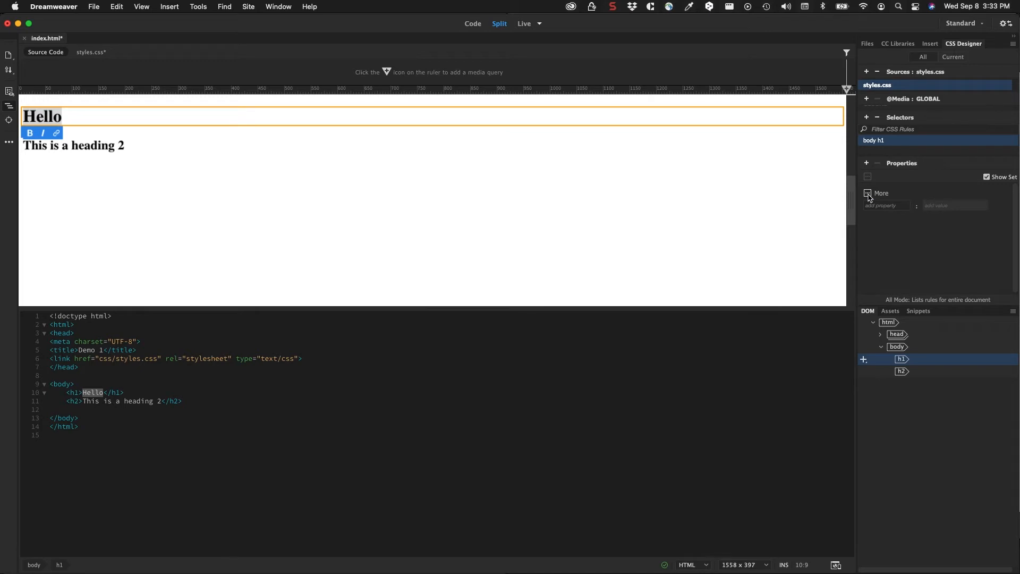
pyautogui.click(886, 205)
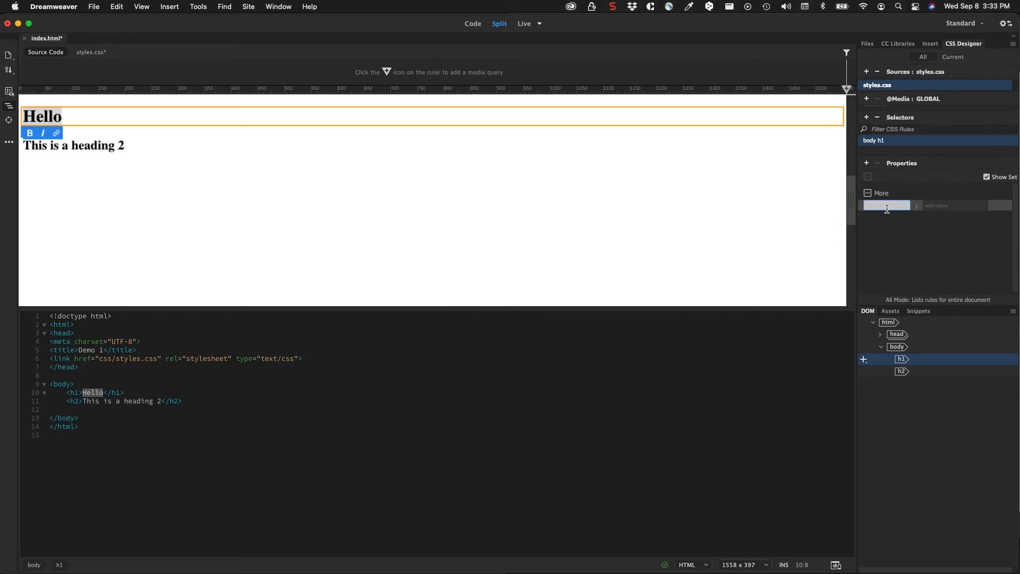
# Give the body h1 rule font-family Helvetica, sans-serif and font-size 48px.
pyautogui.write('font')
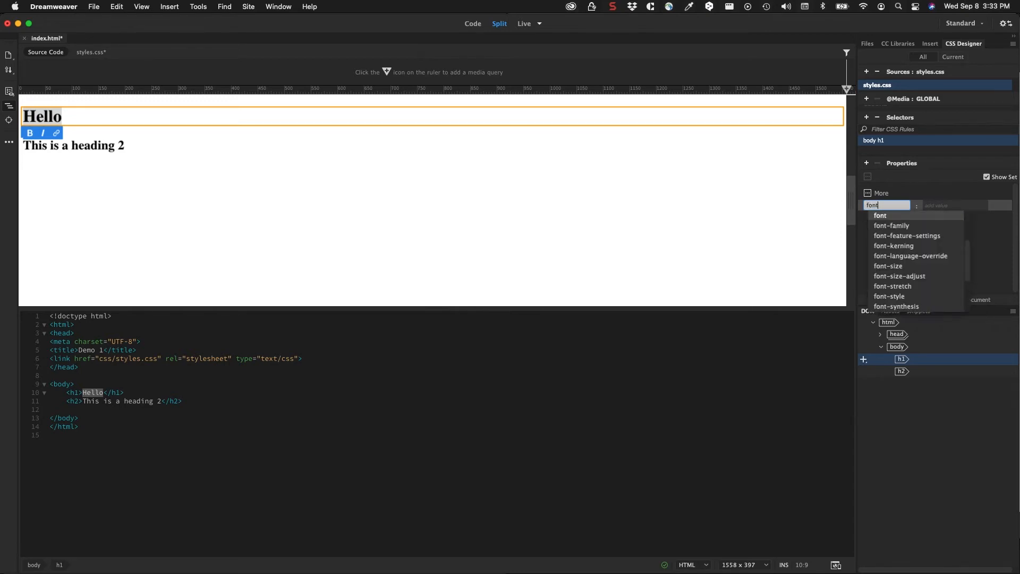
pyautogui.moveTo(917, 276)
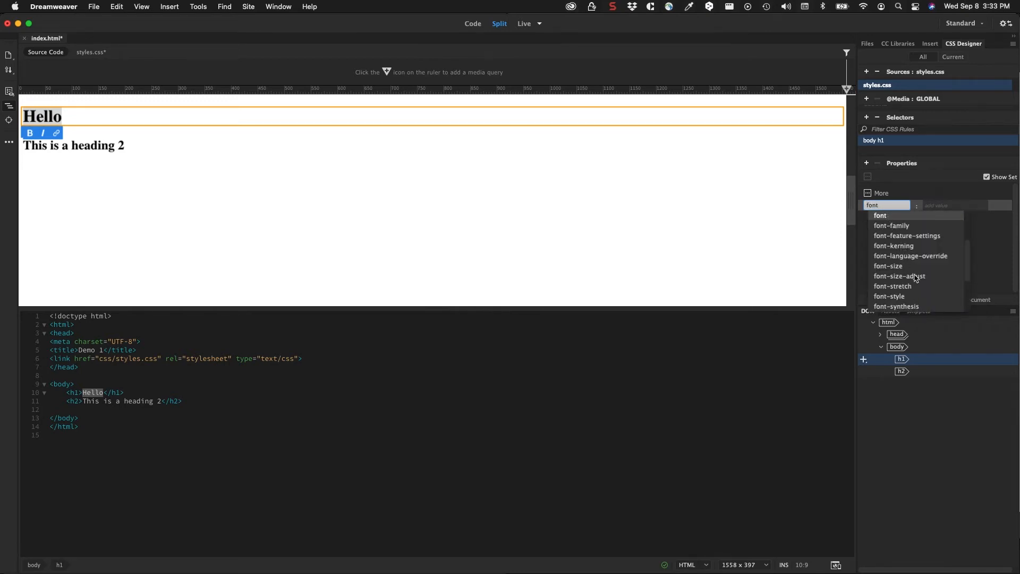
pyautogui.click(891, 225)
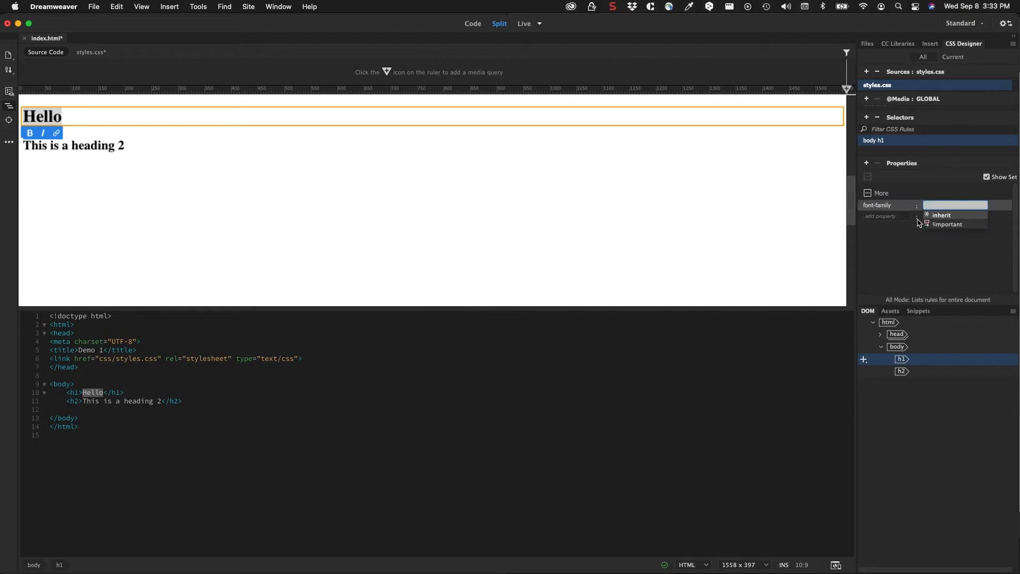
pyautogui.click(955, 205)
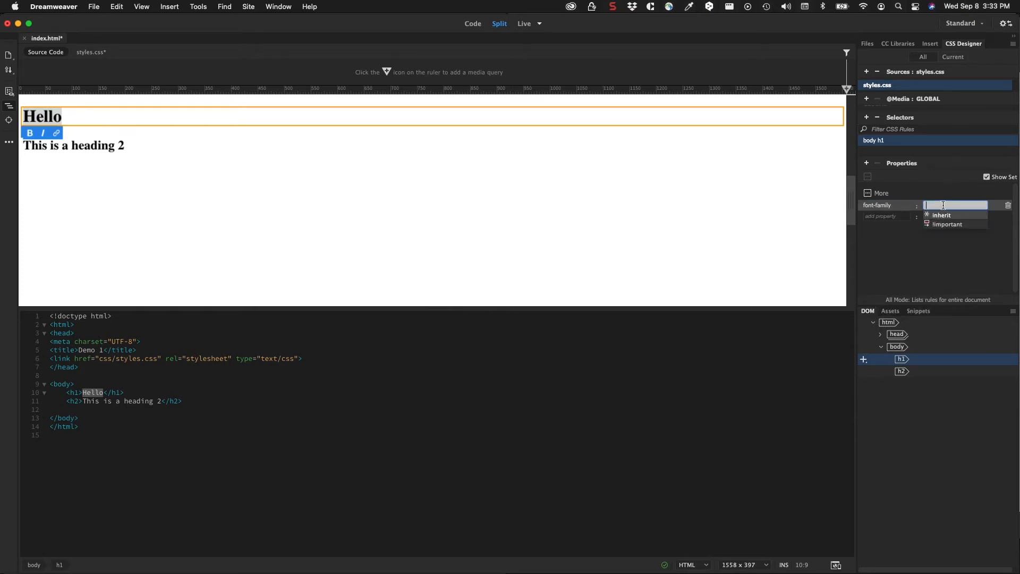
pyautogui.write('Helvetica, sans-serif')
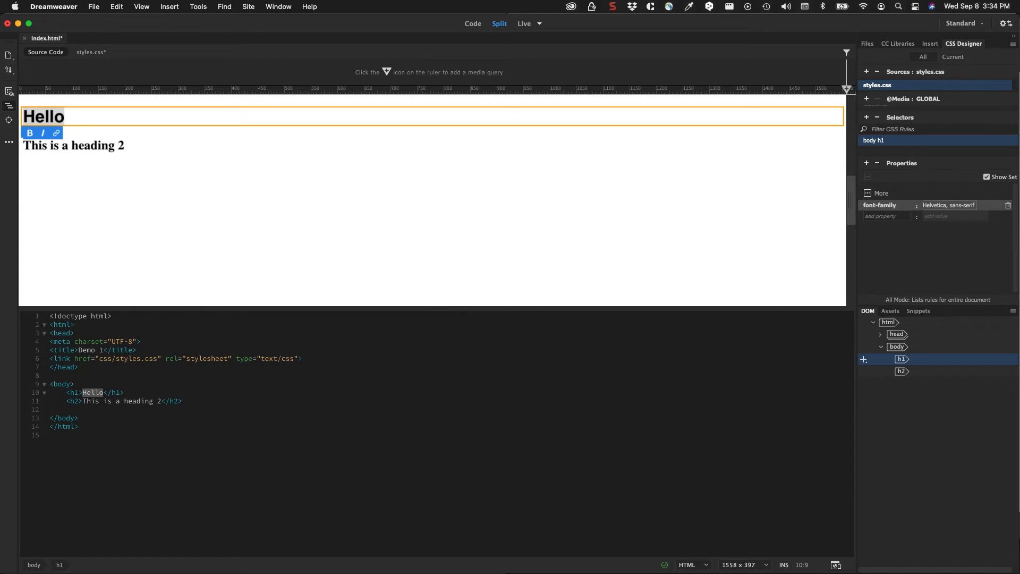
pyautogui.moveTo(820, 228)
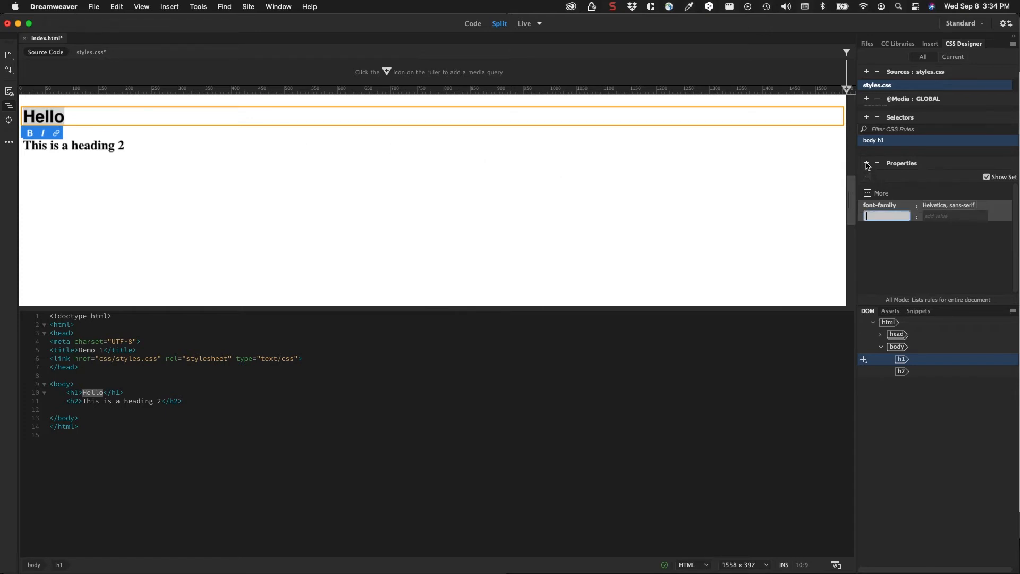
pyautogui.write('font-s')
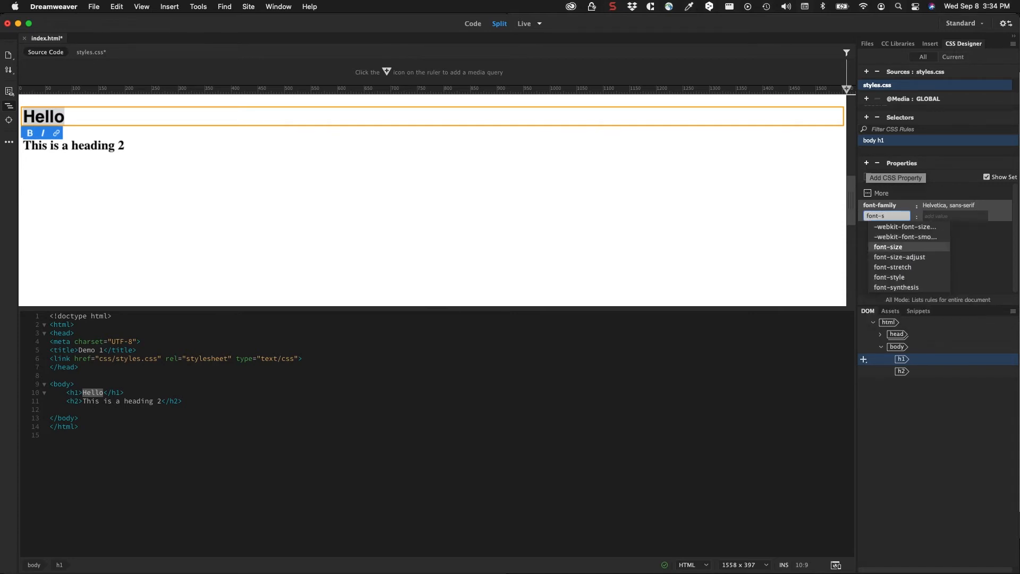
pyautogui.click(889, 246)
pyautogui.write('48')
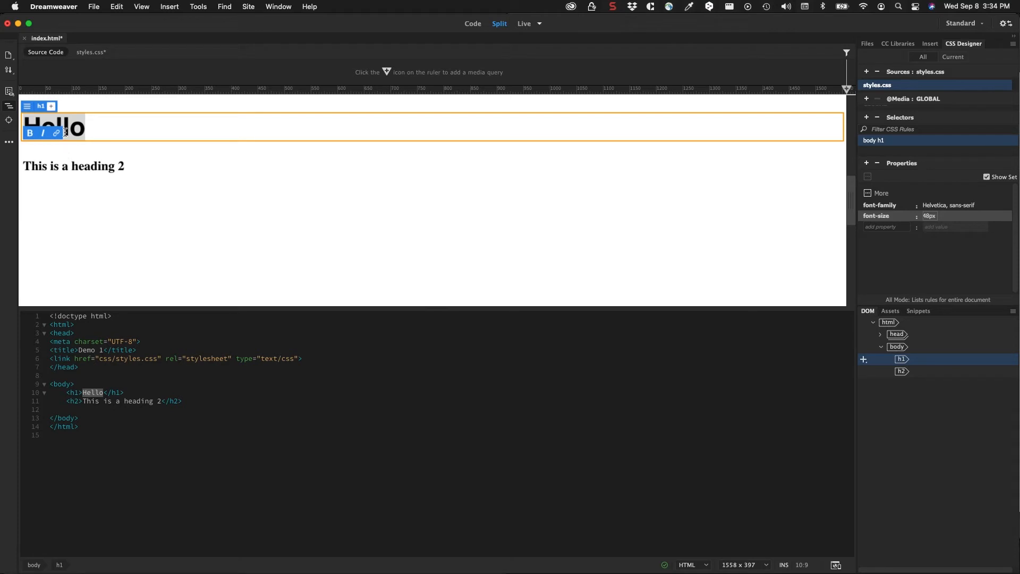
pyautogui.moveTo(91, 52)
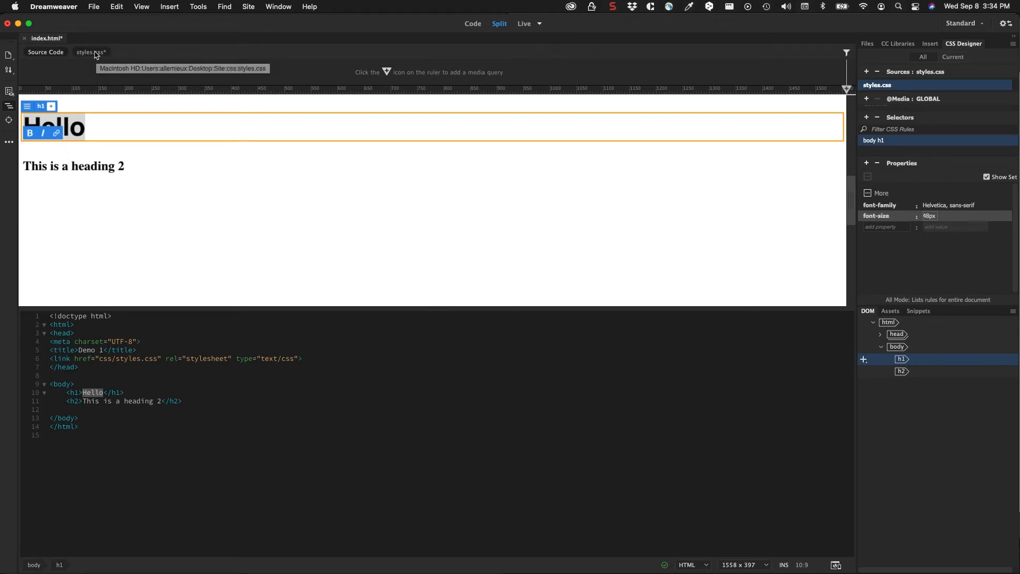
# Show the styles.css code, save all files, and reselect the Hello heading.
pyautogui.click(90, 52)
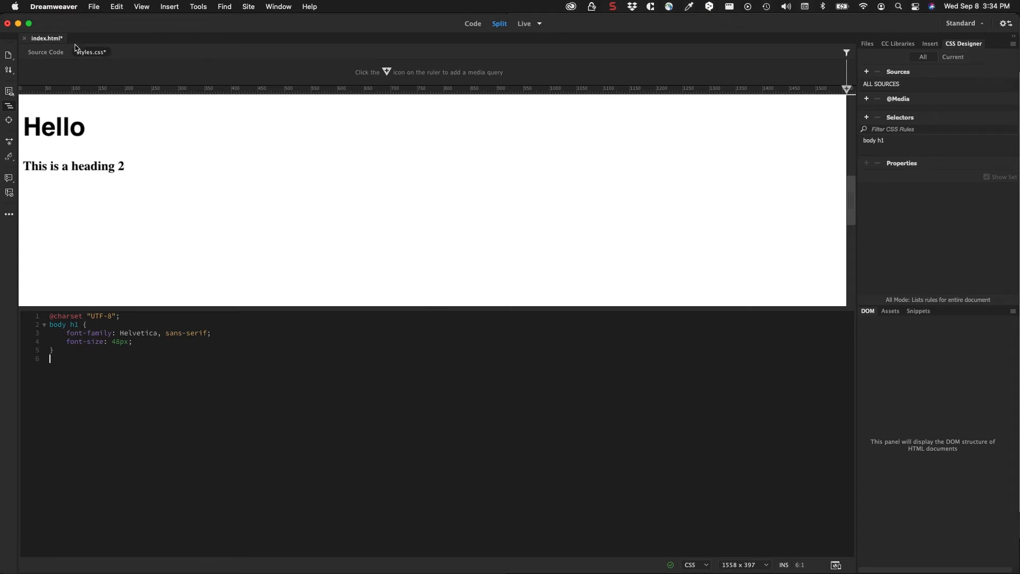
pyautogui.moveTo(91, 52)
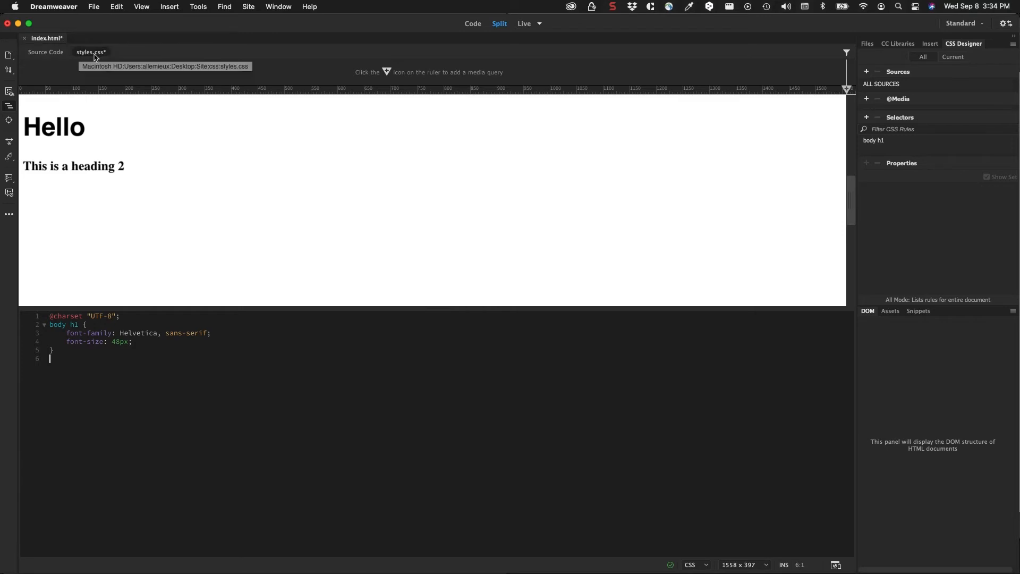
pyautogui.moveTo(87, 52)
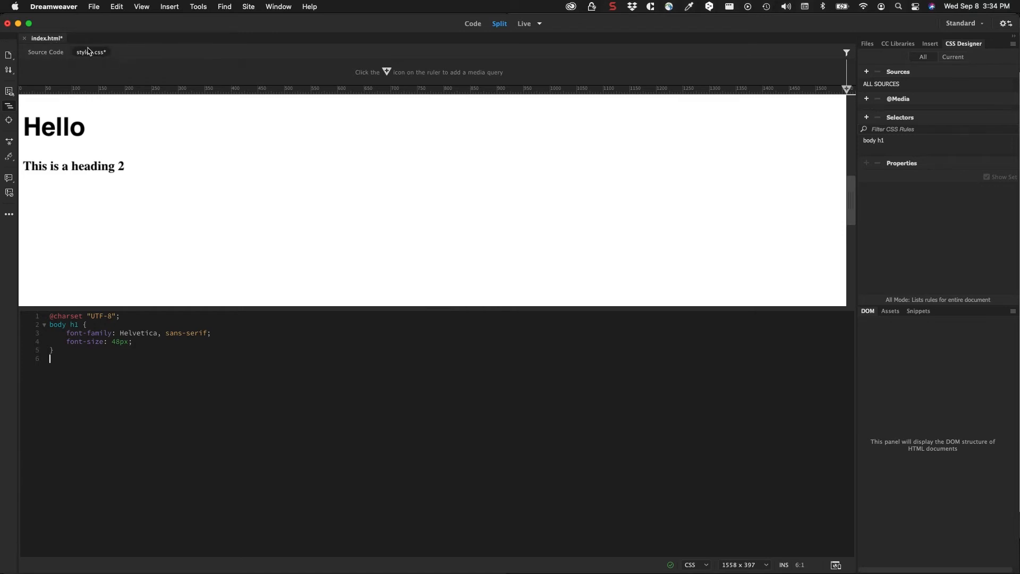
pyautogui.click(94, 7)
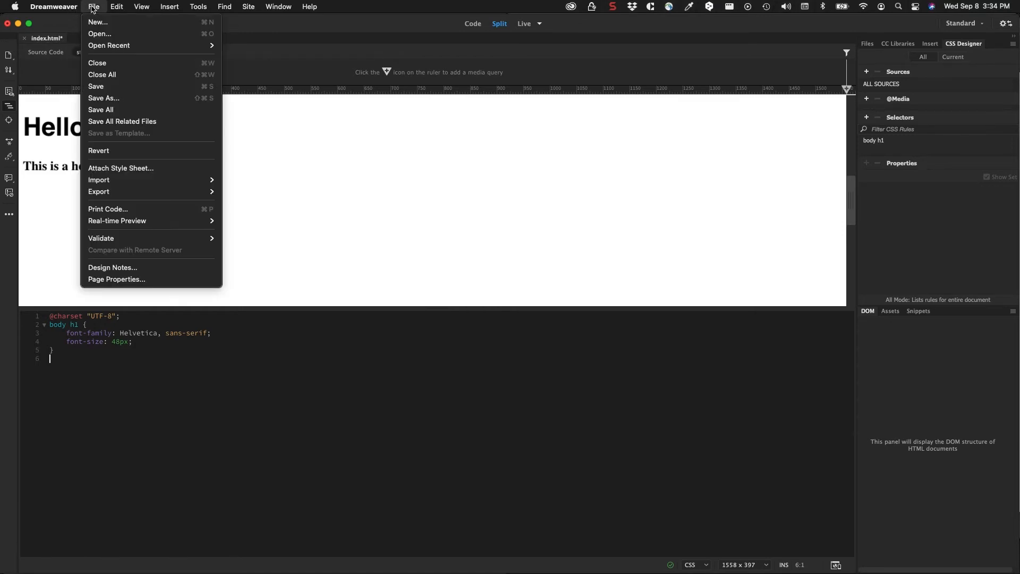
pyautogui.moveTo(101, 109)
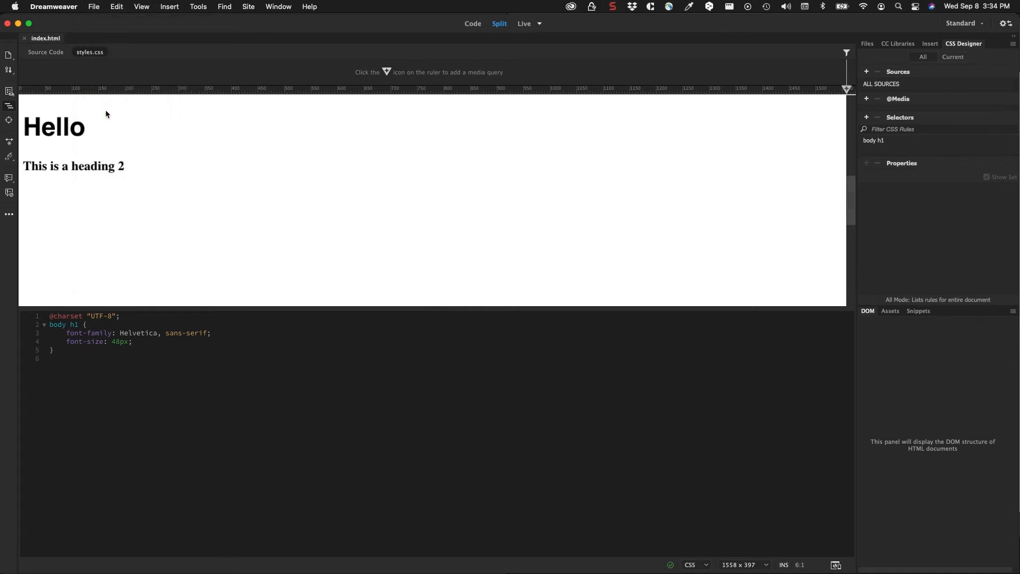
pyautogui.click(54, 127)
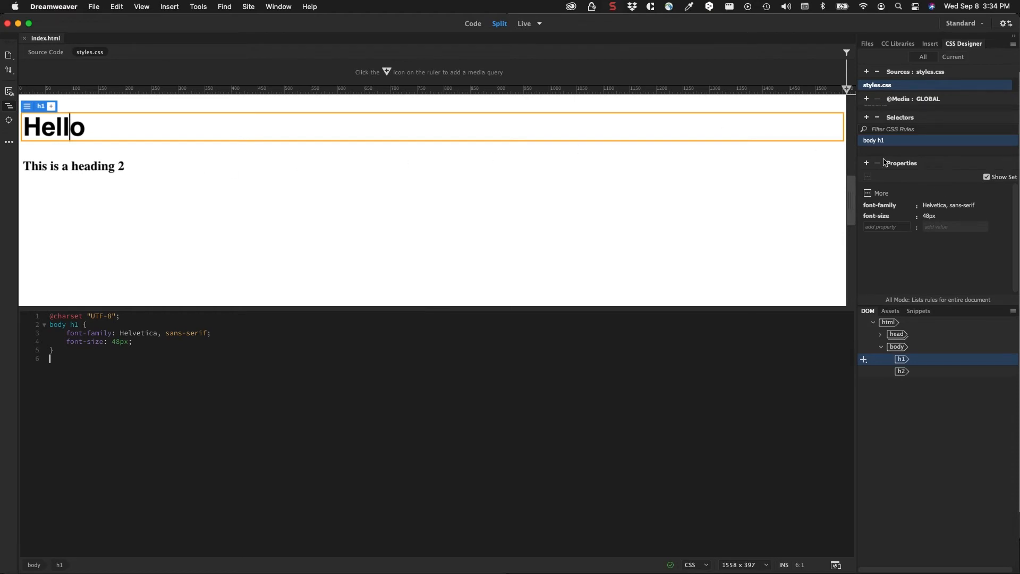
pyautogui.moveTo(427, 183)
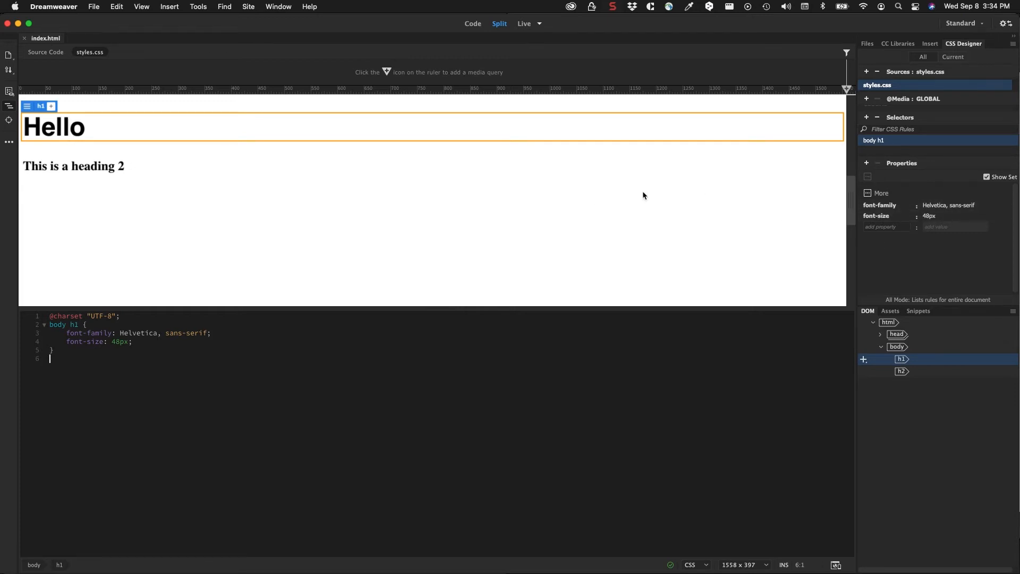
pyautogui.moveTo(57, 336)
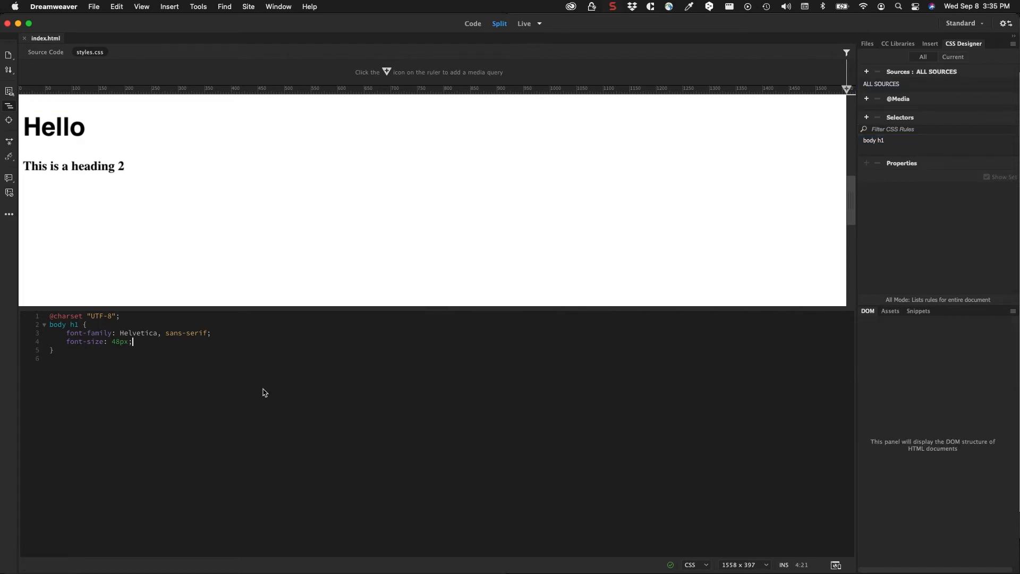
# Add a blank line after font-size: 48px; inside the body h1 rule.
pyautogui.press('Return')
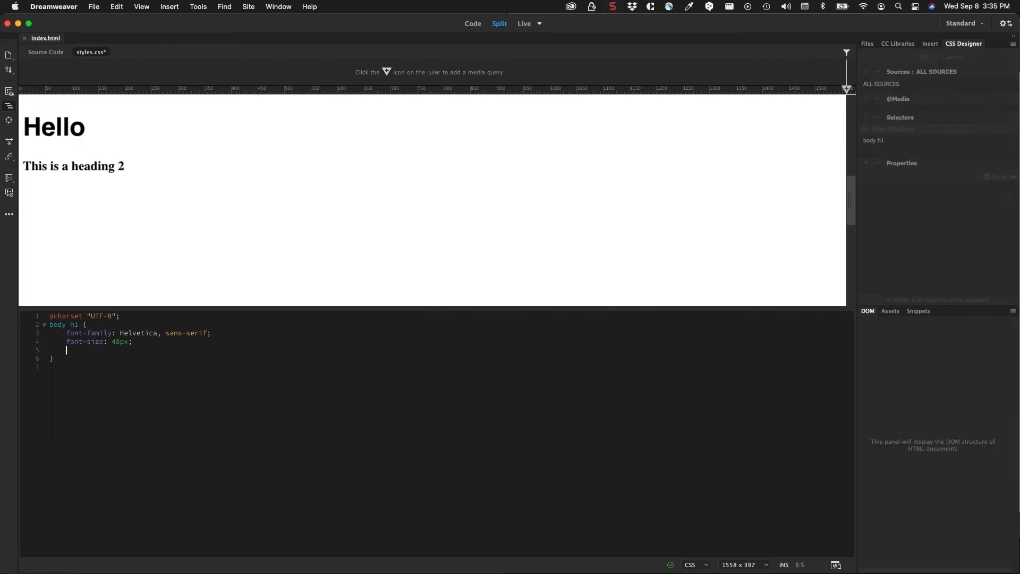
# Type 'color:' into the body h1 rule and browse the colour-name suggestions.
pyautogui.write('color:')
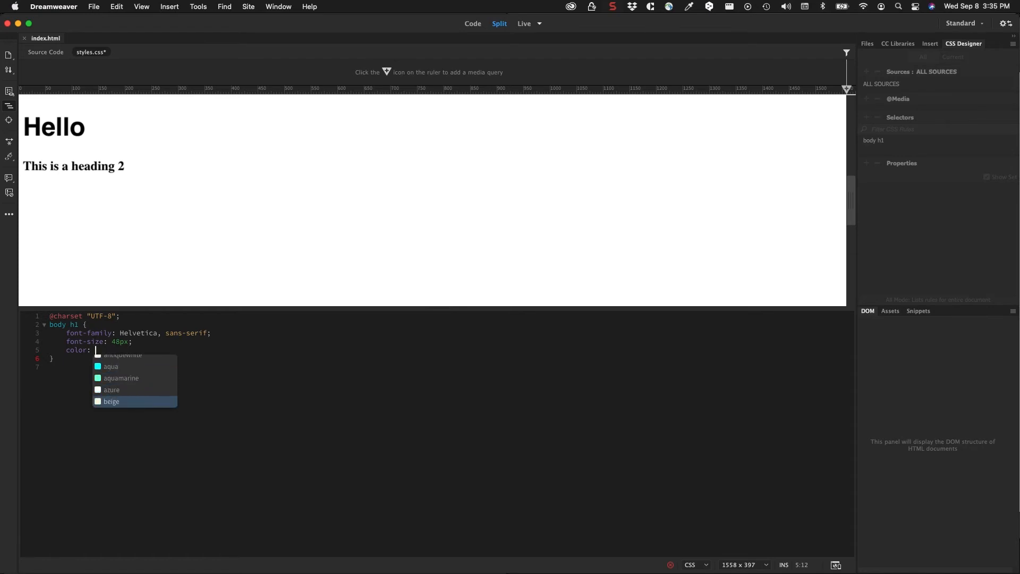
pyautogui.scroll(-3)
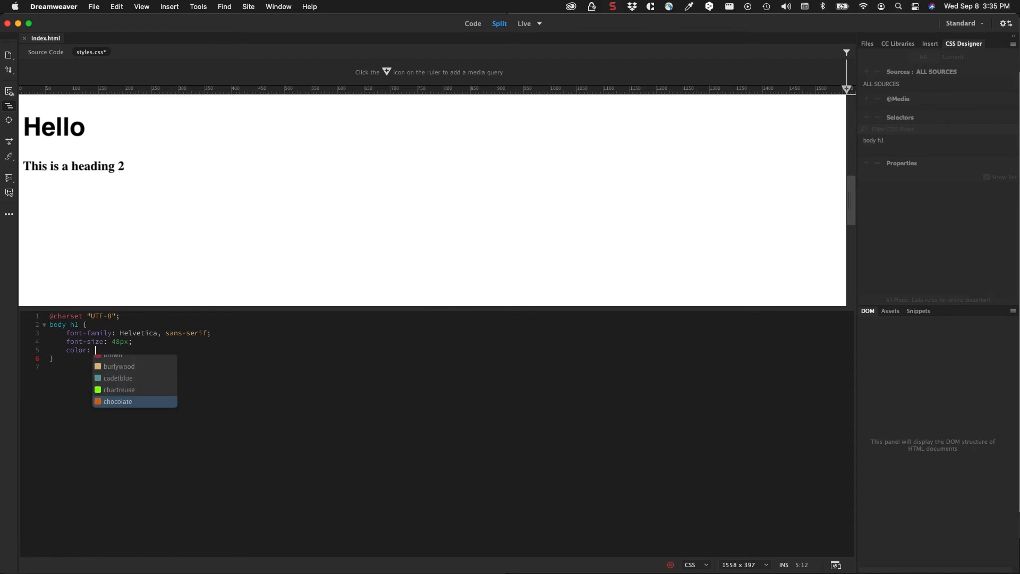
pyautogui.scroll(-3)
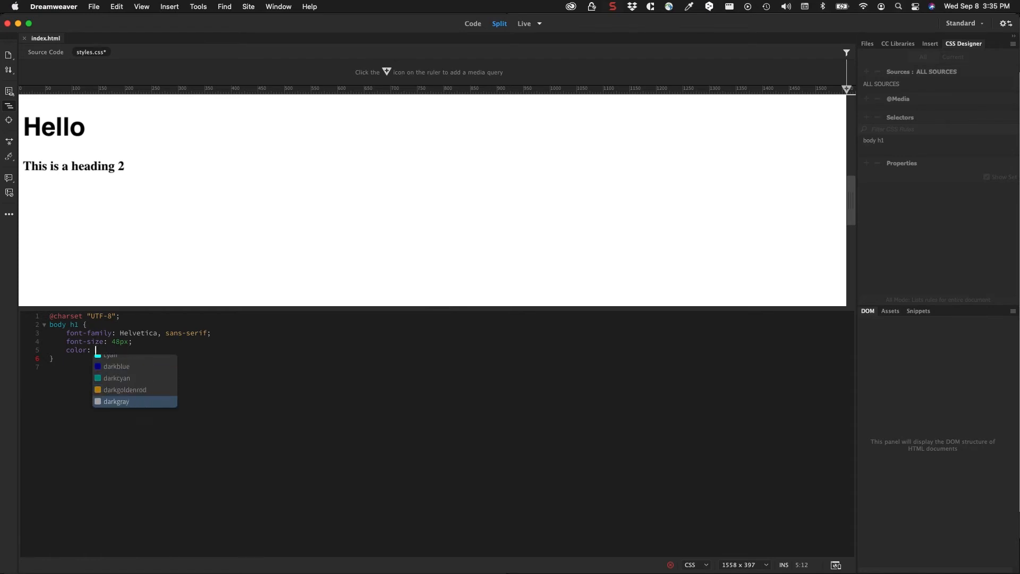
pyautogui.scroll(-3)
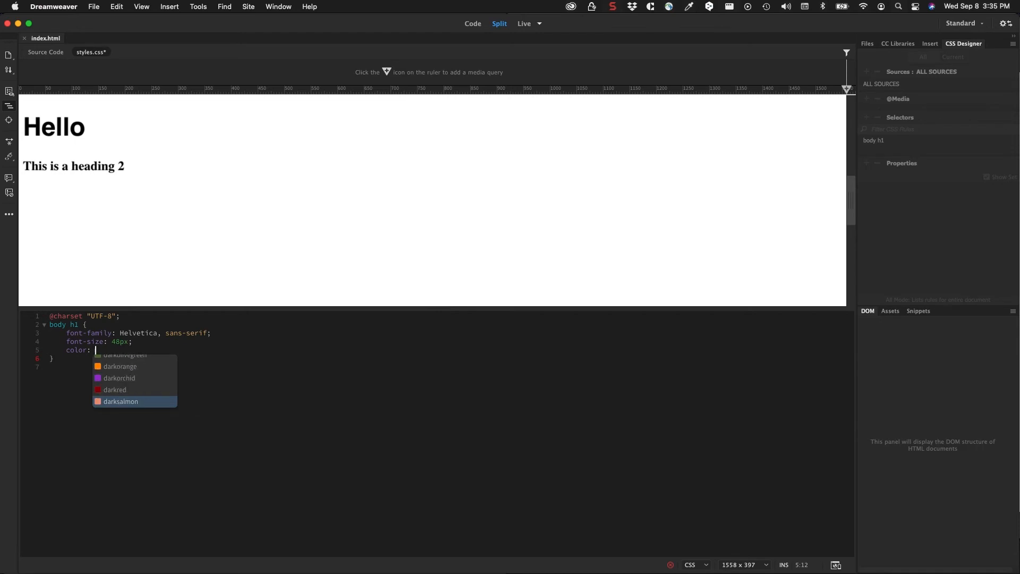
pyautogui.scroll(3)
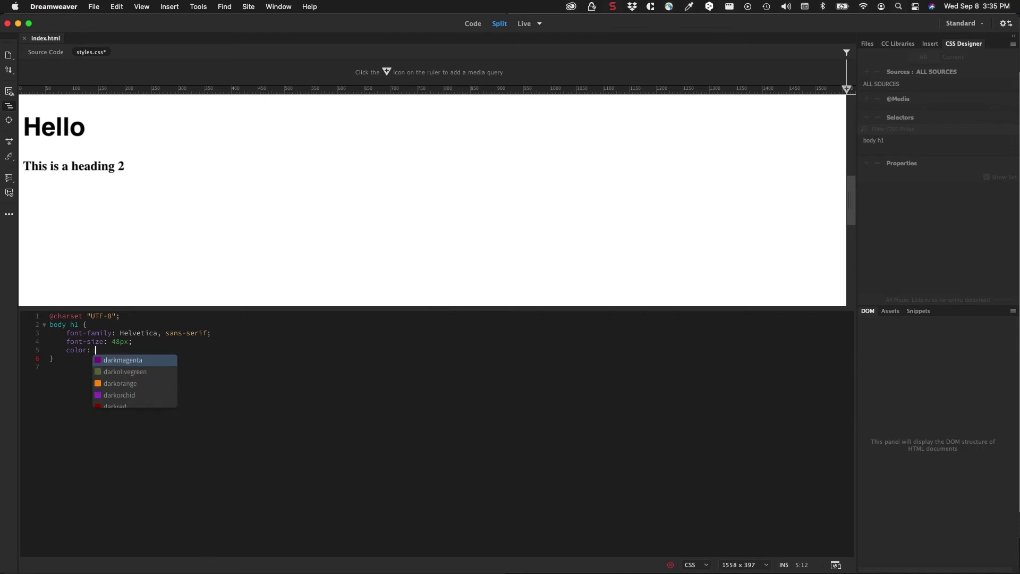
# Set the h1 color to dark navy rgba(28,34,79,1.00) via the inline colour picker.
pyautogui.write('rgb(')
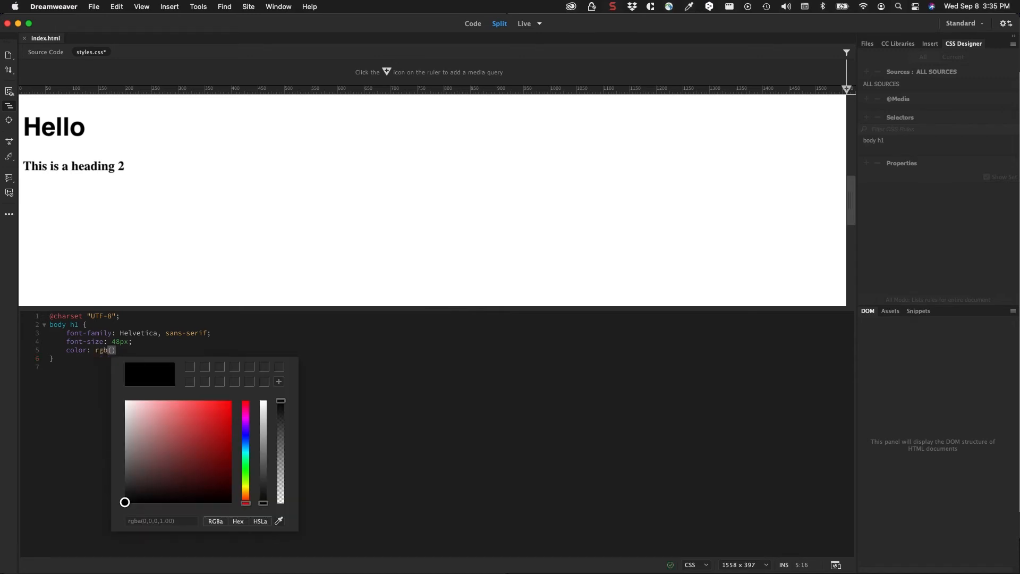
pyautogui.moveTo(271, 493)
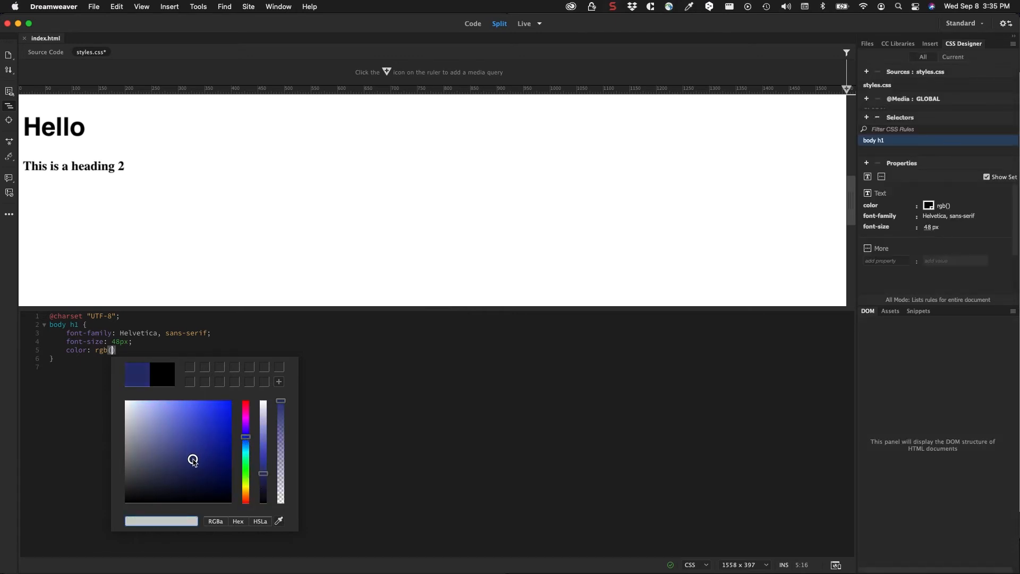
pyautogui.click(195, 471)
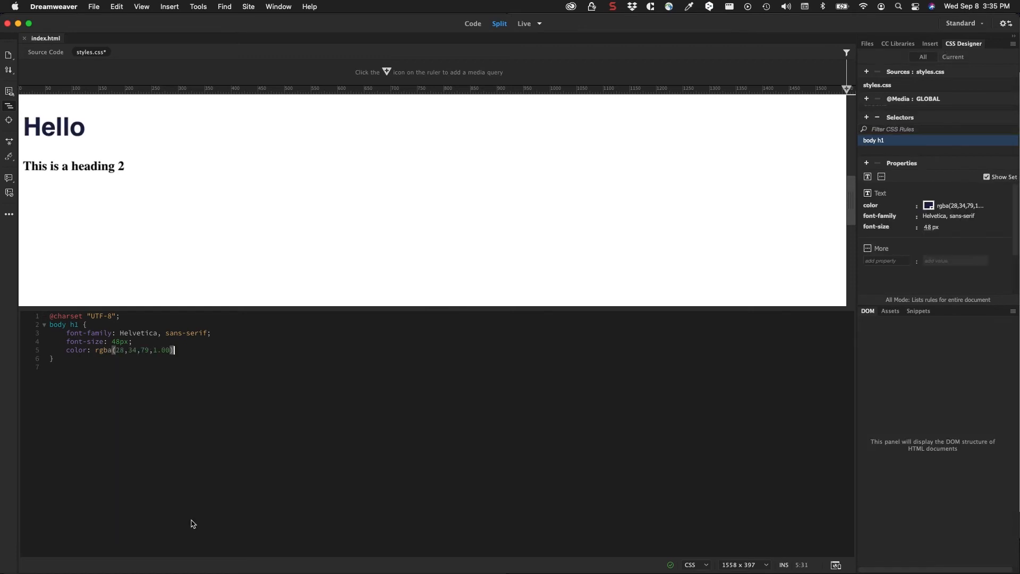
pyautogui.moveTo(75, 156)
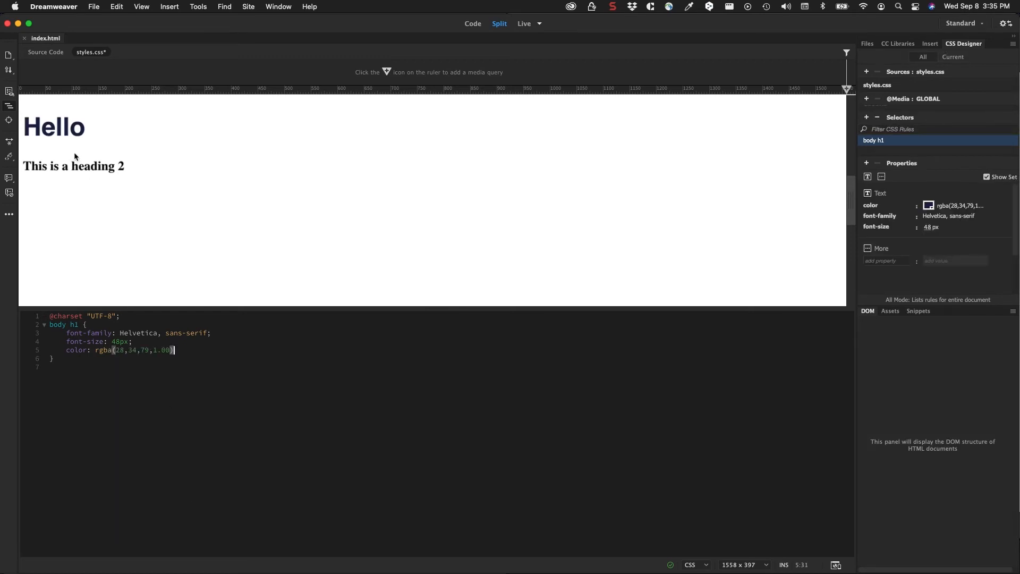
pyautogui.moveTo(208, 324)
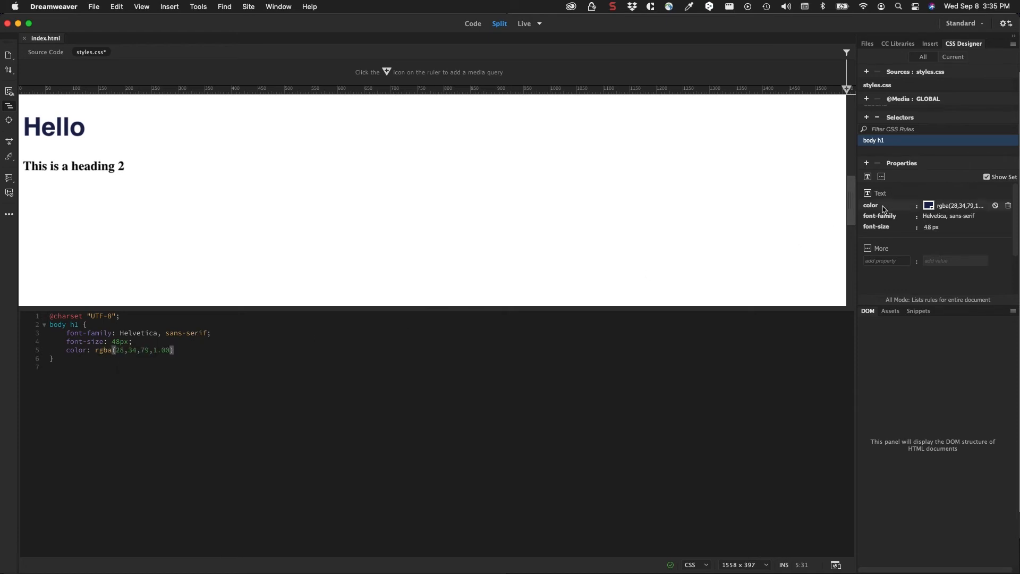
pyautogui.moveTo(958, 67)
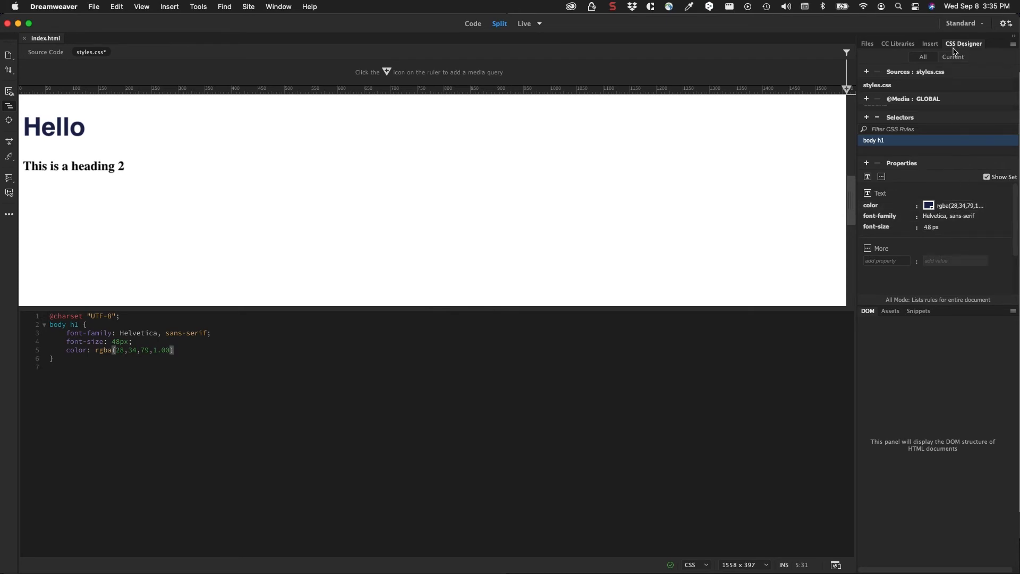
pyautogui.moveTo(912, 161)
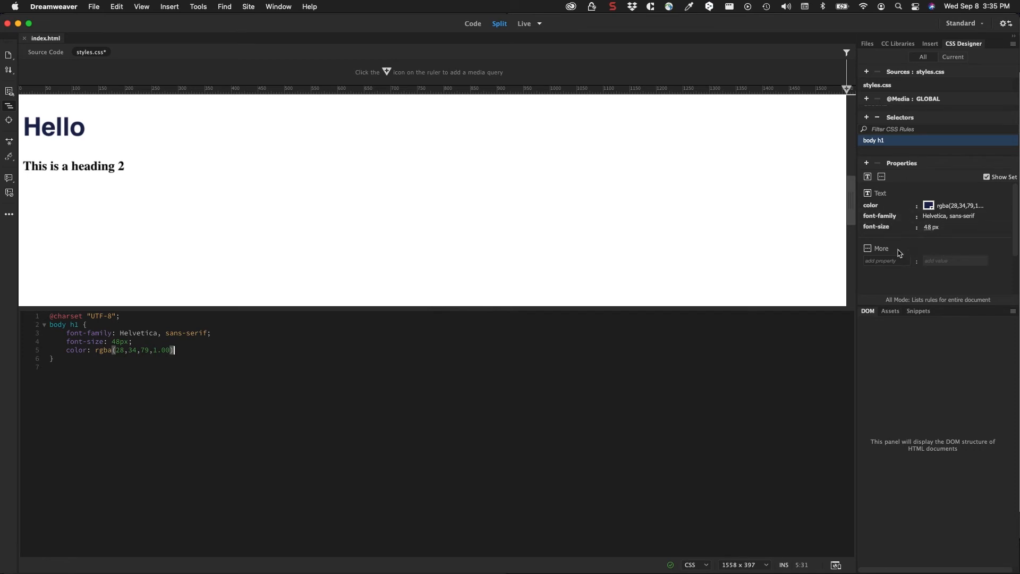
pyautogui.moveTo(892, 226)
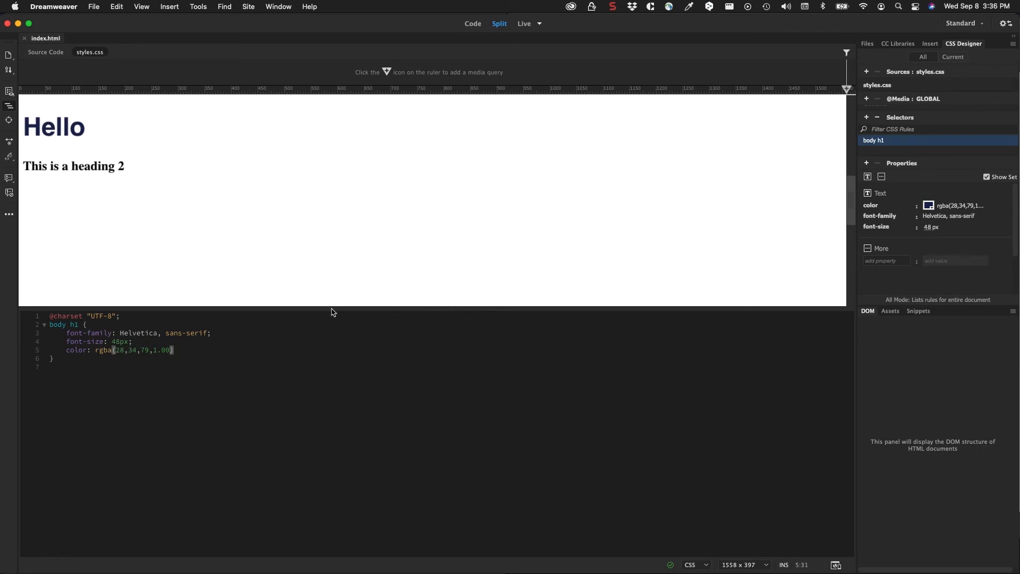
pyautogui.moveTo(288, 306)
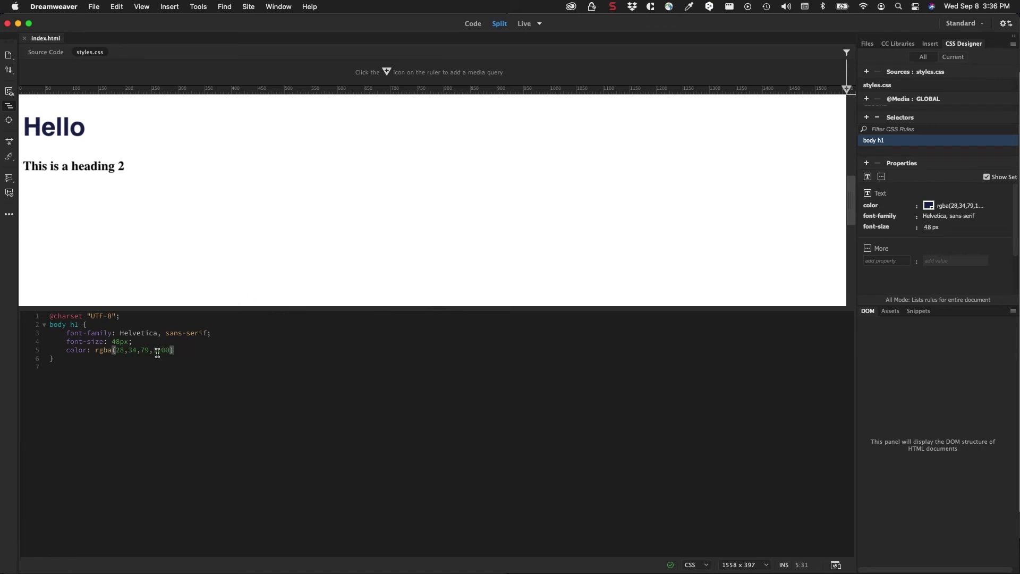
pyautogui.write('1.00')
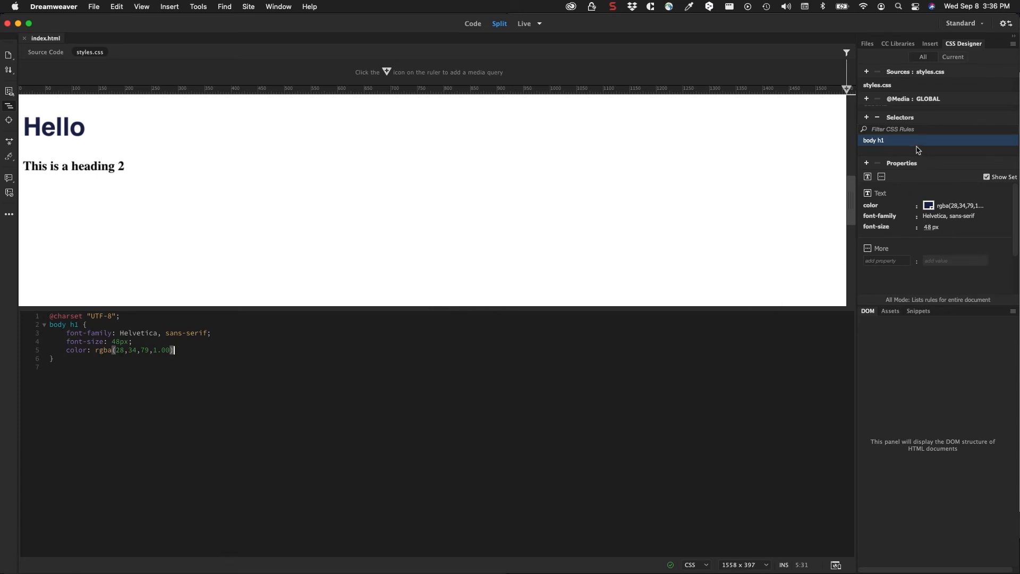
pyautogui.moveTo(901, 165)
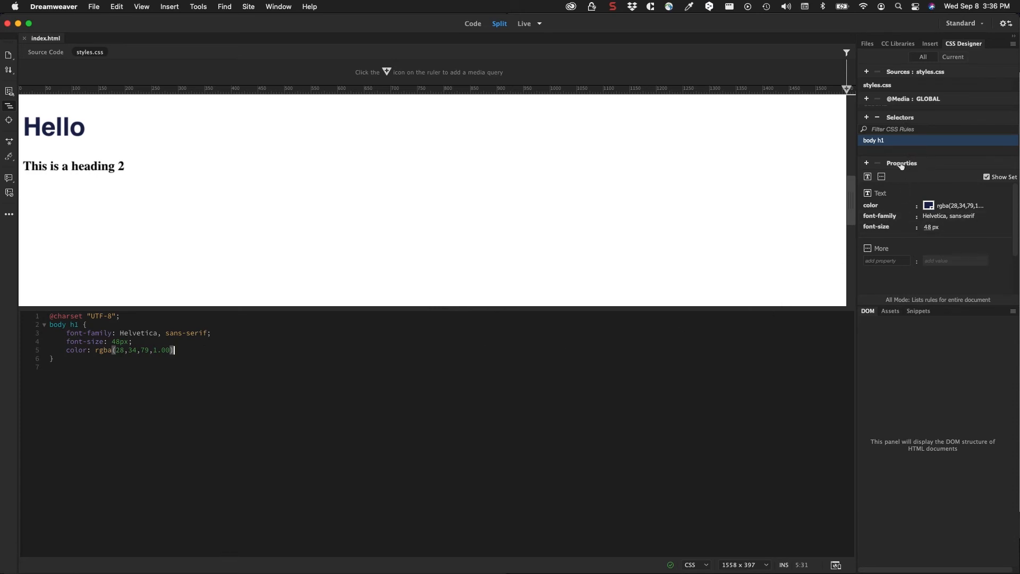
pyautogui.moveTo(884, 194)
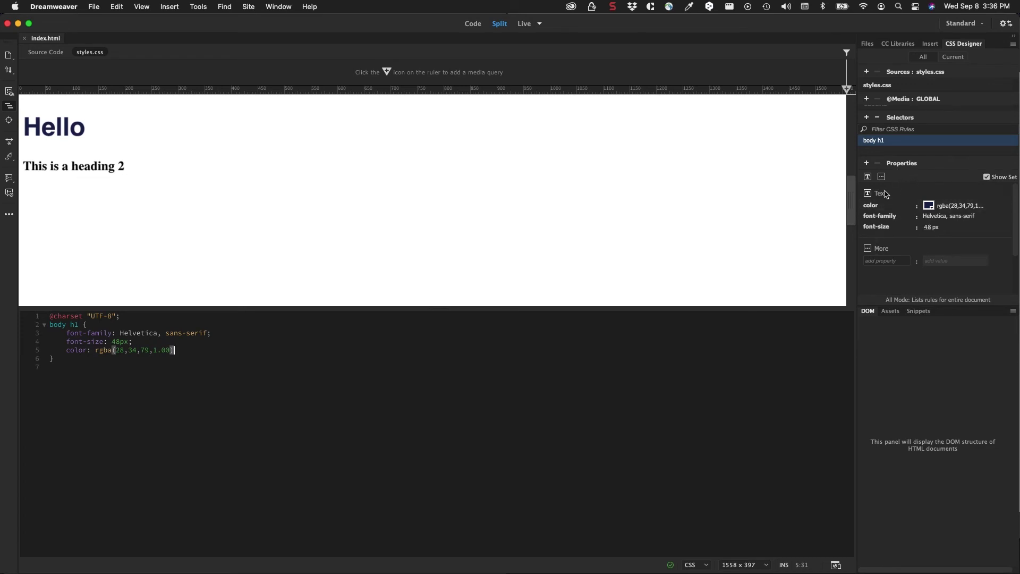
pyautogui.moveTo(888, 192)
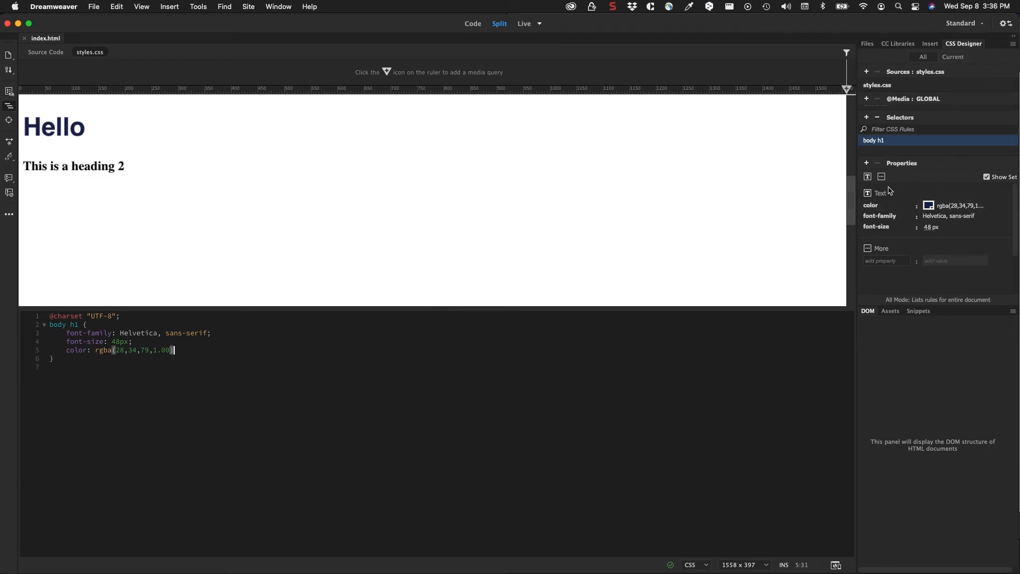
pyautogui.click(73, 358)
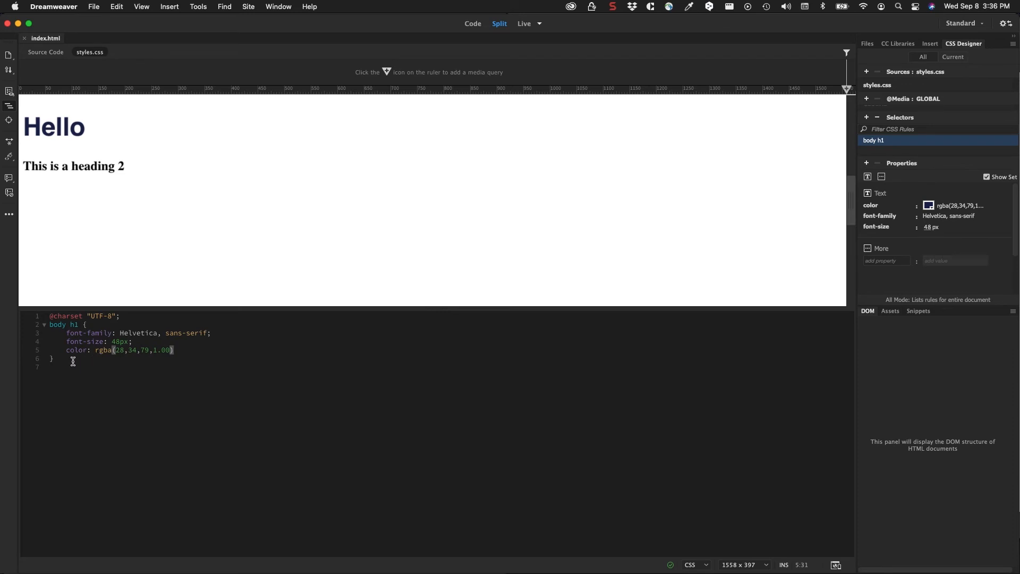
pyautogui.moveTo(245, 392)
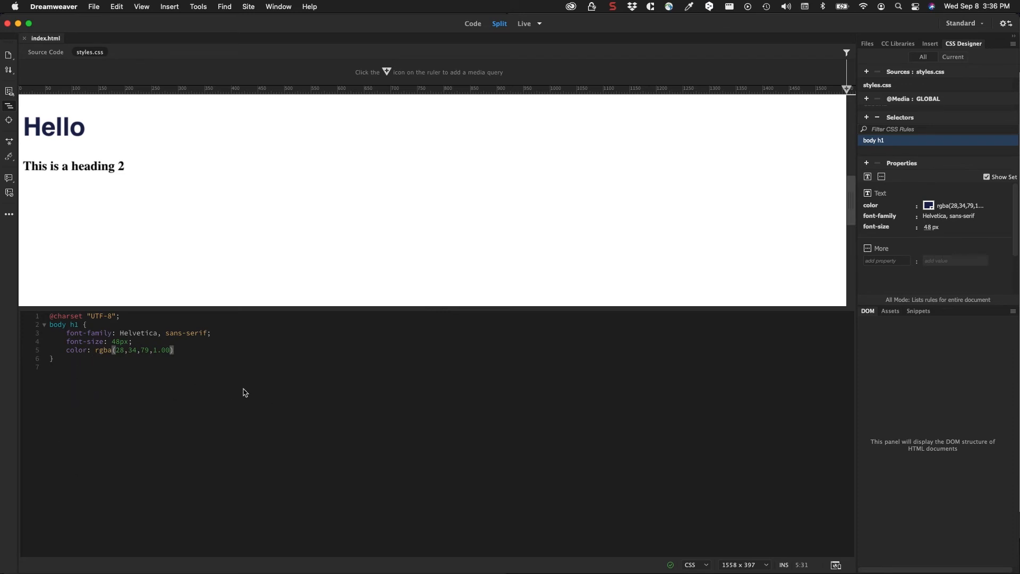
pyautogui.moveTo(937, 216)
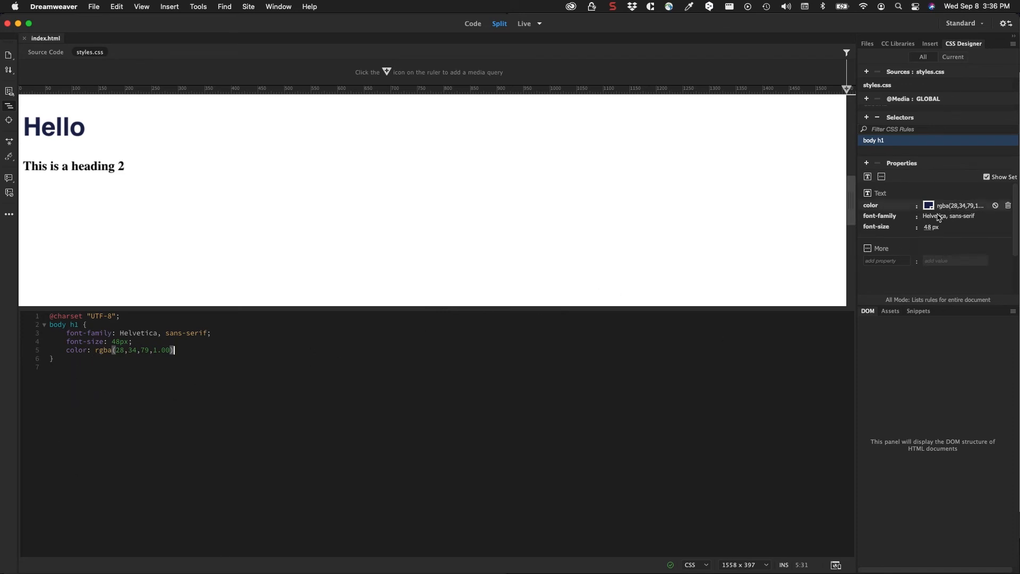
pyautogui.moveTo(895, 243)
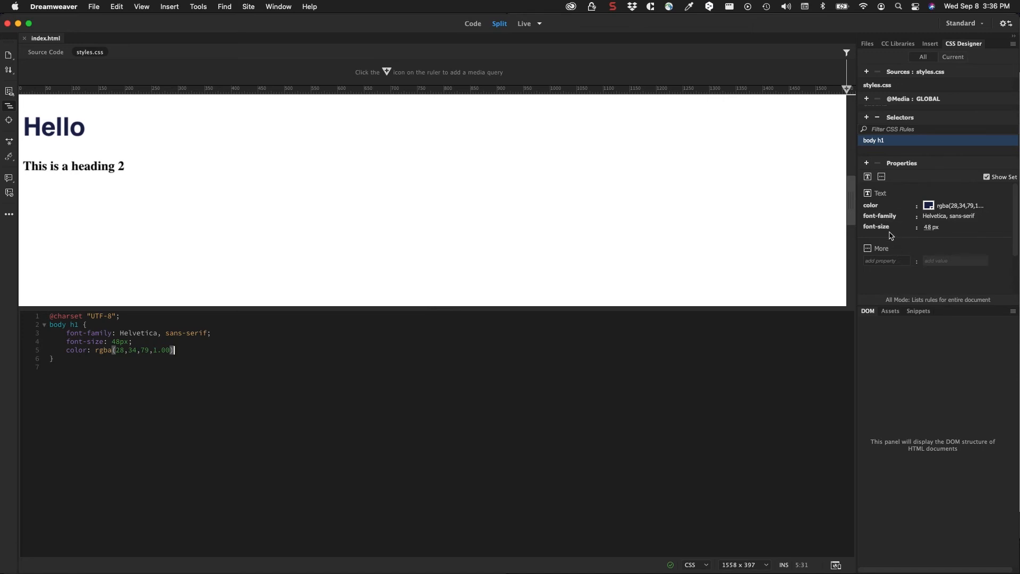
pyautogui.moveTo(276, 106)
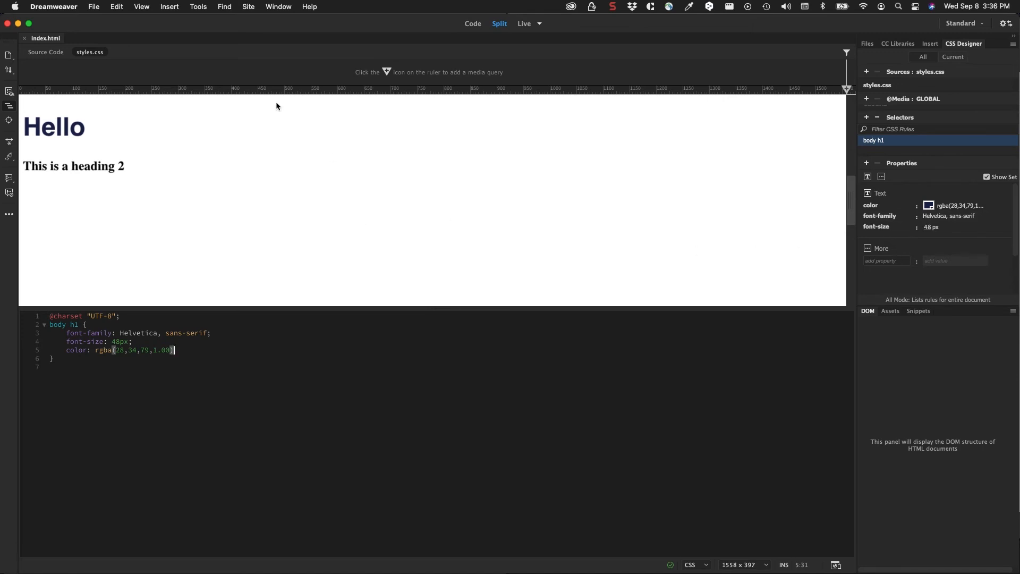
pyautogui.moveTo(209, 401)
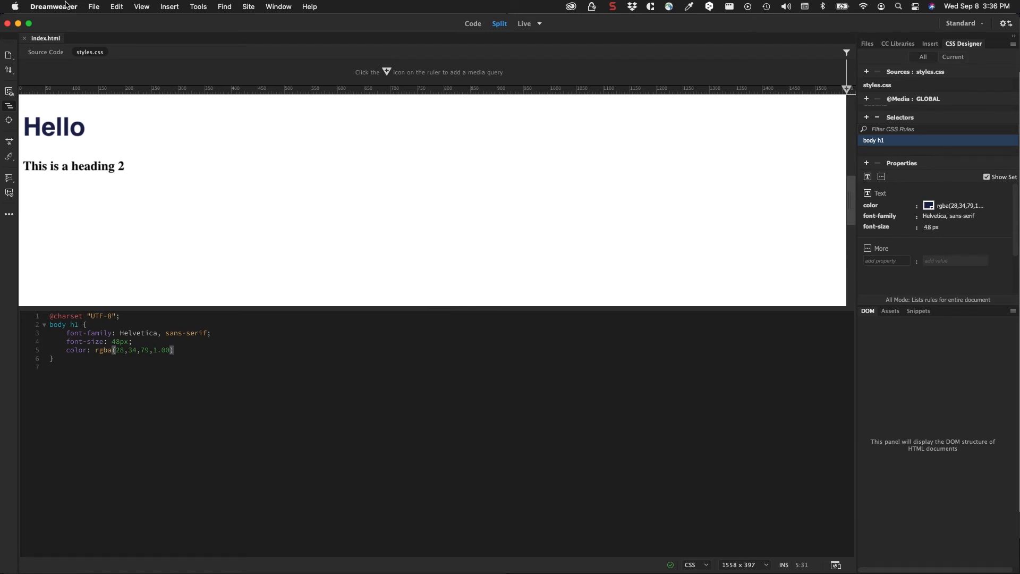
pyautogui.moveTo(363, 199)
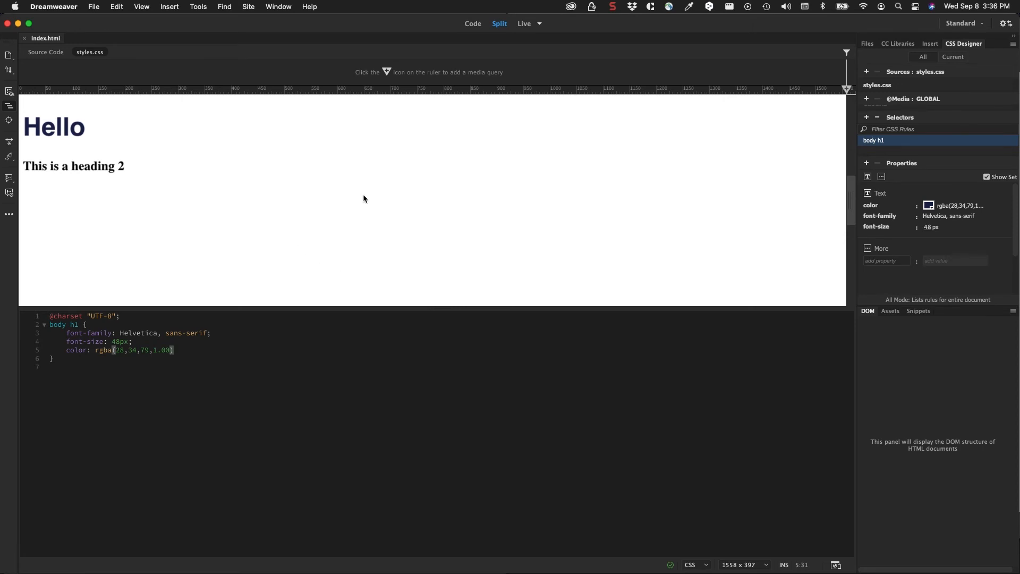
pyautogui.moveTo(522, 28)
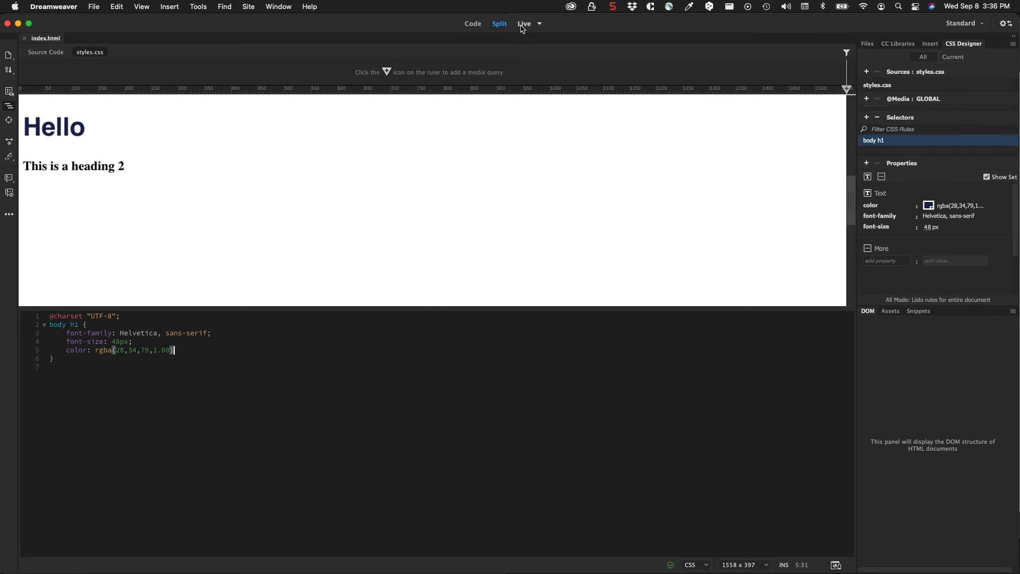
pyautogui.click(523, 24)
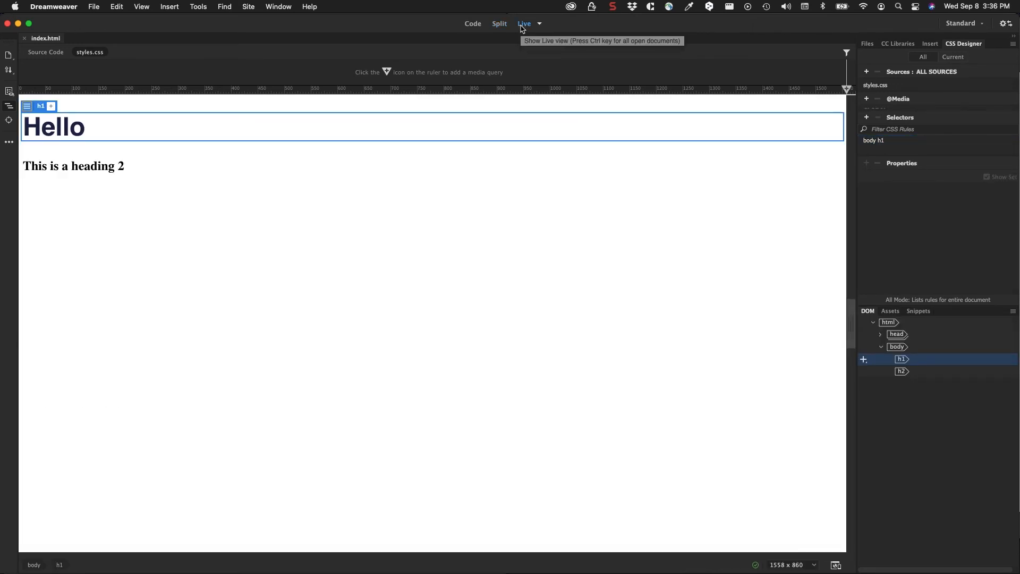
pyautogui.moveTo(475, 32)
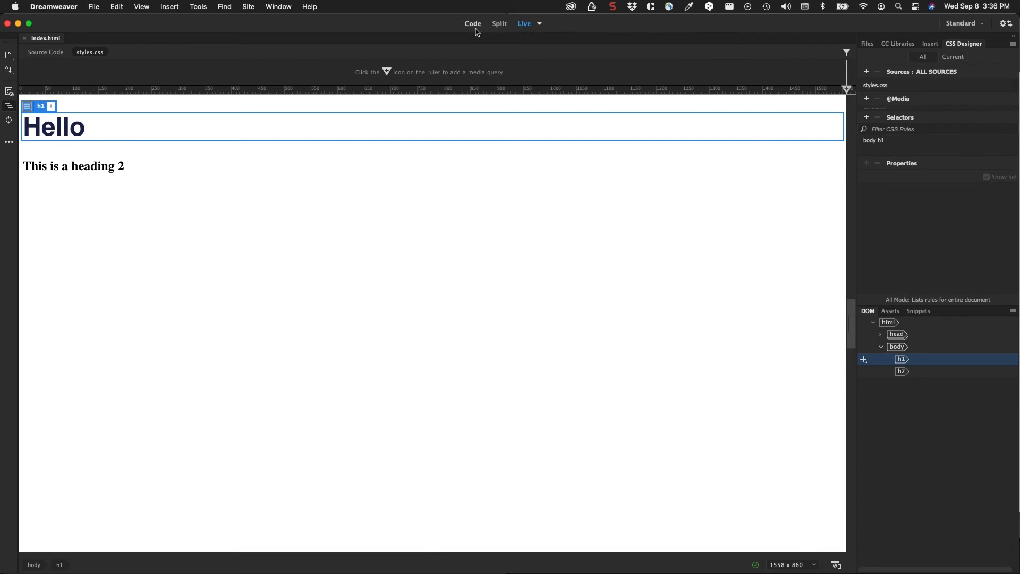
pyautogui.click(498, 23)
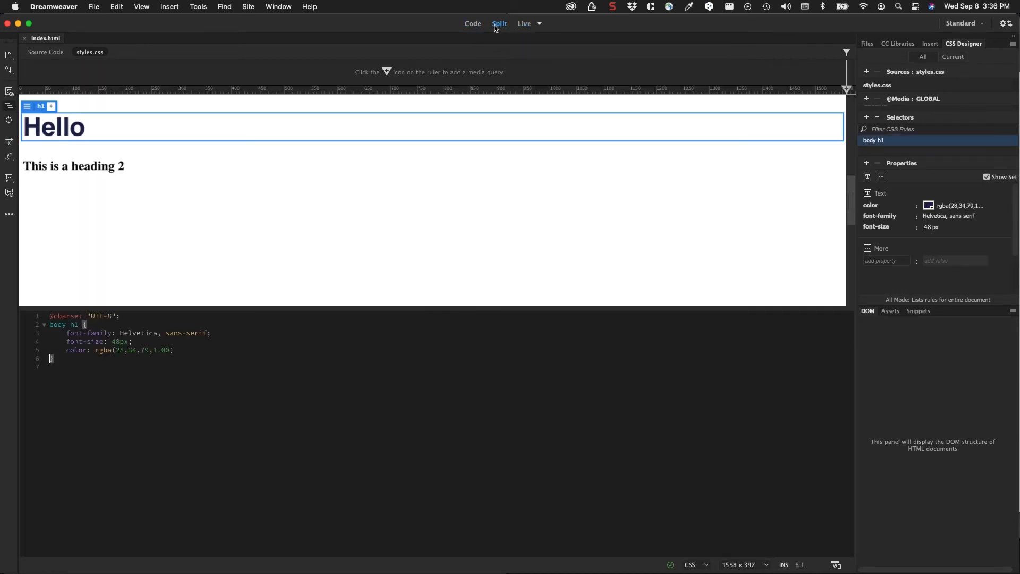
pyautogui.moveTo(342, 291)
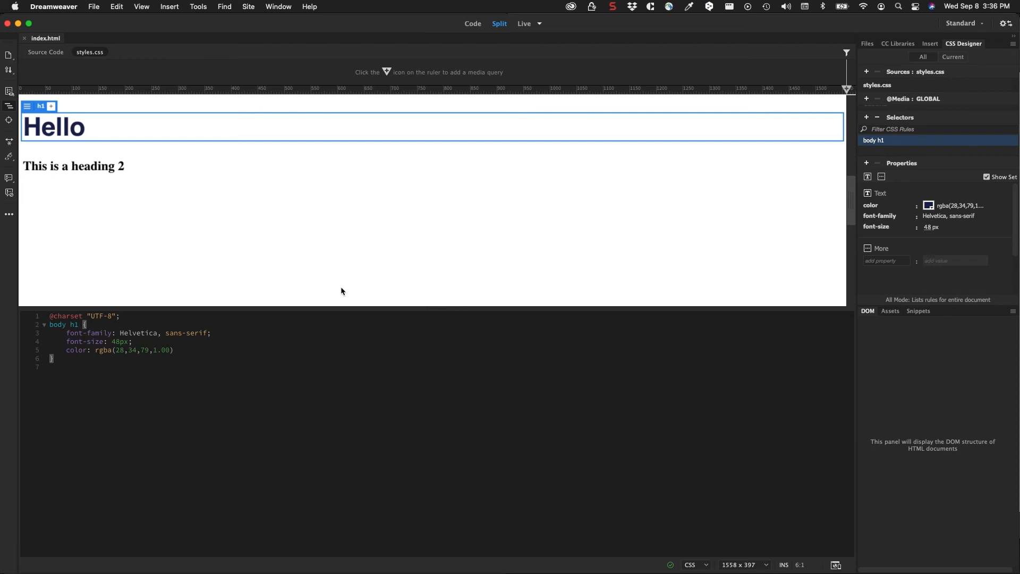
pyautogui.moveTo(519, 328)
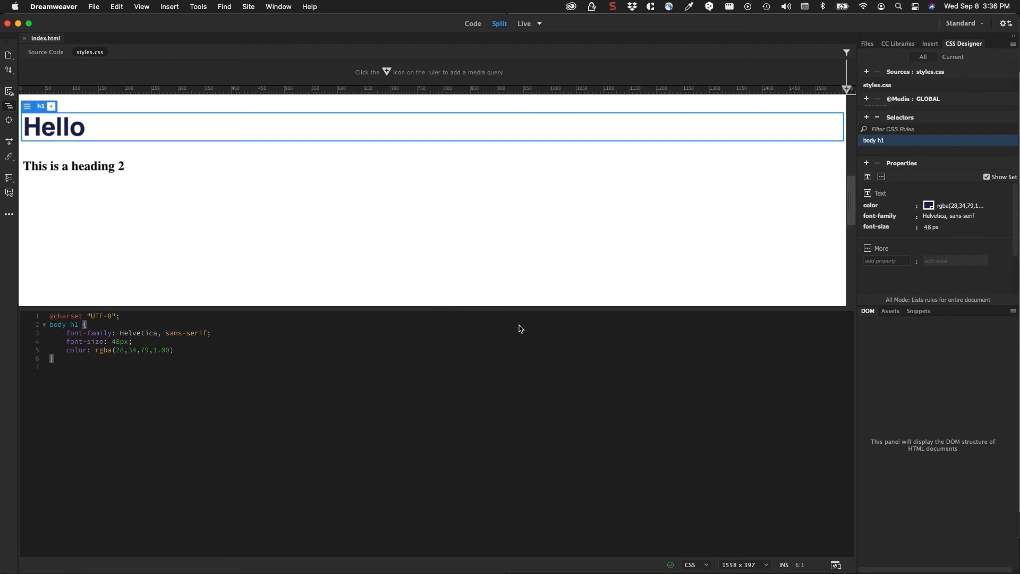
pyautogui.moveTo(835, 565)
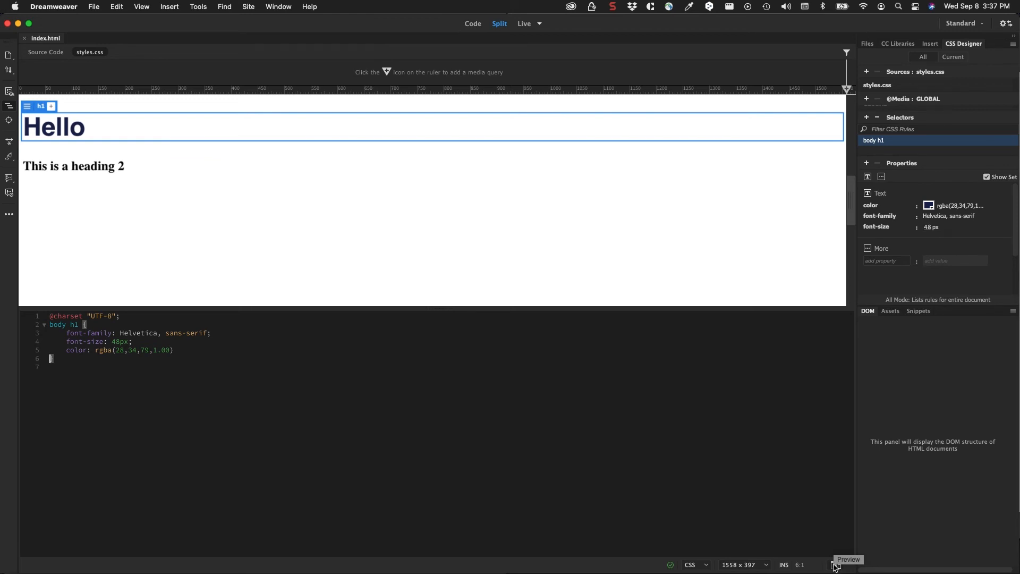
pyautogui.moveTo(521, 298)
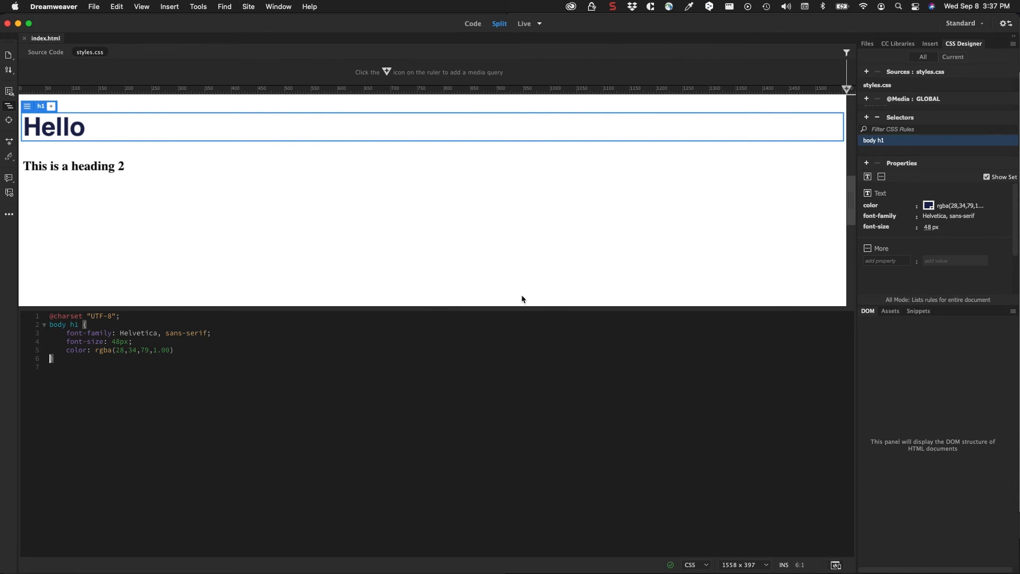
pyautogui.moveTo(453, 264)
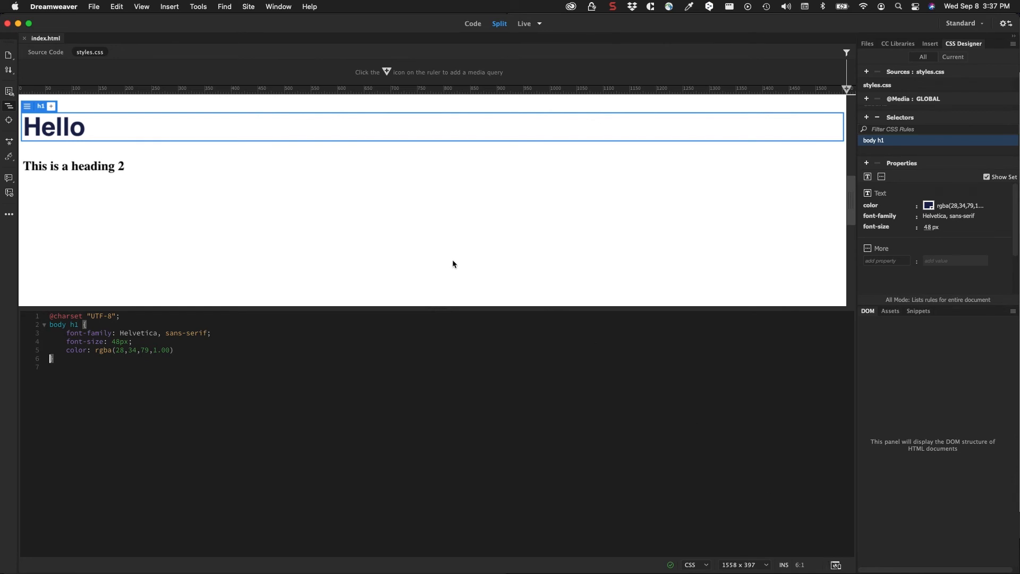
pyautogui.moveTo(44, 8)
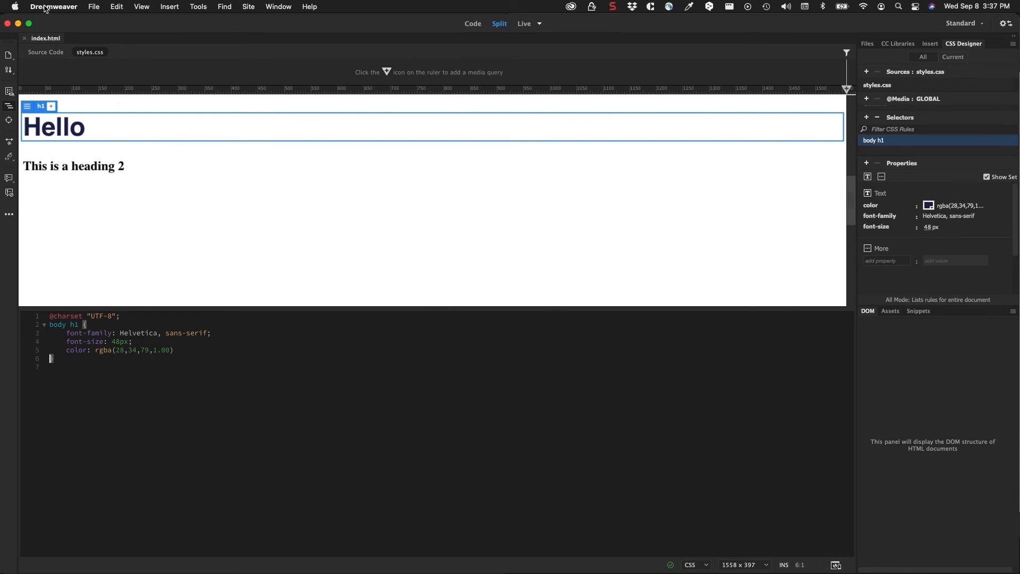
# Open Dreamweaver Preferences on the Real-time Preview category.
pyautogui.click(53, 6)
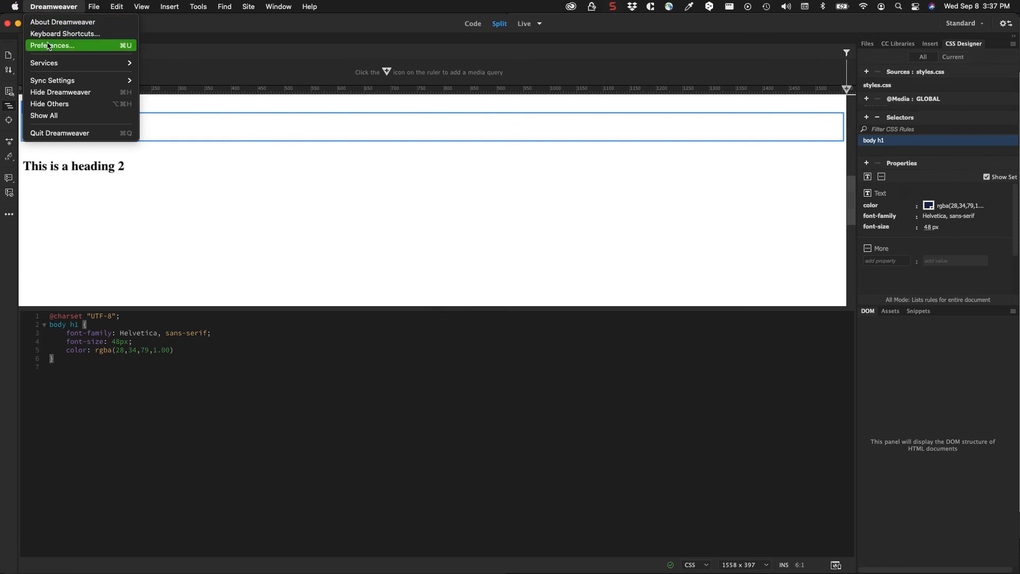
pyautogui.click(53, 45)
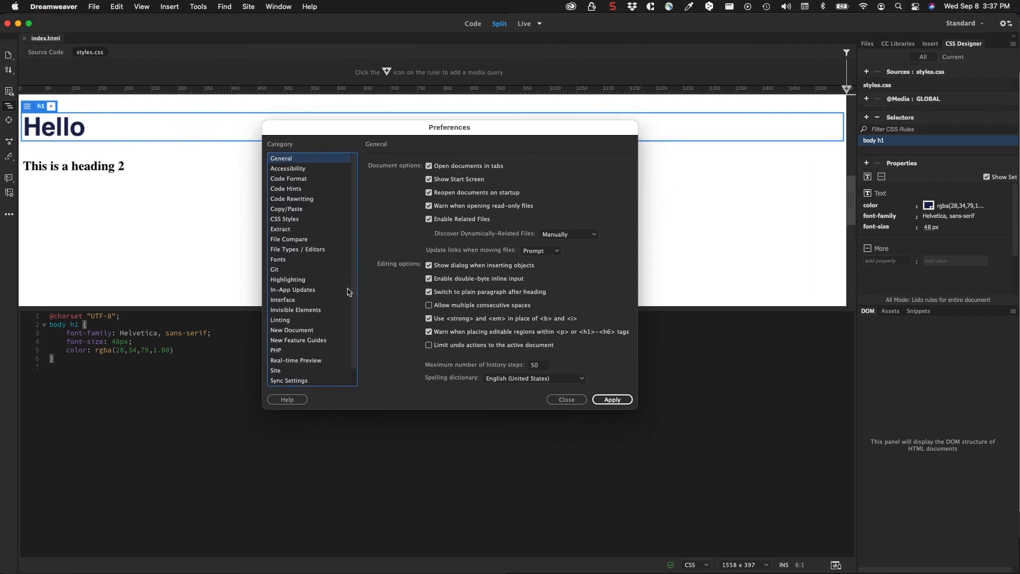
pyautogui.moveTo(343, 296)
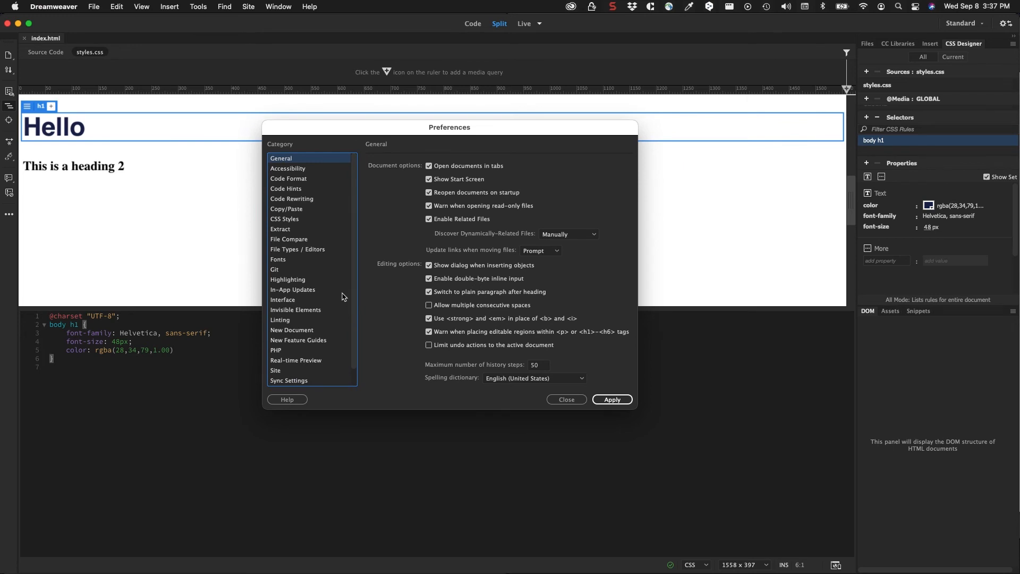
pyautogui.click(296, 360)
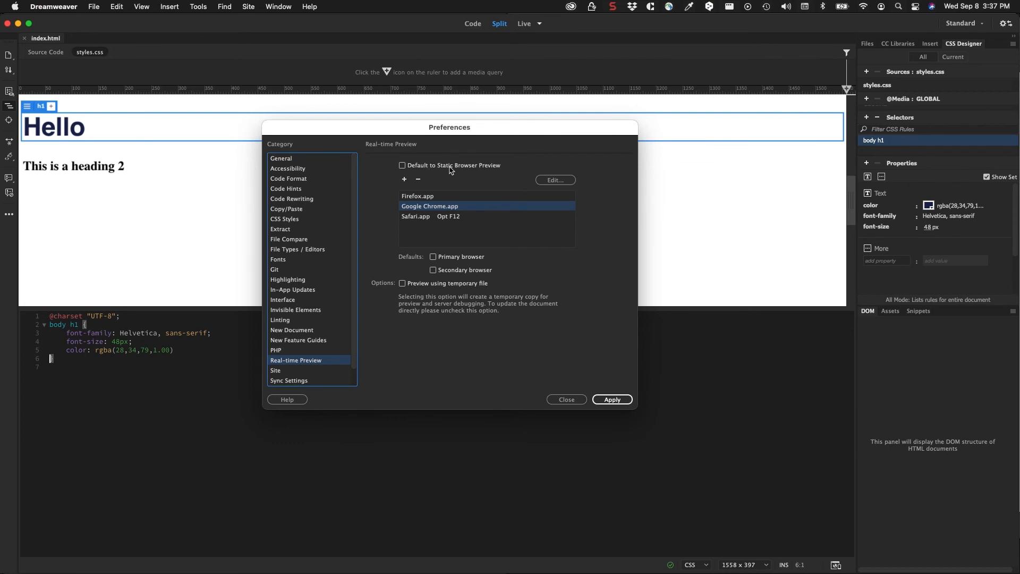
pyautogui.moveTo(478, 172)
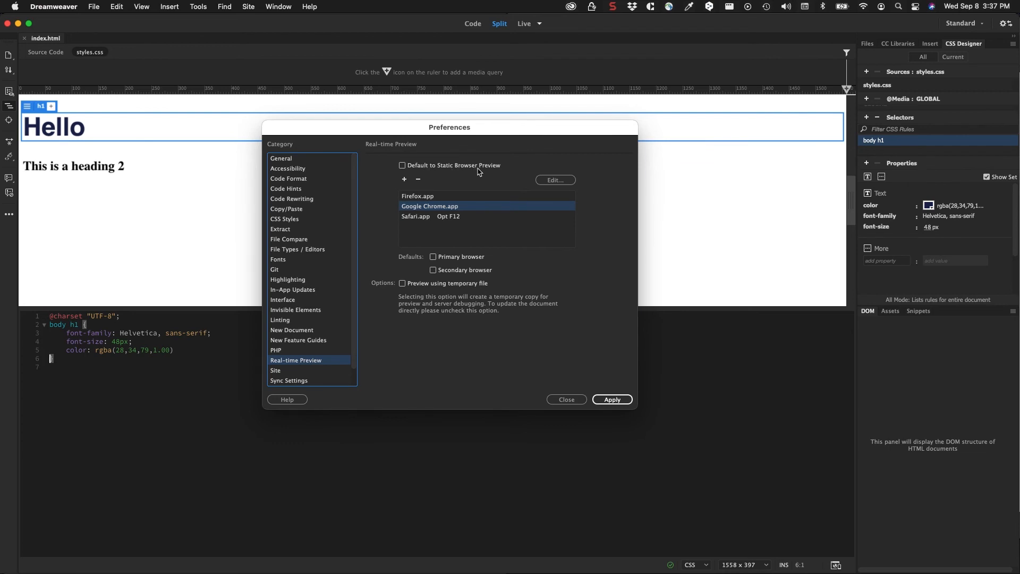
# Set Google Chrome as primary preview browser and Firefox as secondary.
pyautogui.click(417, 196)
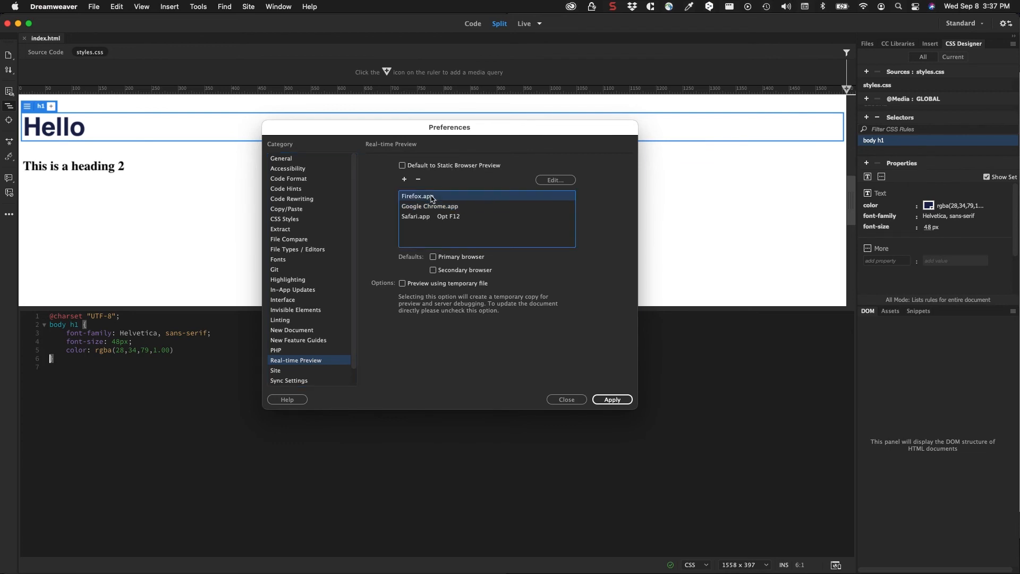
pyautogui.click(429, 206)
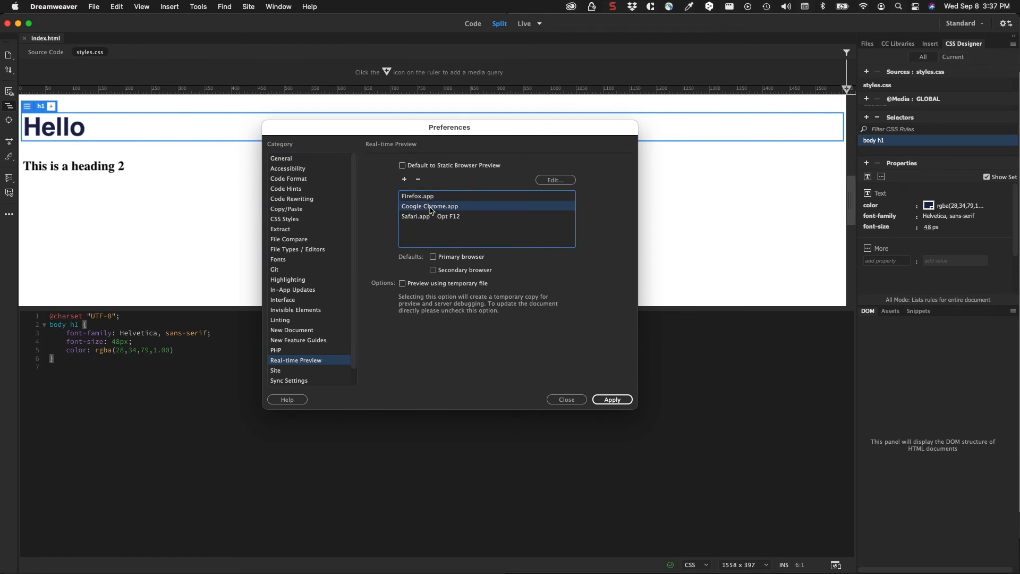
pyautogui.click(430, 216)
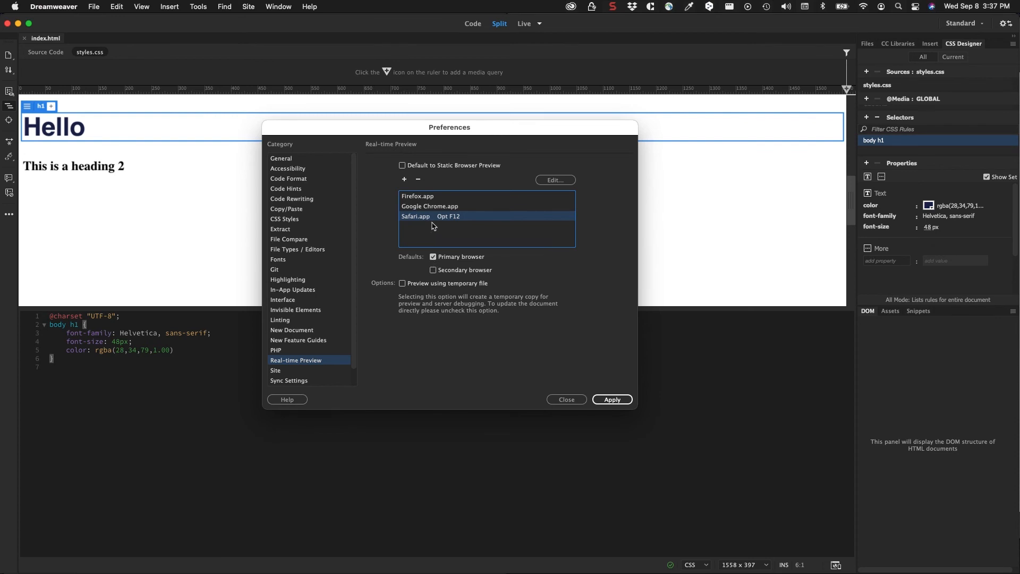
pyautogui.moveTo(434, 264)
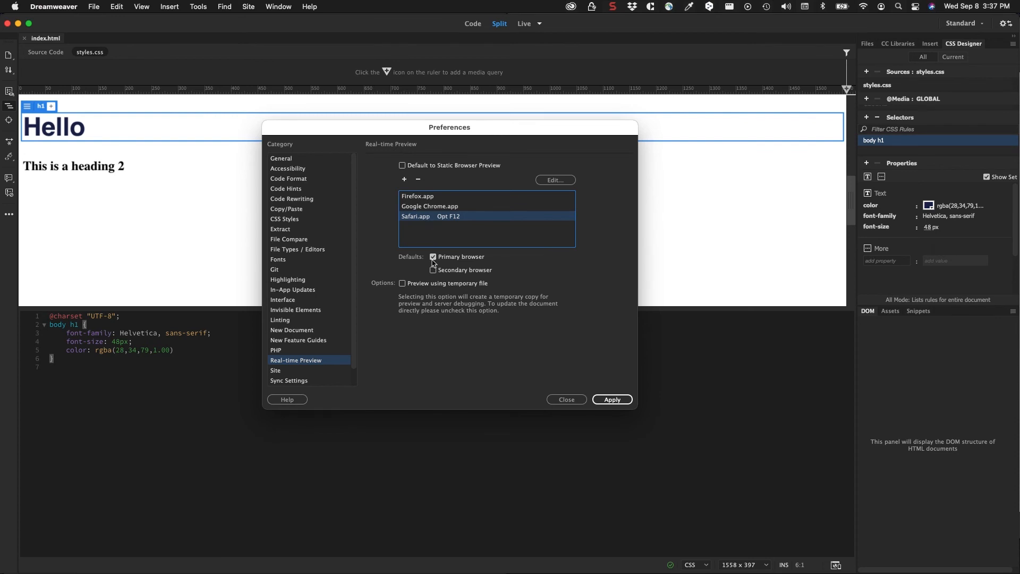
pyautogui.click(429, 206)
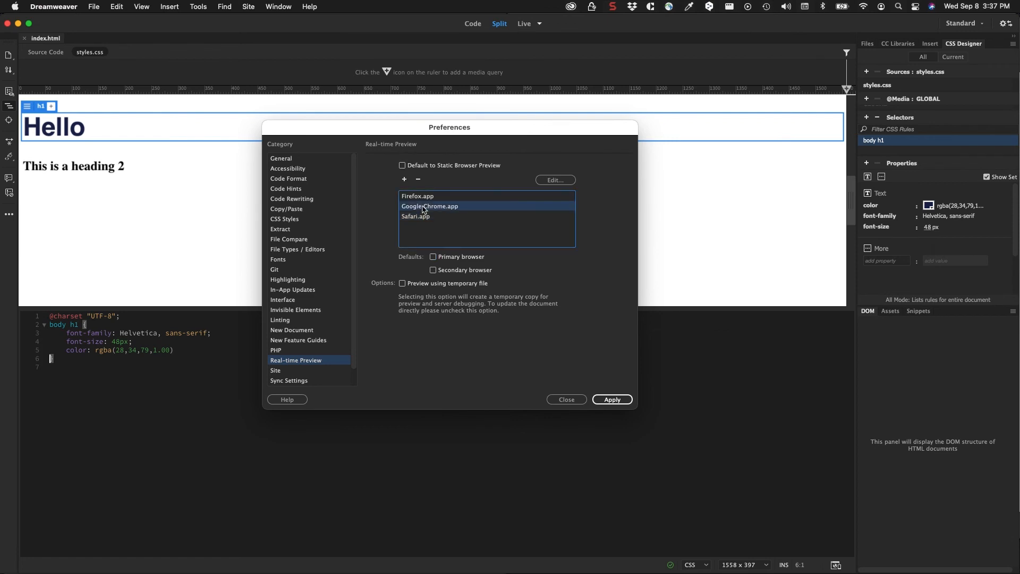
pyautogui.click(433, 256)
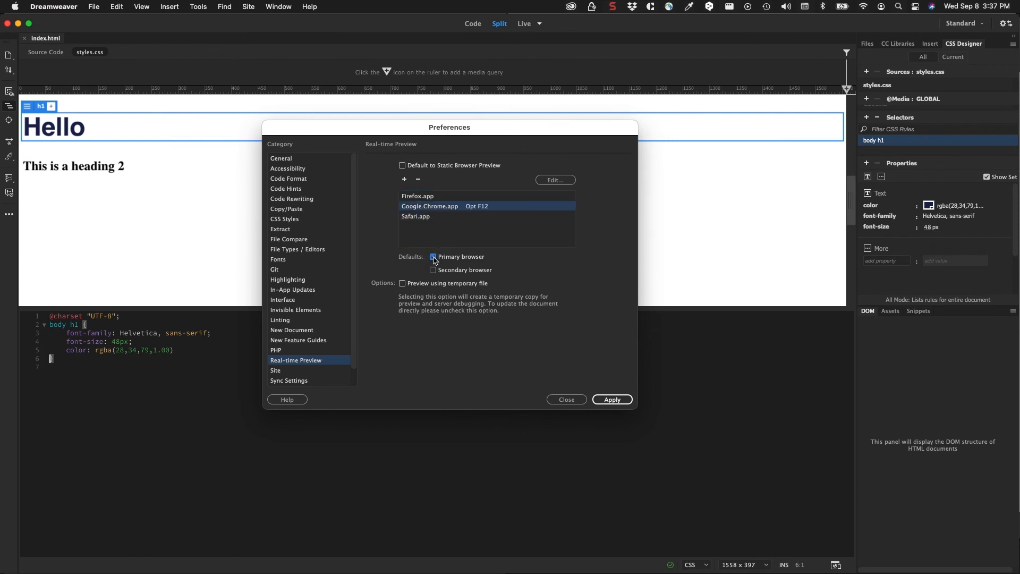
pyautogui.click(433, 256)
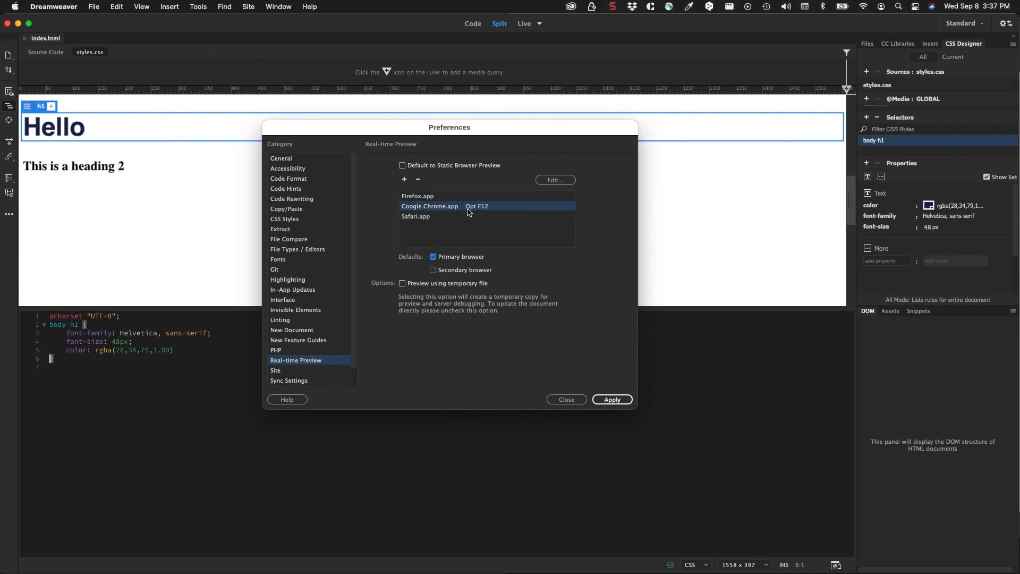
pyautogui.moveTo(477, 209)
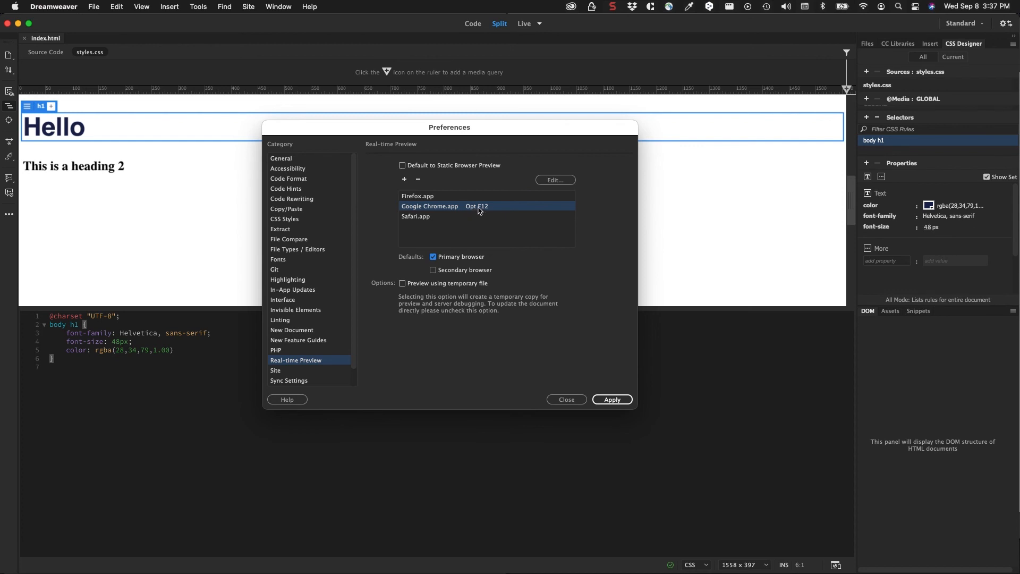
pyautogui.moveTo(489, 211)
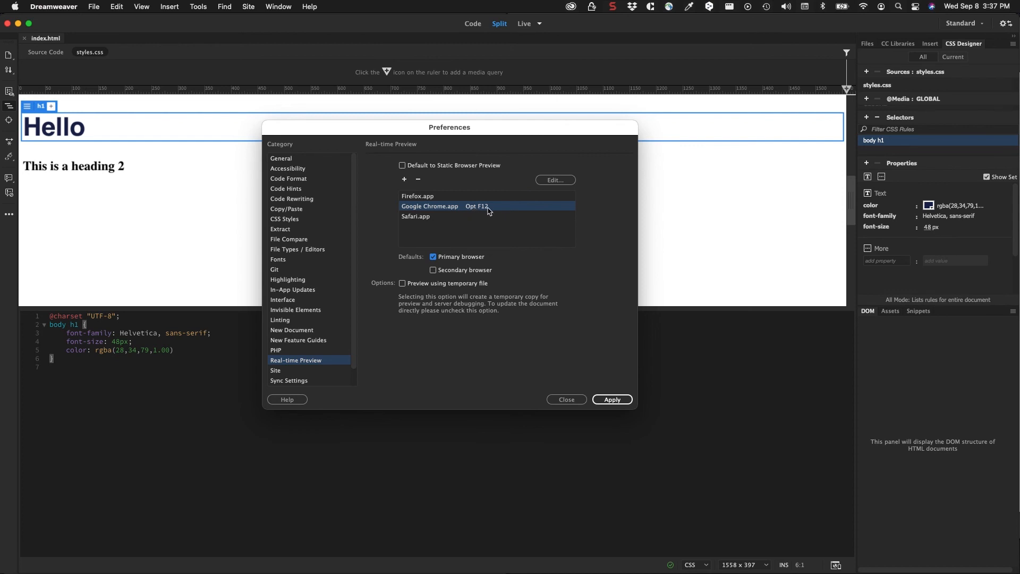
pyautogui.click(418, 195)
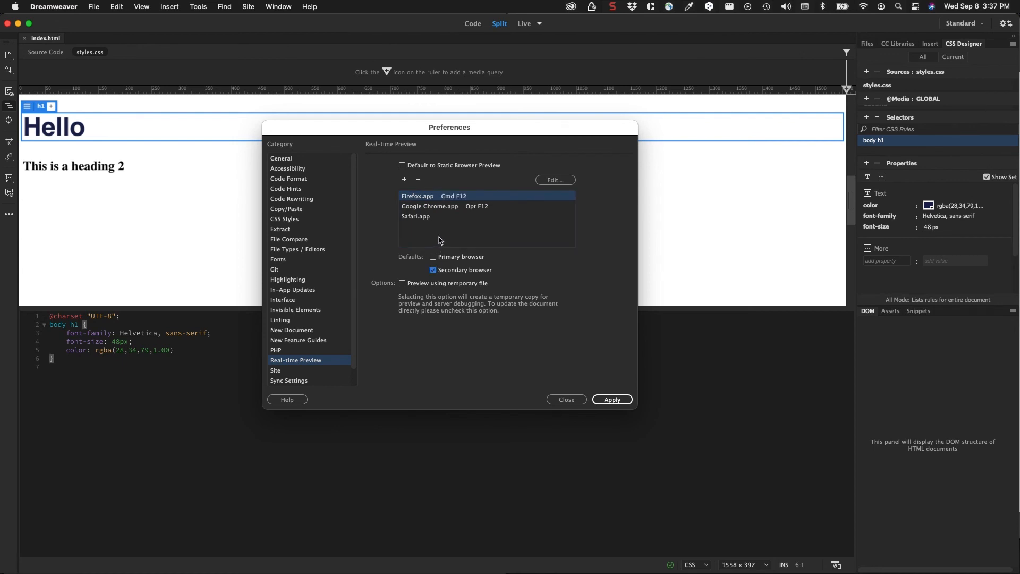
pyautogui.moveTo(533, 196)
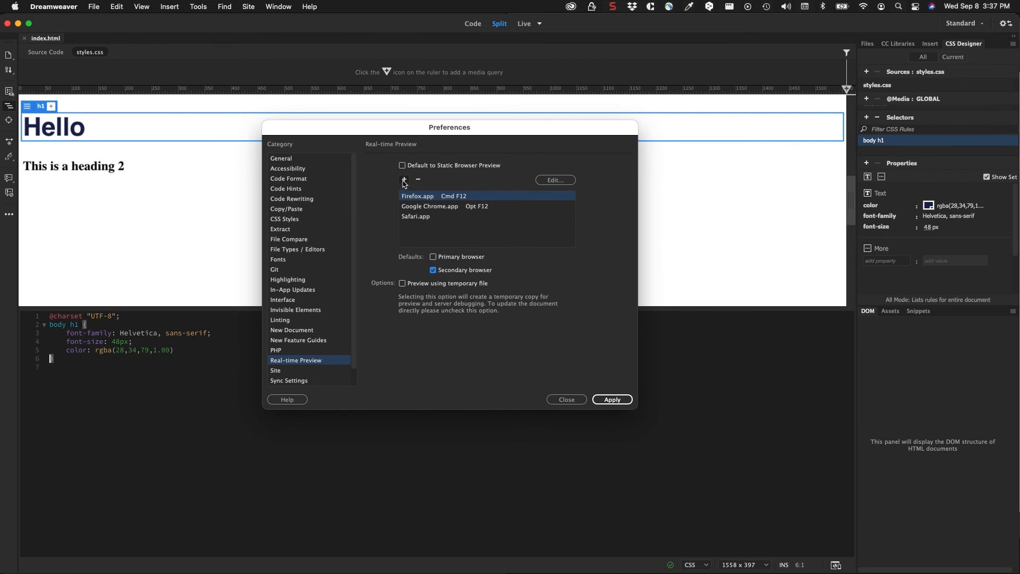
# Add Microsoft Edge.app from Applications to the preview browser list.
pyautogui.click(403, 179)
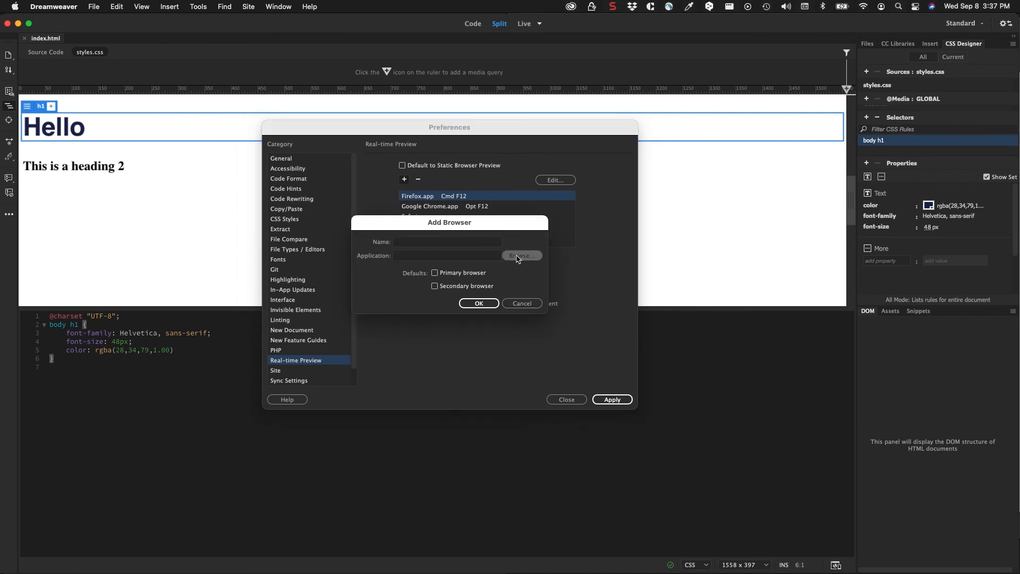
pyautogui.click(520, 254)
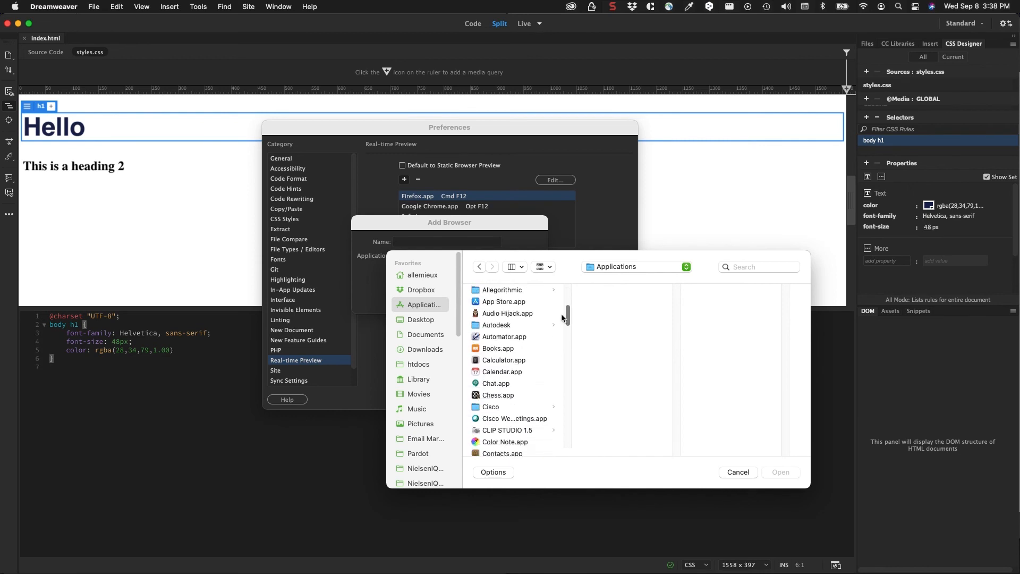
pyautogui.scroll(-3)
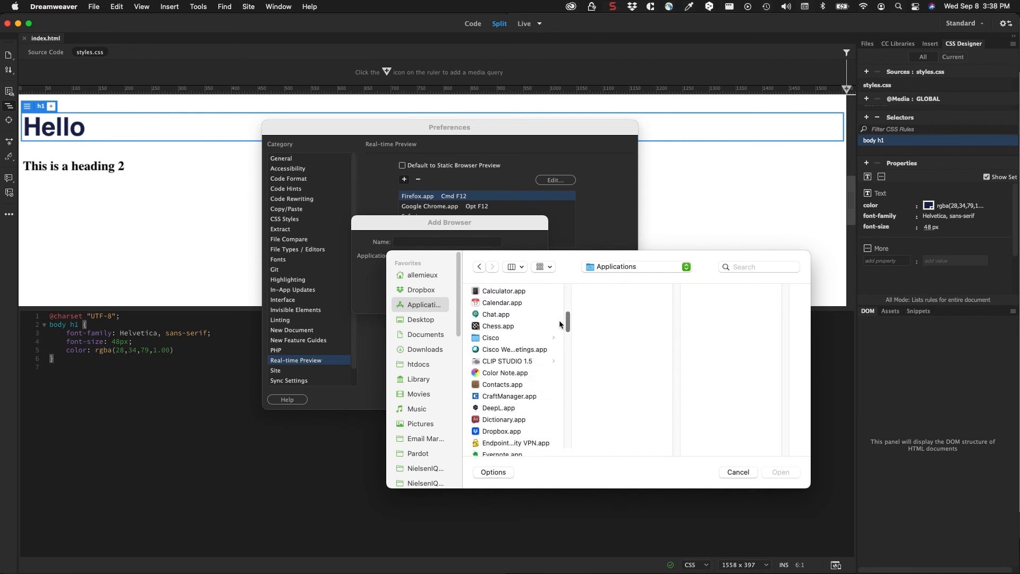
pyautogui.scroll(-3)
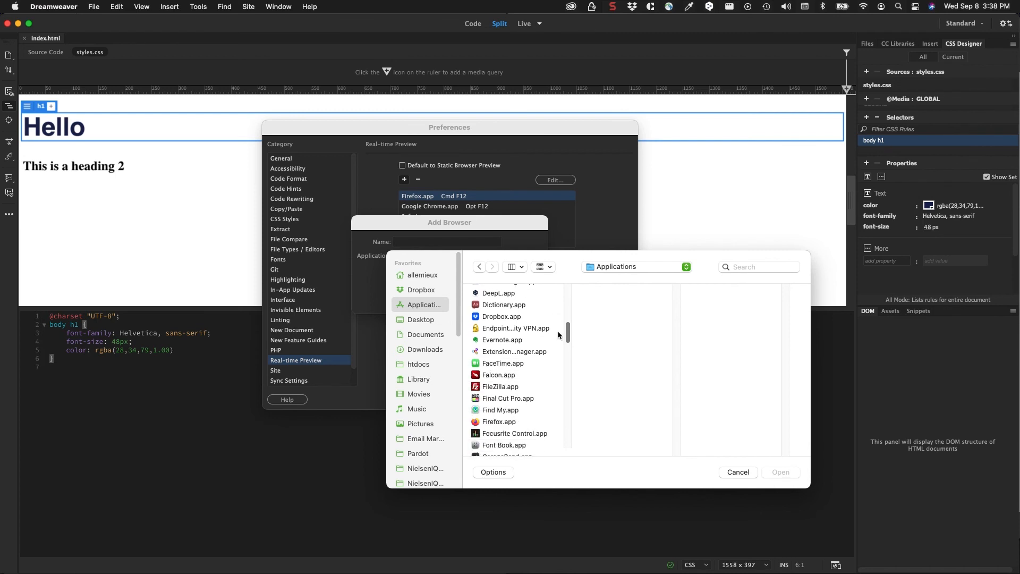
pyautogui.scroll(-3)
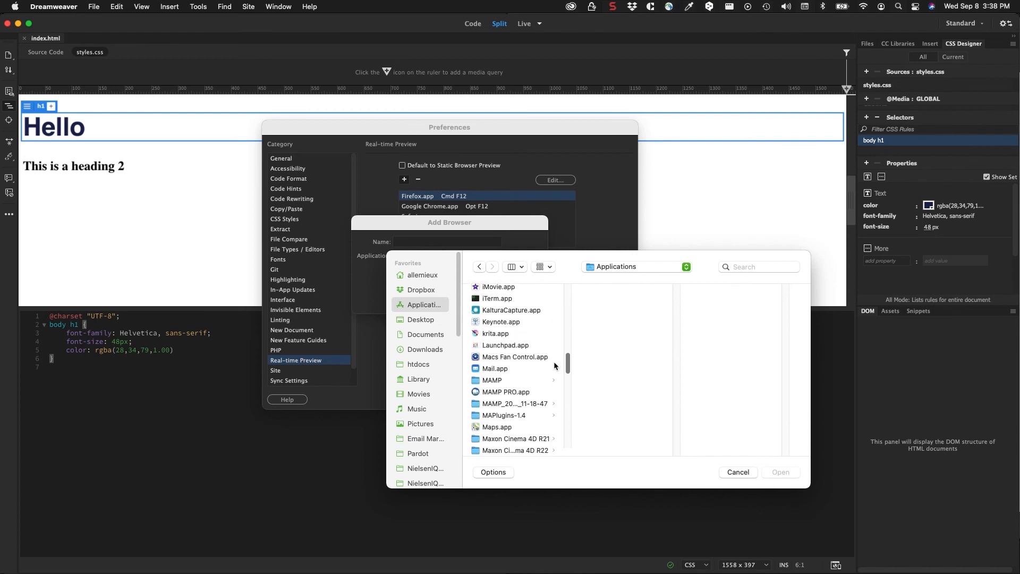
pyautogui.scroll(-3)
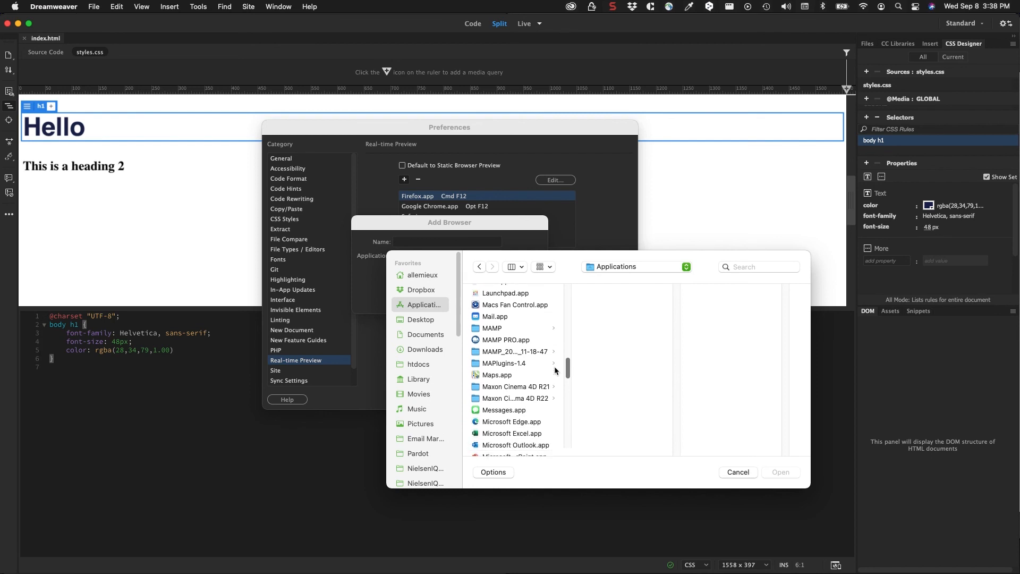
pyautogui.scroll(-3)
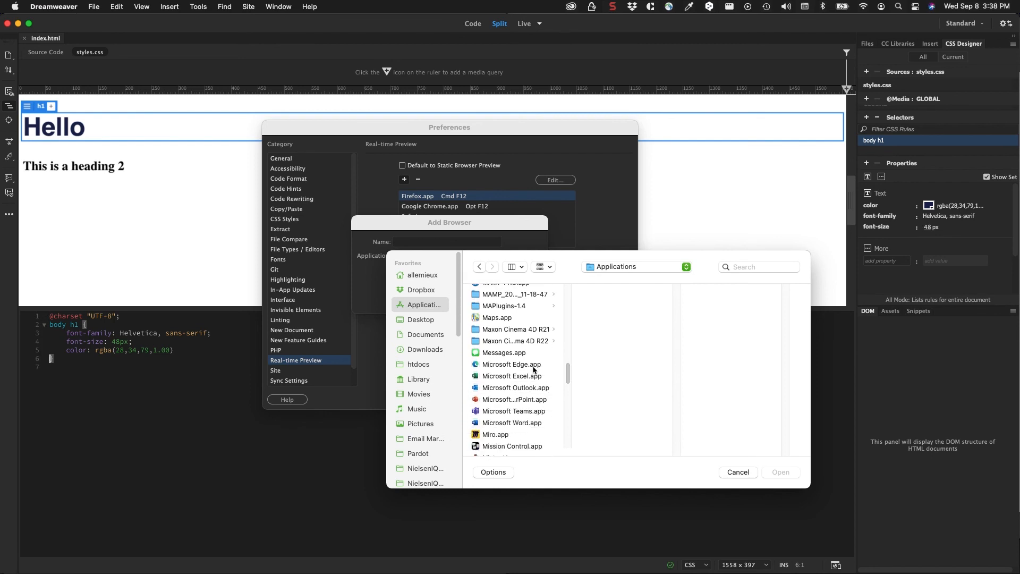
pyautogui.doubleClick(511, 364)
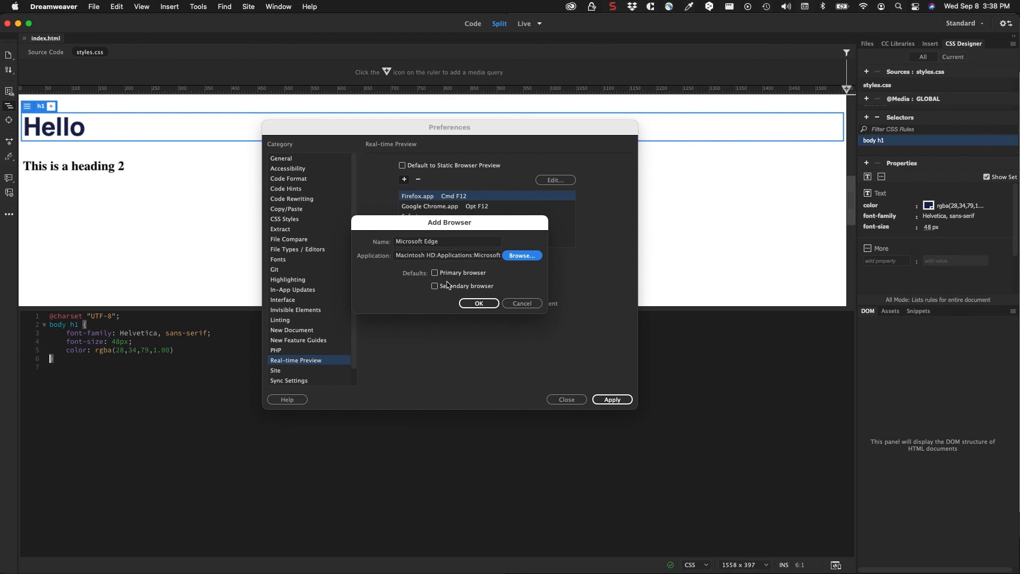
pyautogui.click(478, 304)
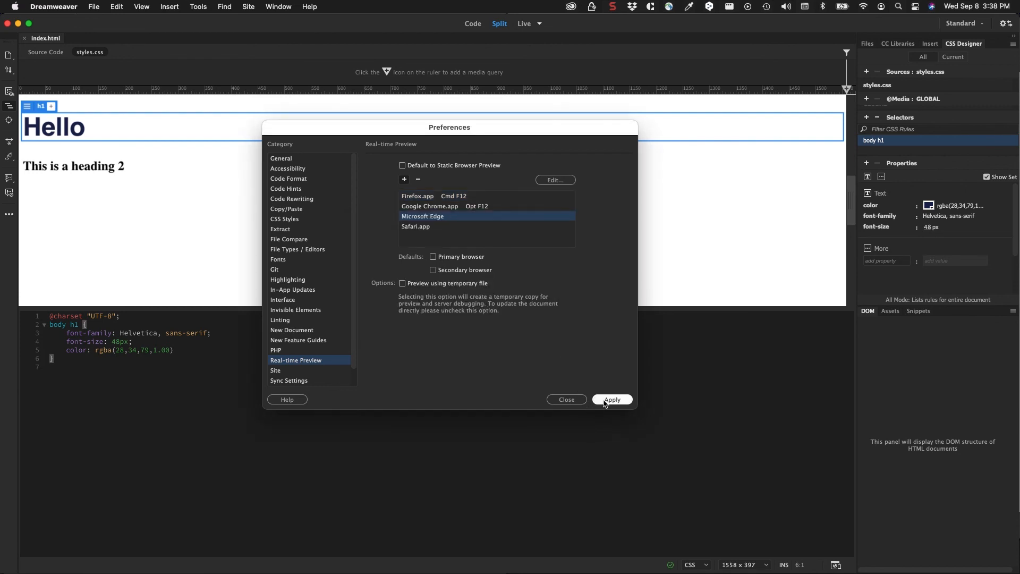
# Apply and close Preferences, then check the menu's Real-time Preview browsers.
pyautogui.click(611, 398)
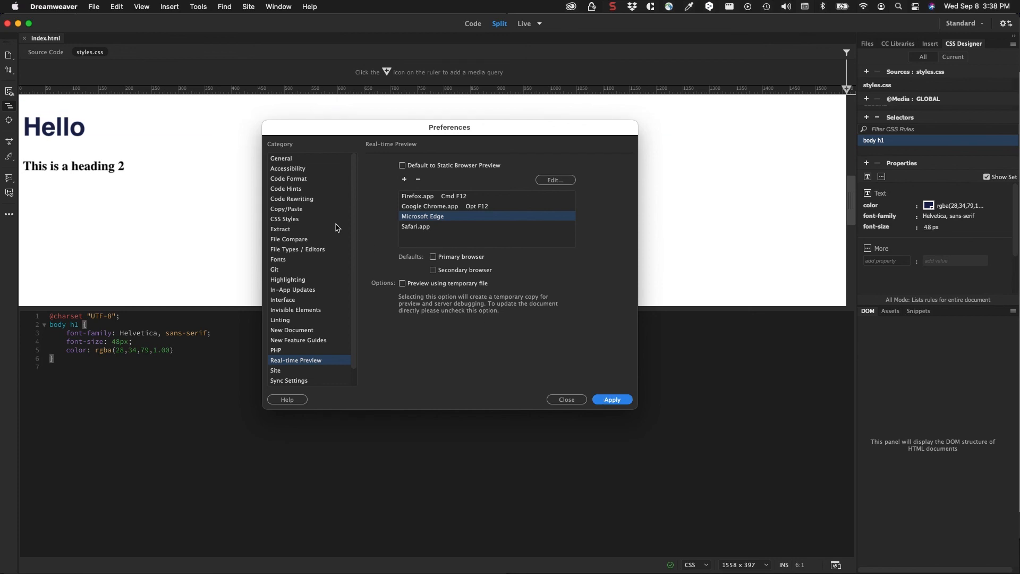
pyautogui.click(565, 399)
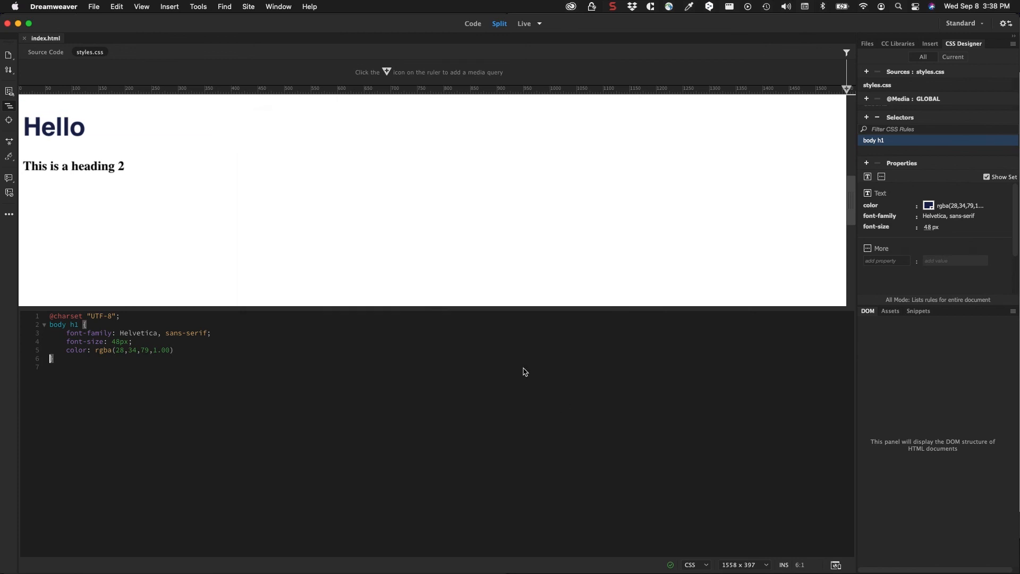
pyautogui.moveTo(235, 246)
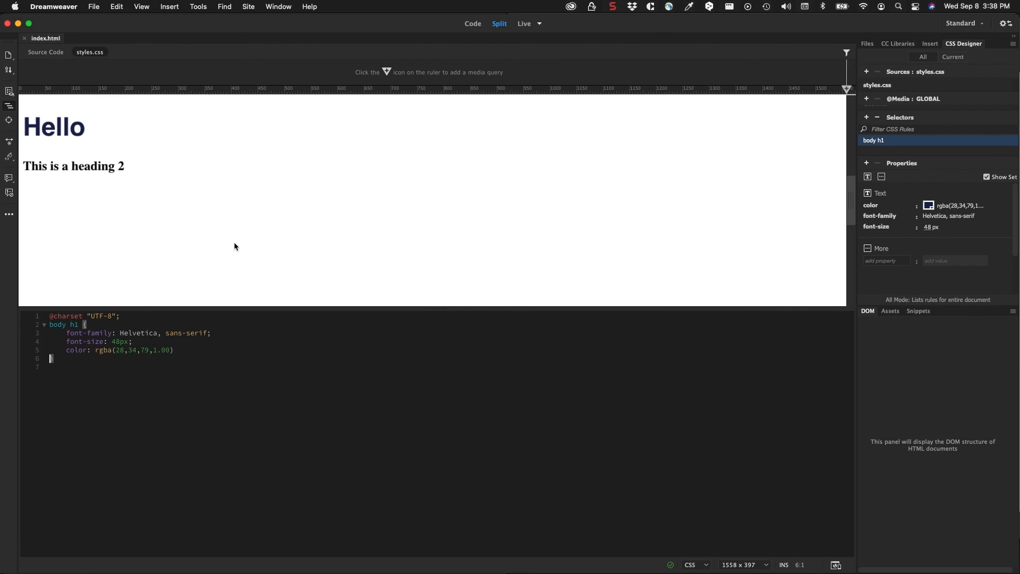
pyautogui.moveTo(334, 282)
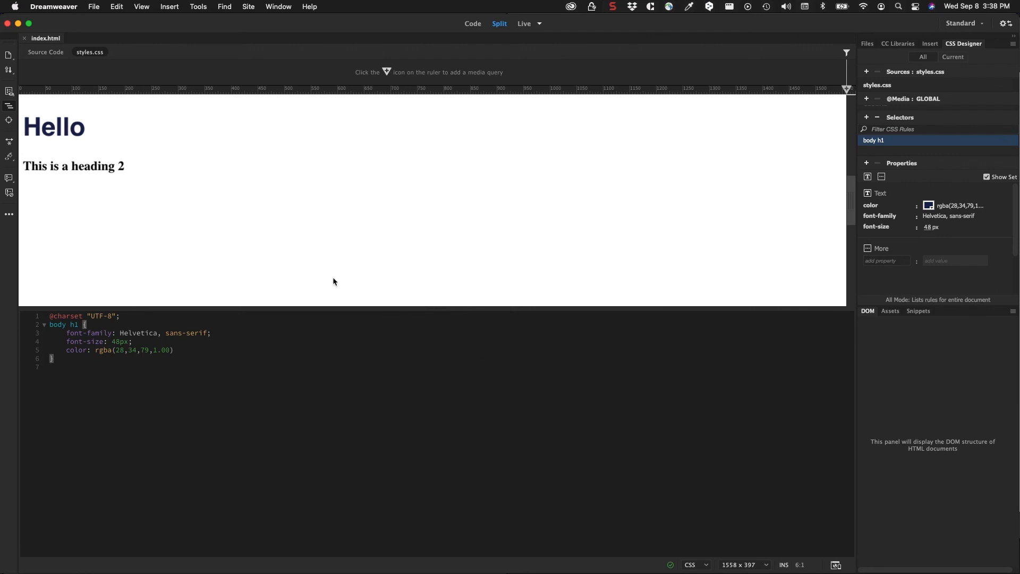
pyautogui.click(94, 6)
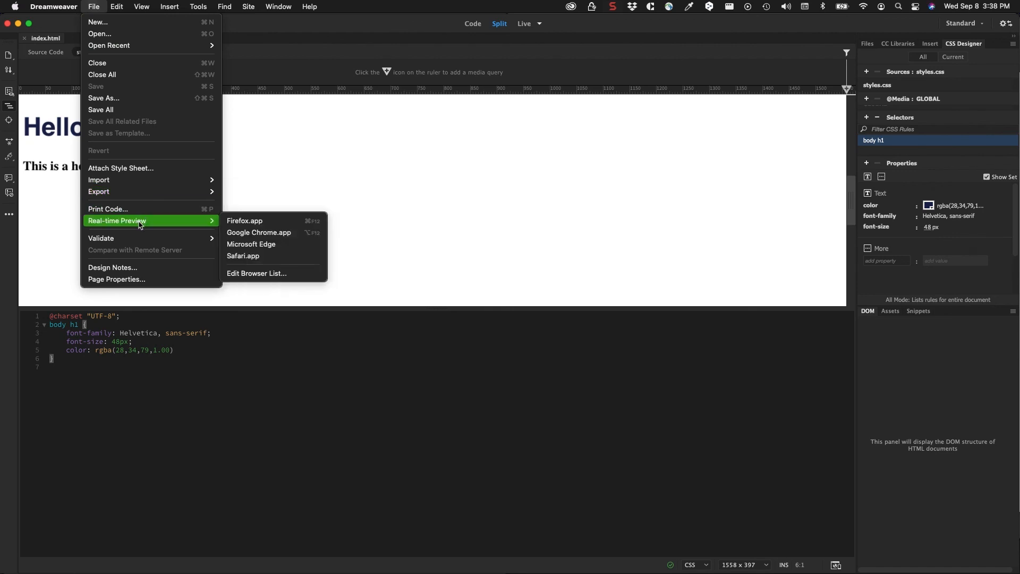
pyautogui.moveTo(246, 220)
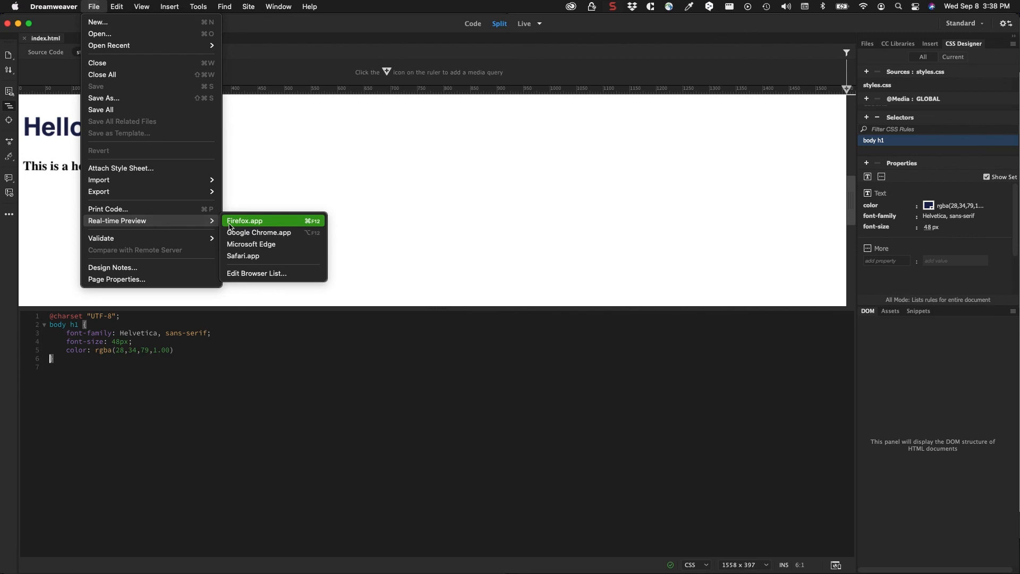
pyautogui.moveTo(259, 232)
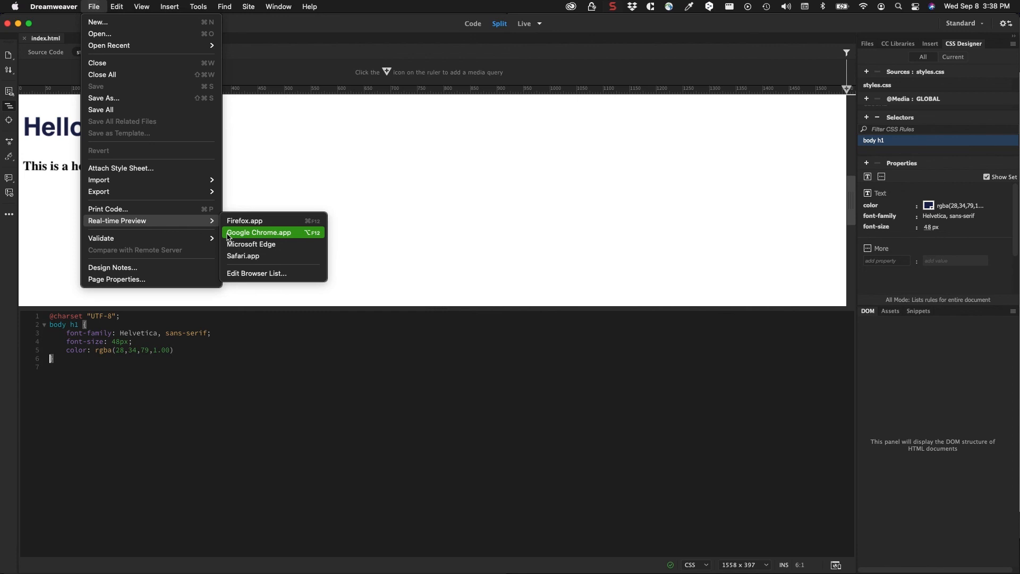
pyautogui.moveTo(251, 244)
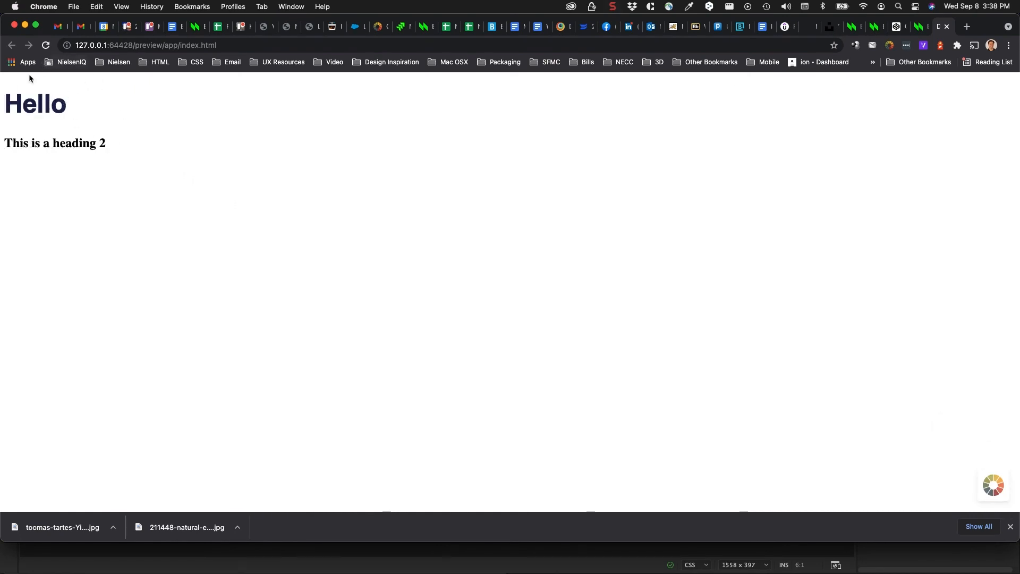
pyautogui.moveTo(139, 136)
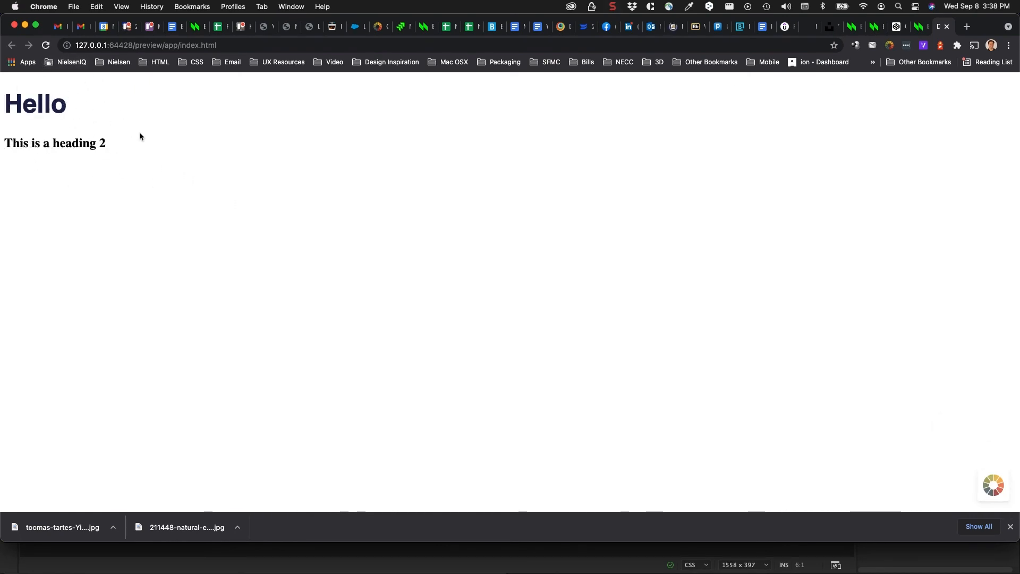
pyautogui.moveTo(175, 116)
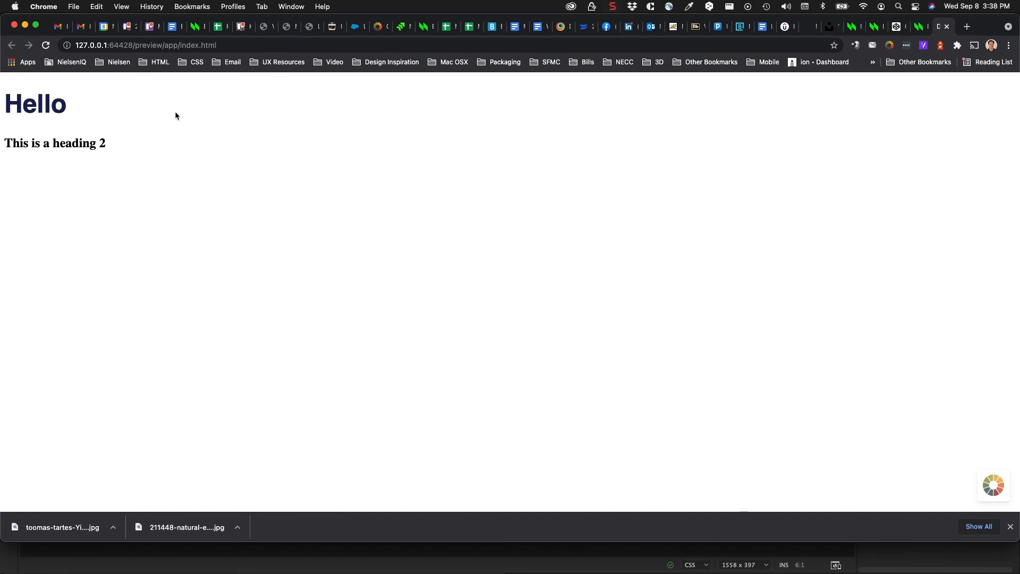
pyautogui.moveTo(132, 134)
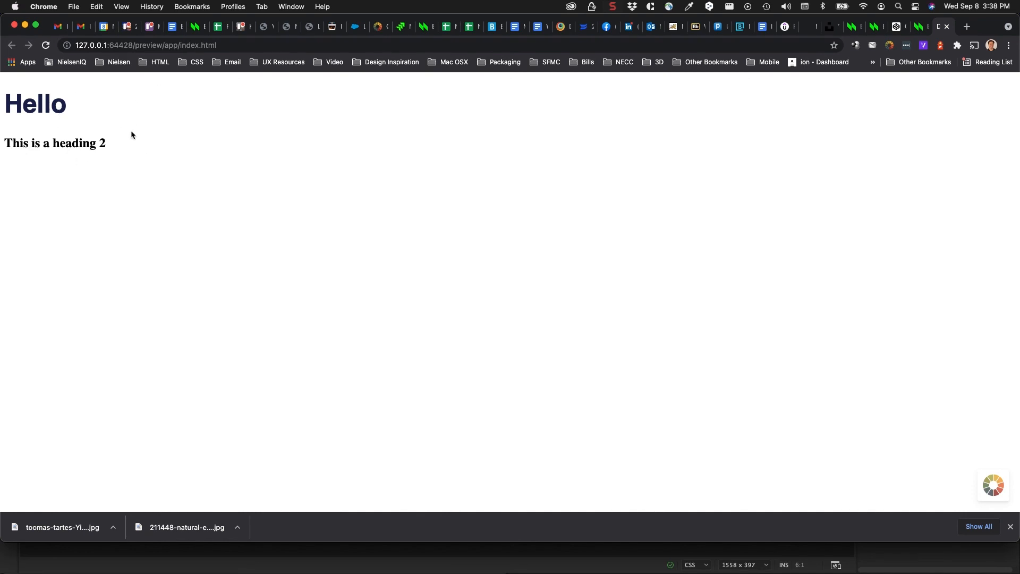
pyautogui.moveTo(132, 135)
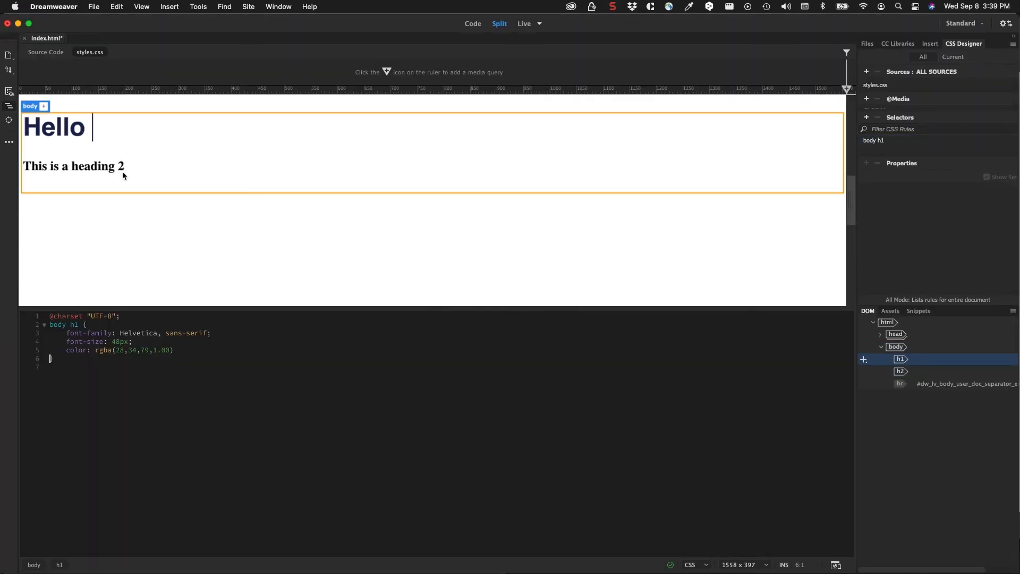
# Extend the main heading so it reads 'Hello World'.
pyautogui.write('Wor')
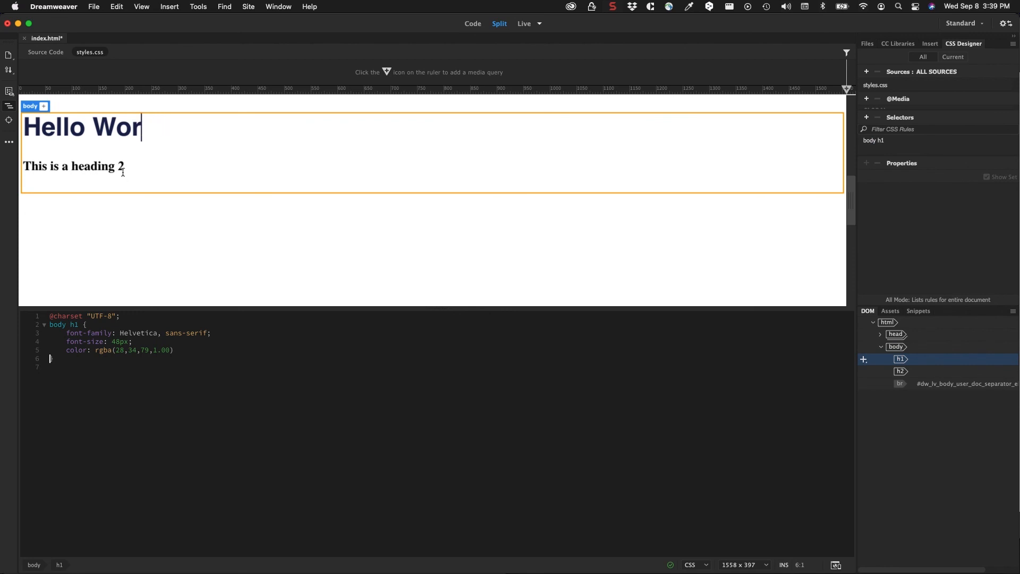
pyautogui.write('ld')
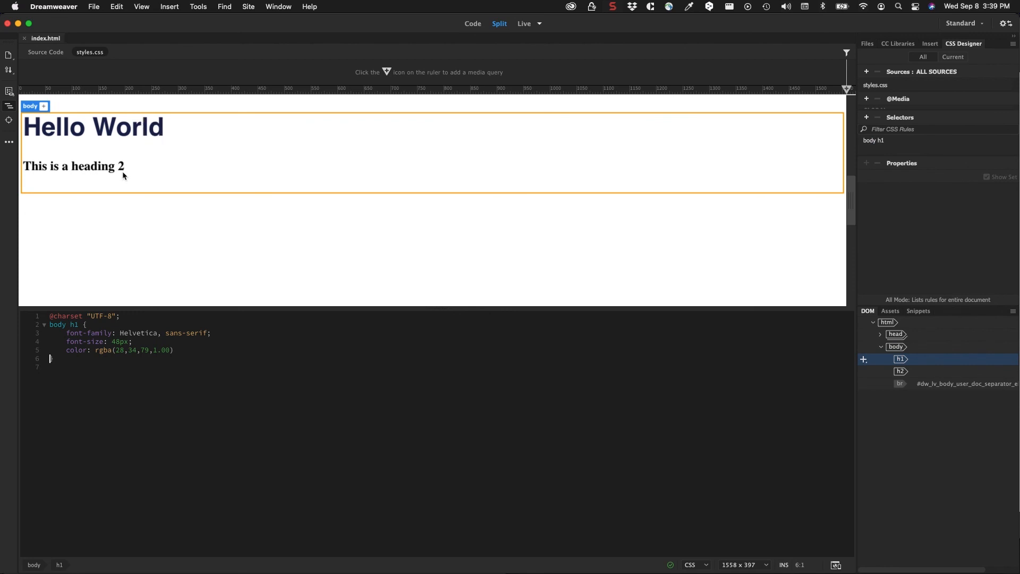